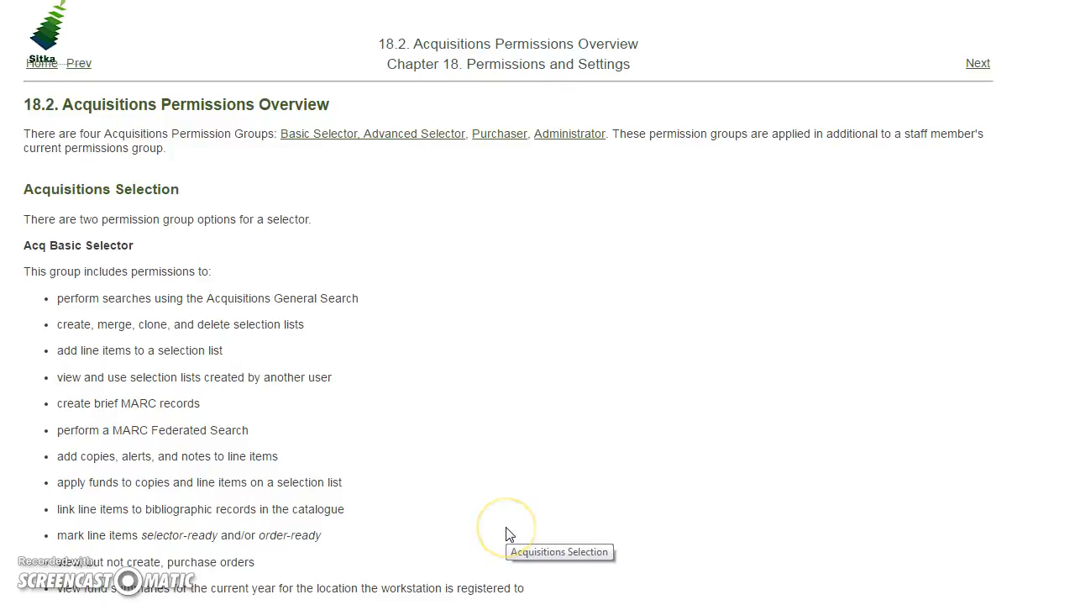
mouse_move(507, 534)
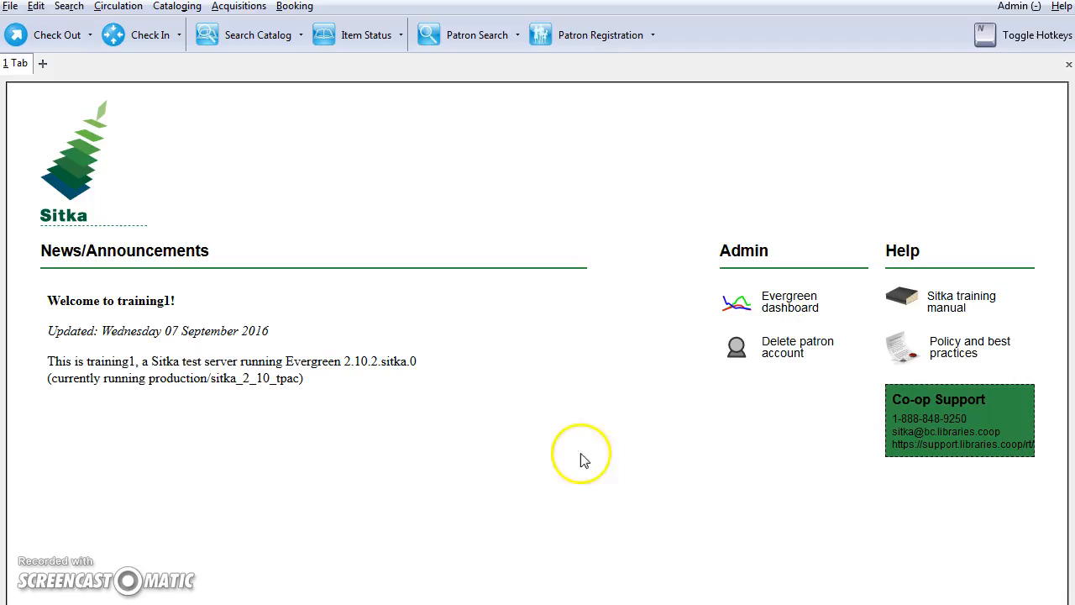
mouse_move(533, 377)
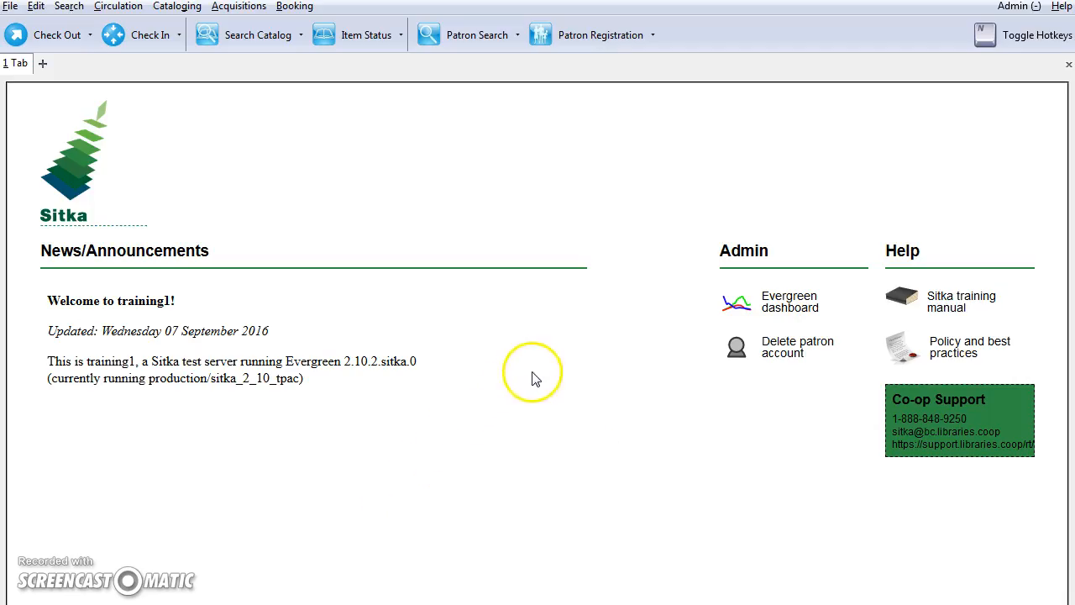
Open the Admin menu to reach the Acquisitions Administration options
left_click(1017, 6)
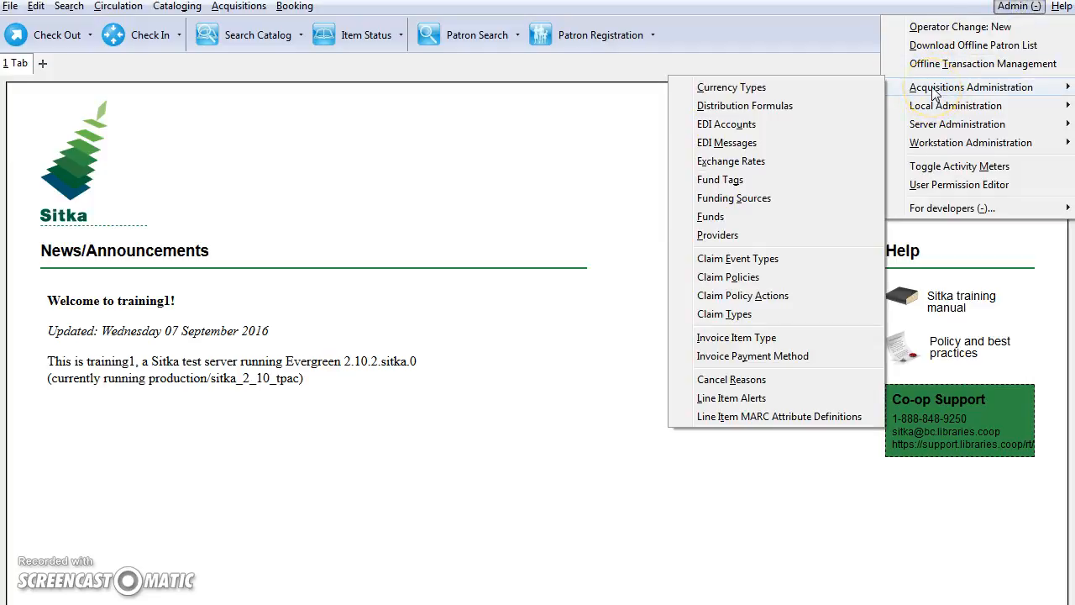
mouse_move(733, 197)
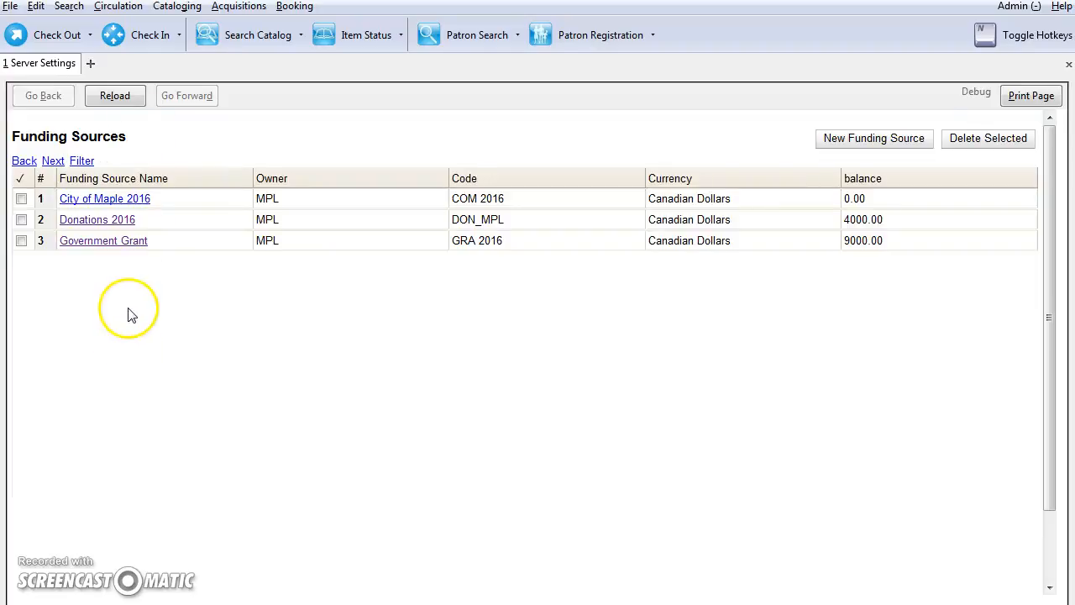
mouse_move(368, 271)
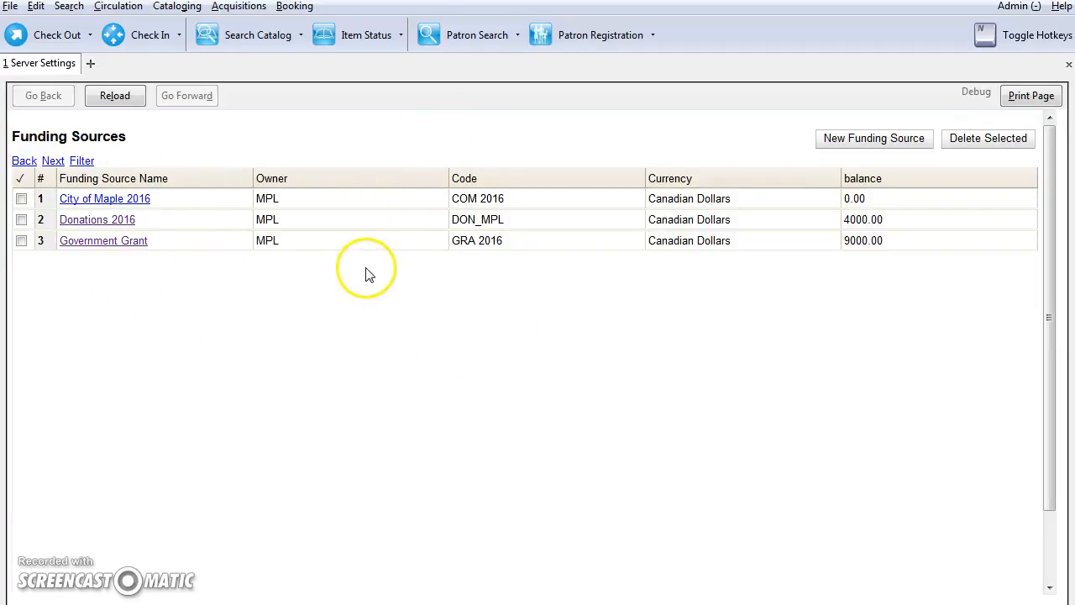
mouse_move(350, 302)
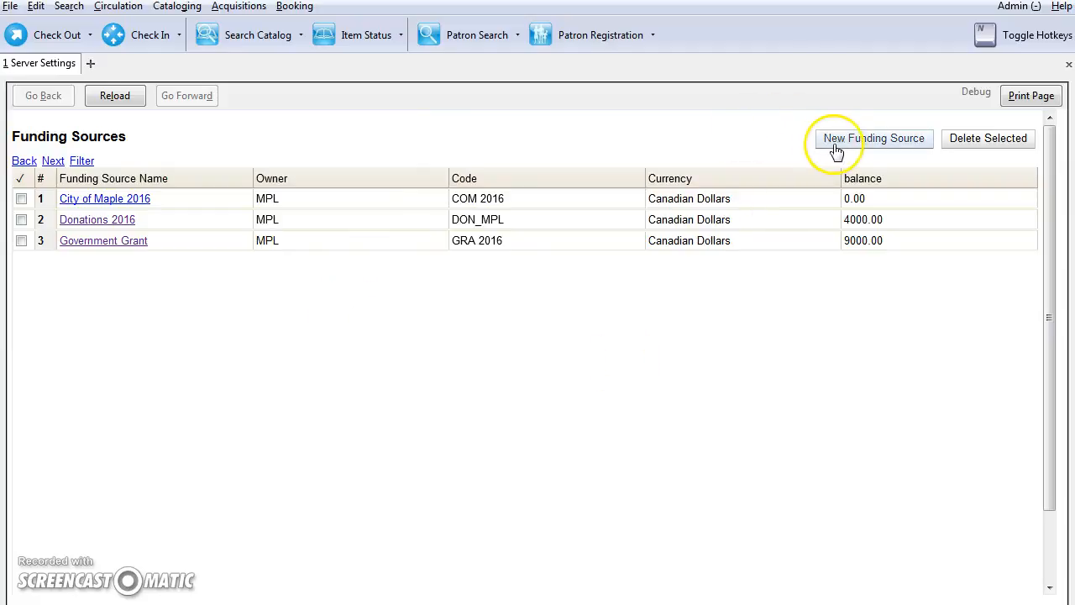
Create funding source 'Friends of the Library 2016' owned by MPL, code FOL 2016, Canadian Dollars
left_click(873, 138)
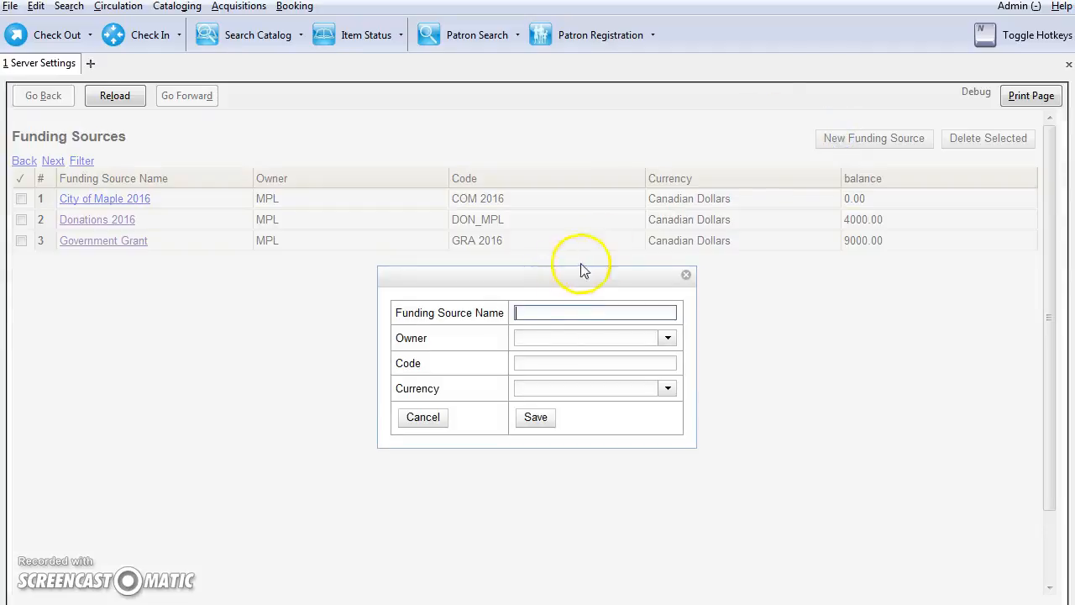
type("Friends of the Library")
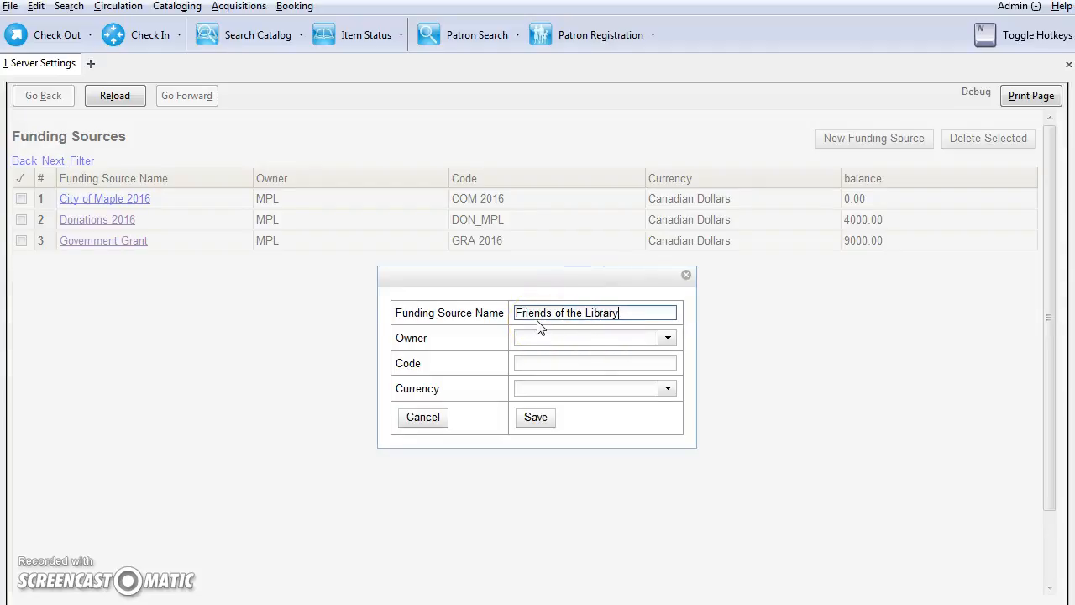
type("2016")
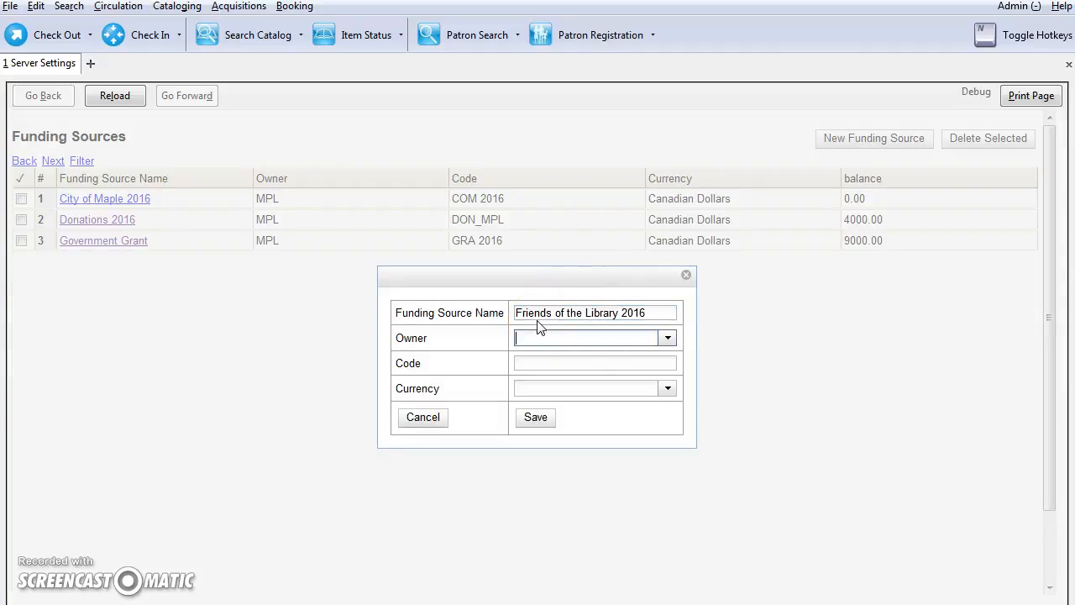
type("MPL")
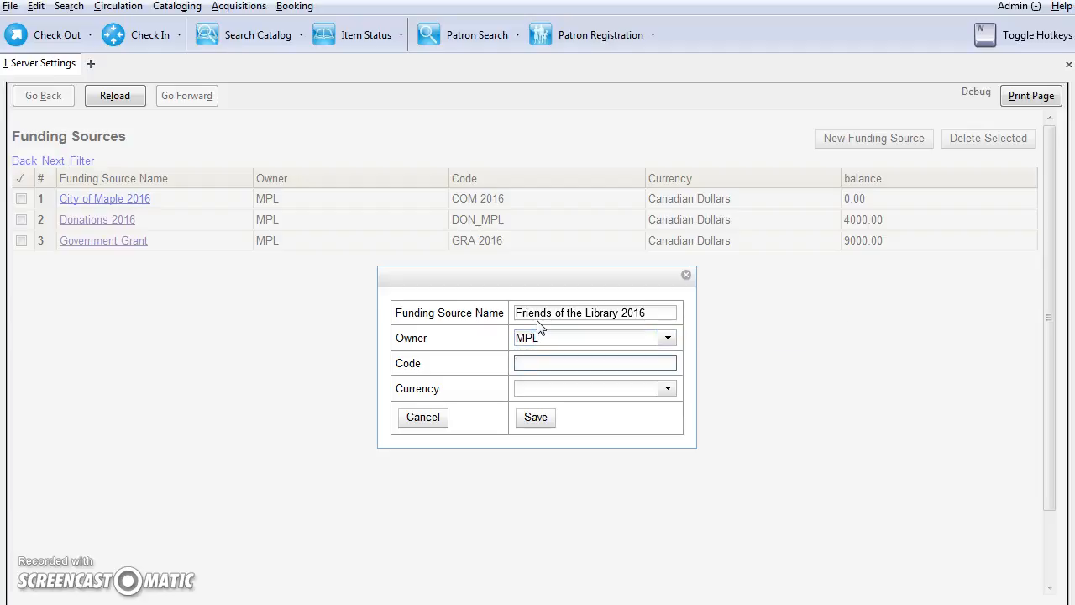
type("FO")
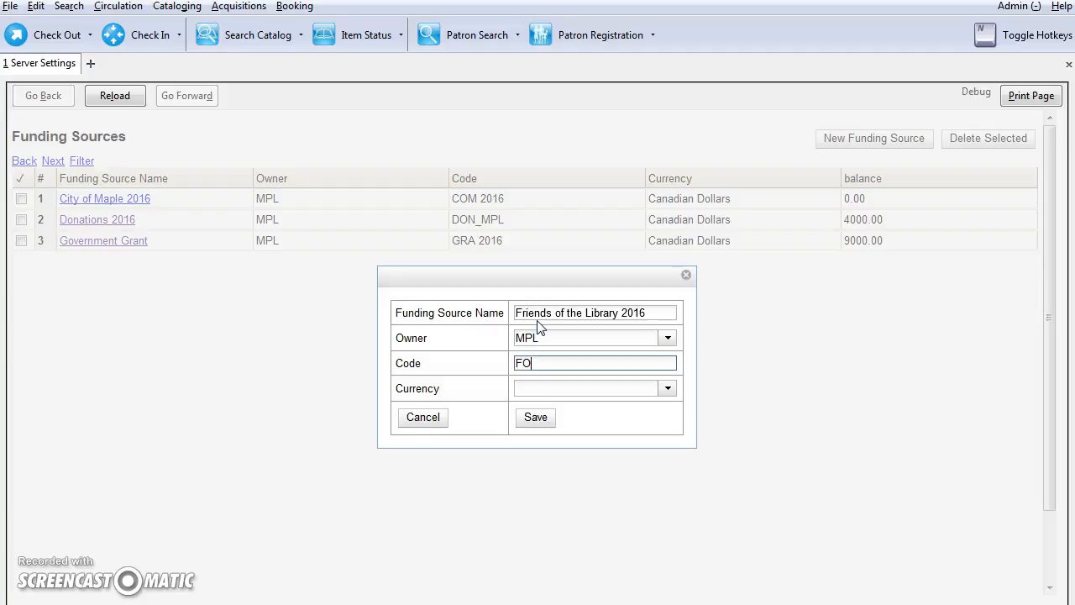
type("L 2")
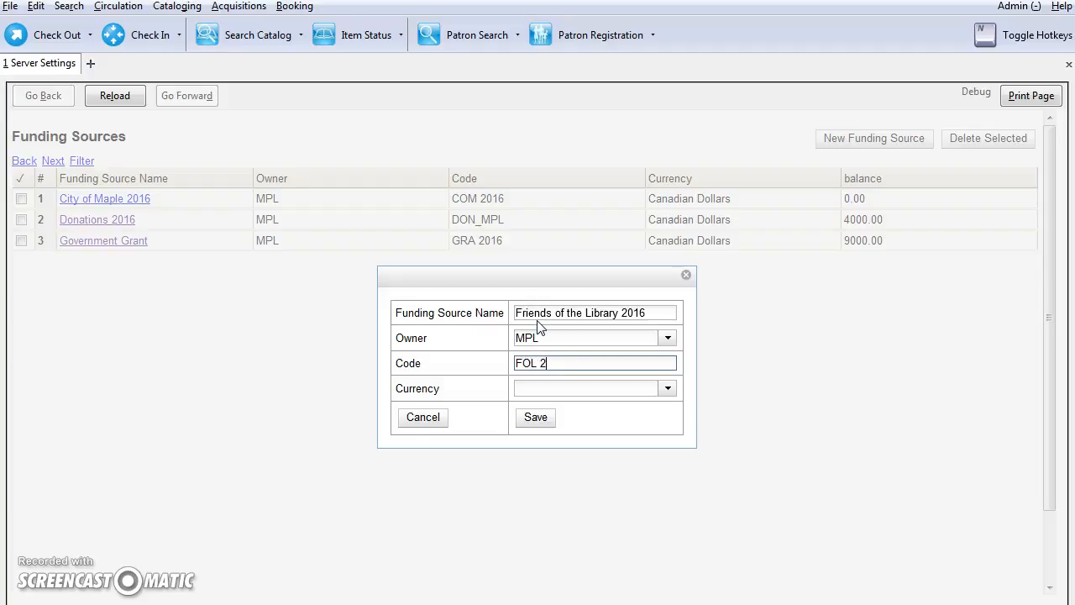
type("016")
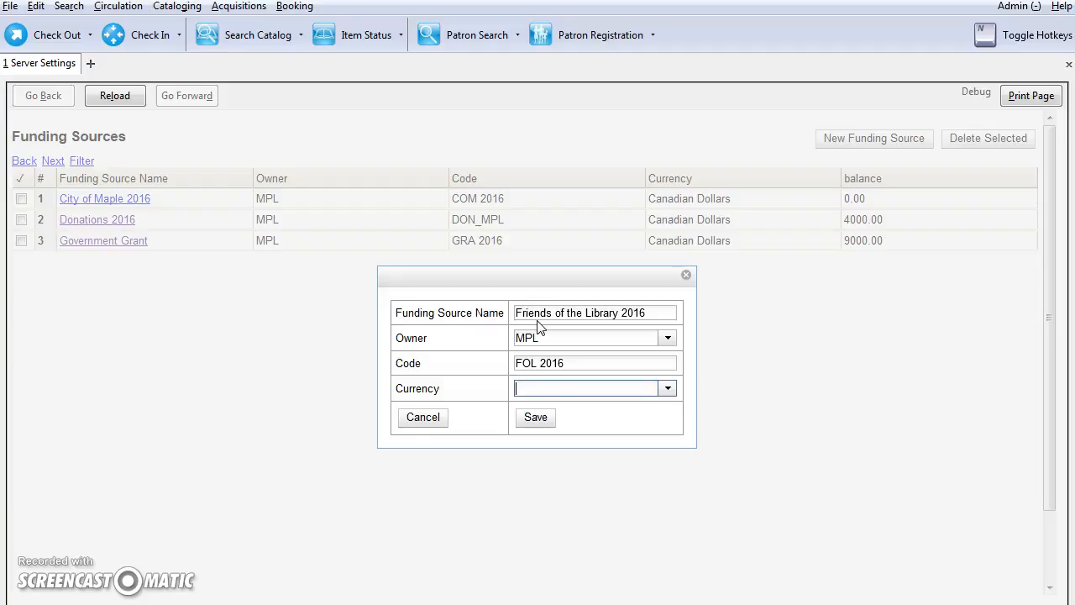
left_click(667, 388)
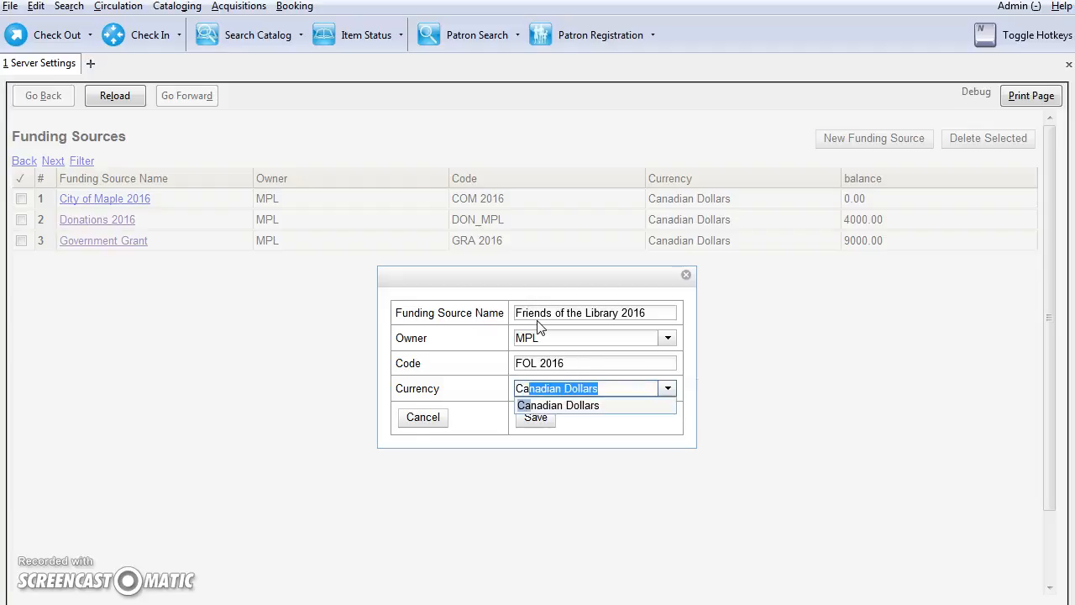
left_click(558, 405)
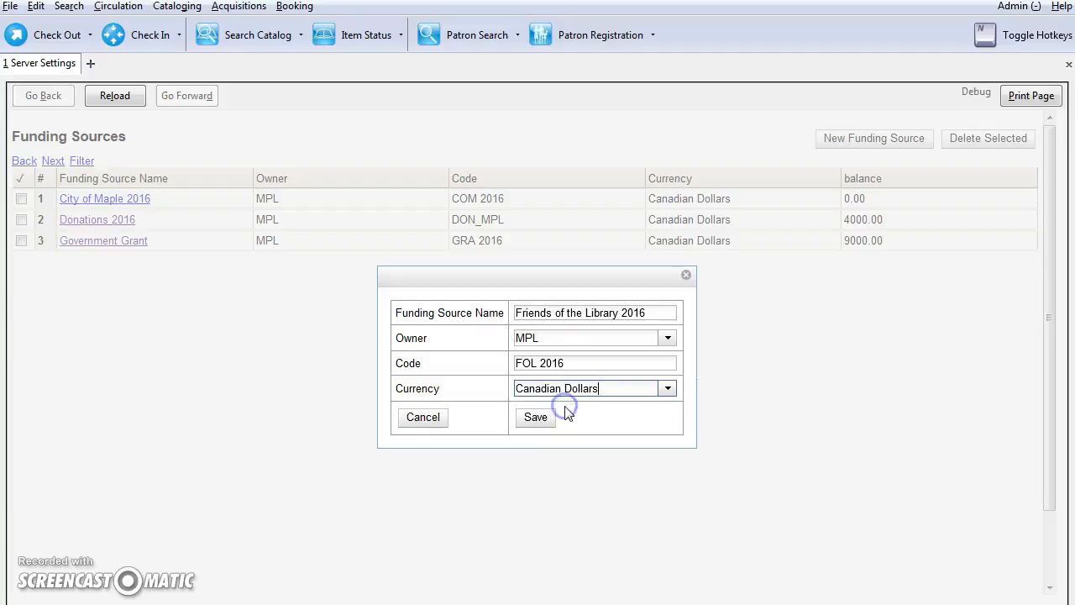
left_click(535, 417)
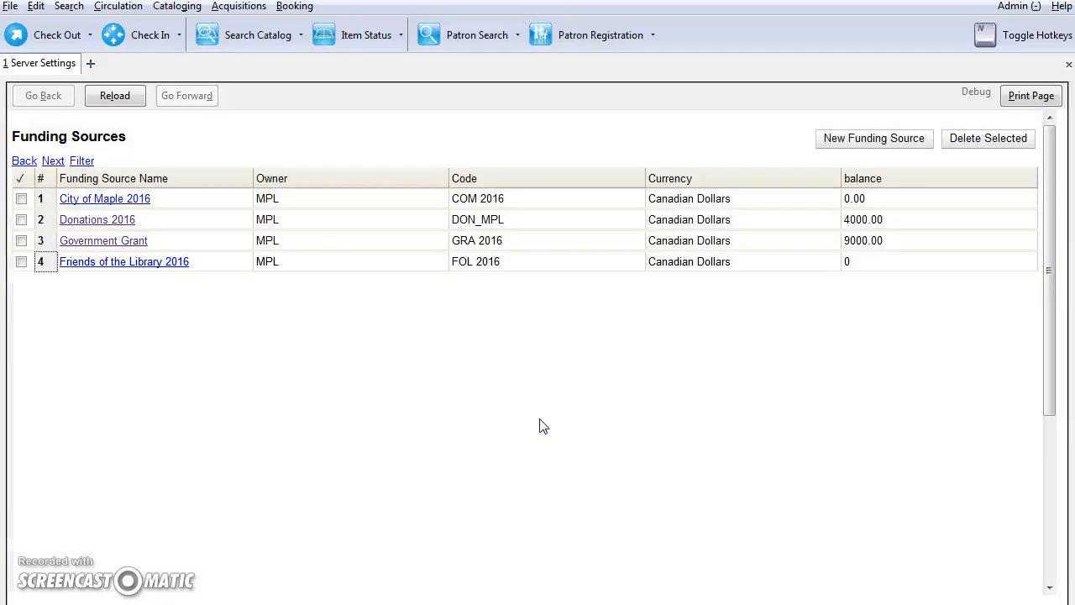
mouse_move(302, 305)
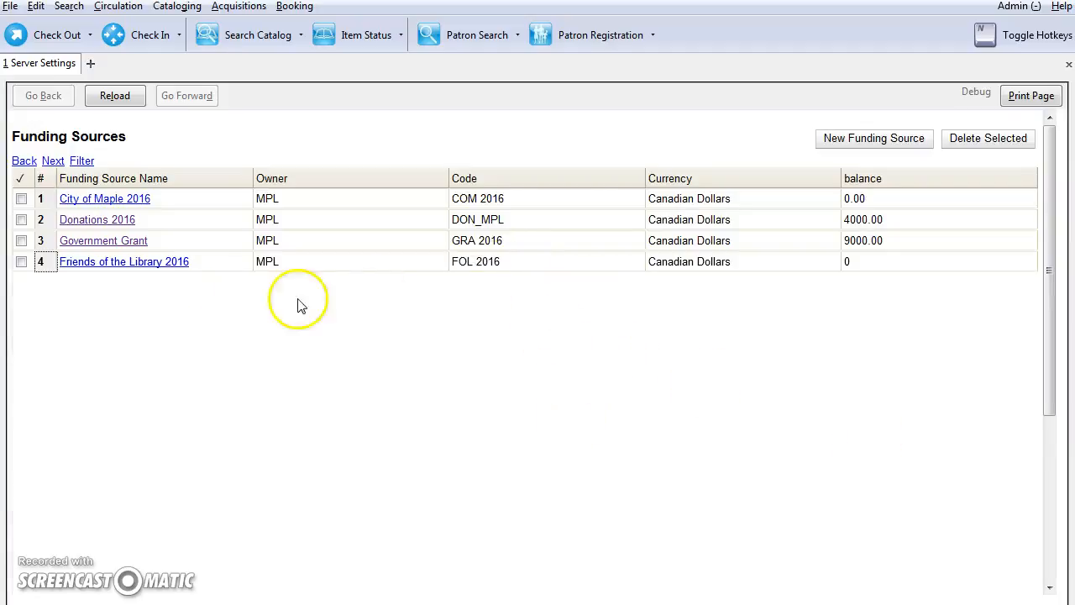
mouse_move(123, 262)
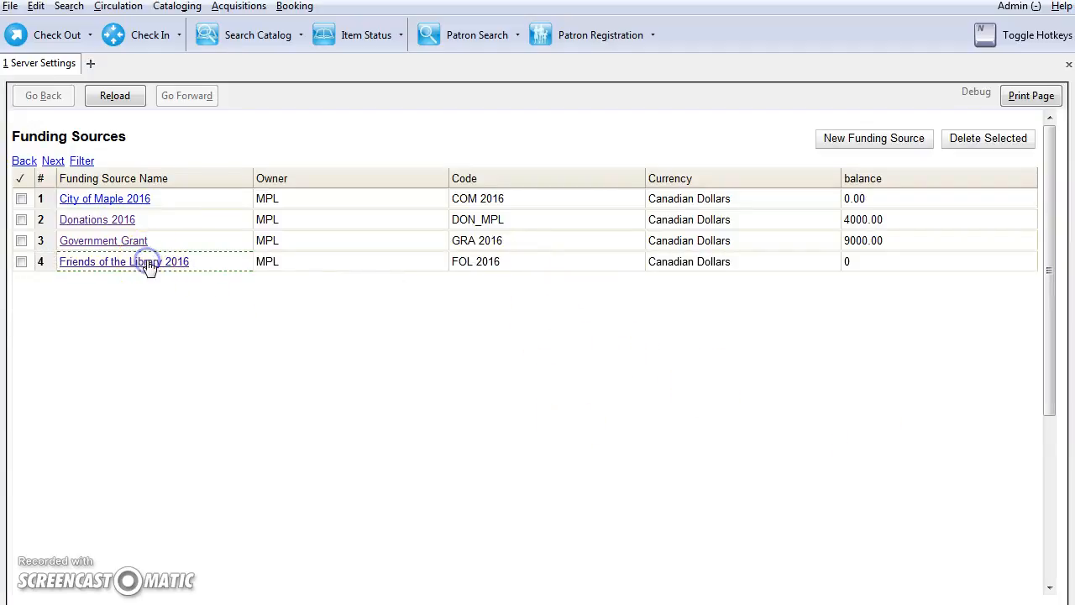
Apply a 10,000.00 credit to the Friends of the Library 2016 funding source
left_click(123, 261)
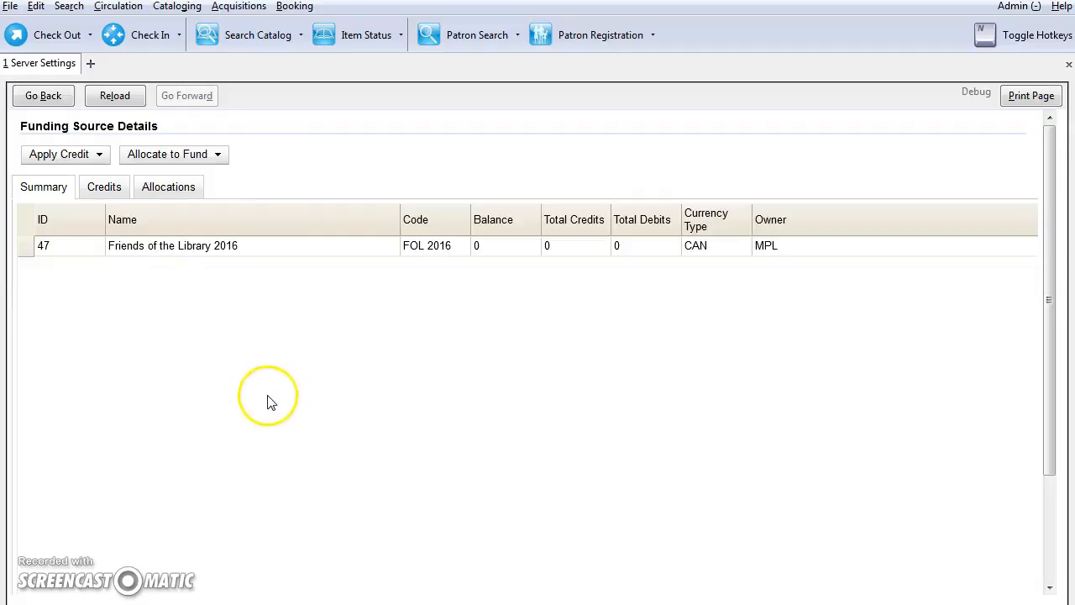
mouse_move(66, 159)
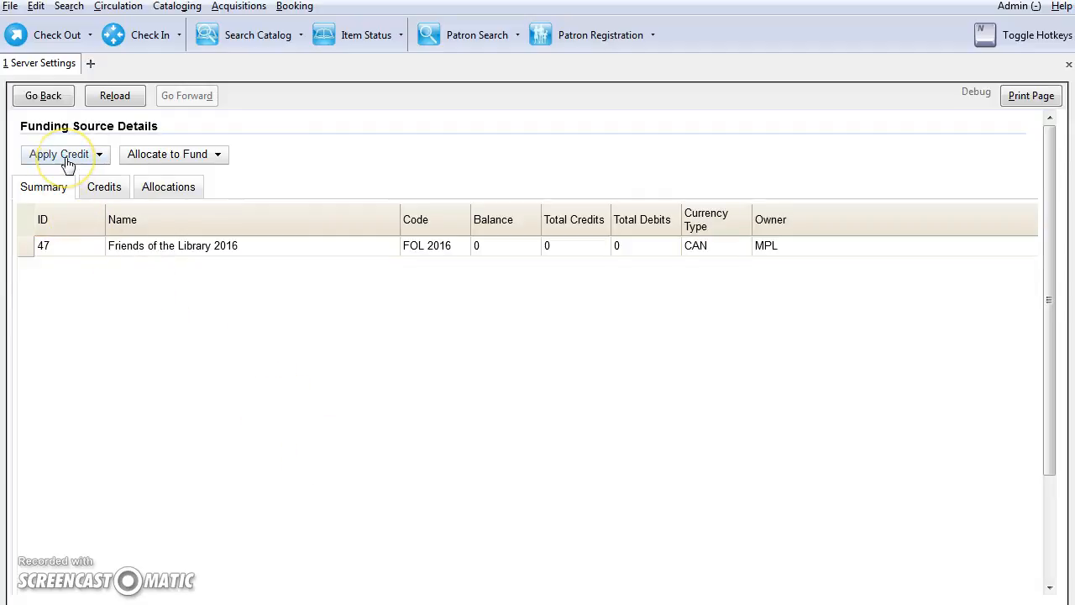
left_click(58, 154)
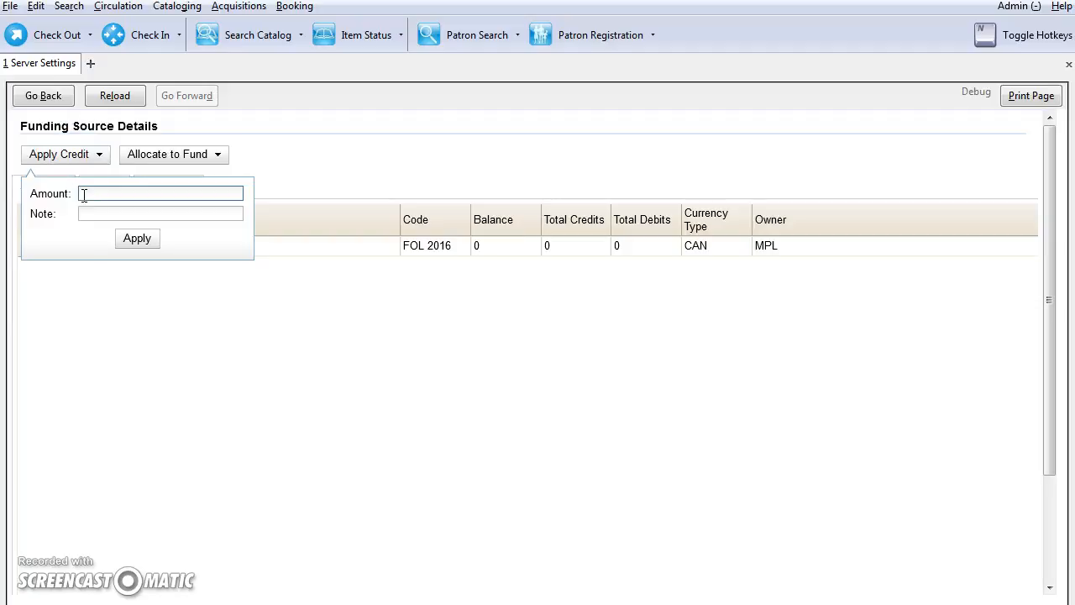
type("15")
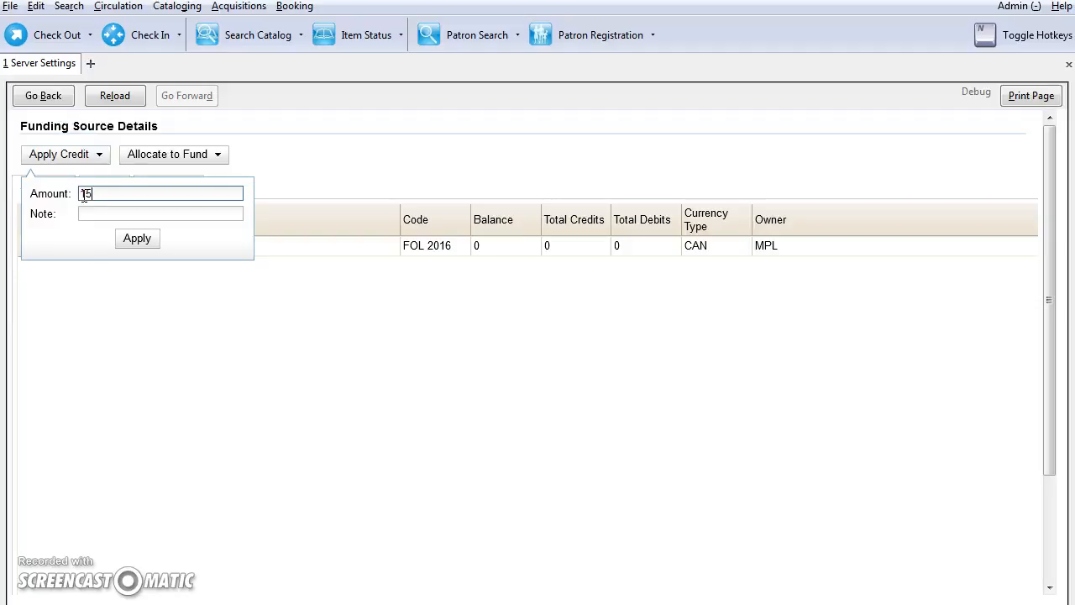
type("100000.00")
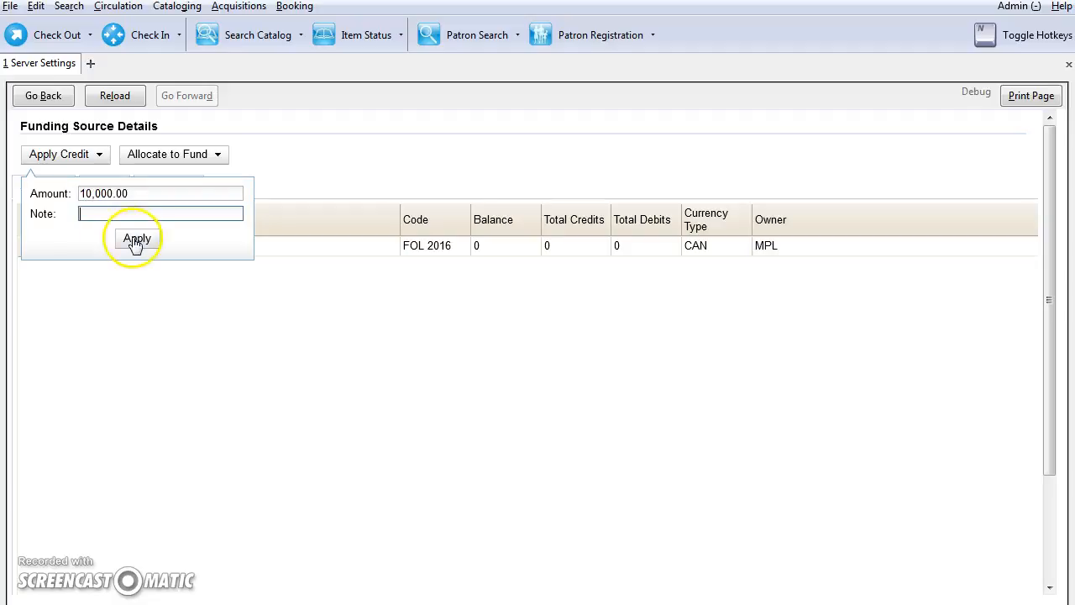
left_click(136, 239)
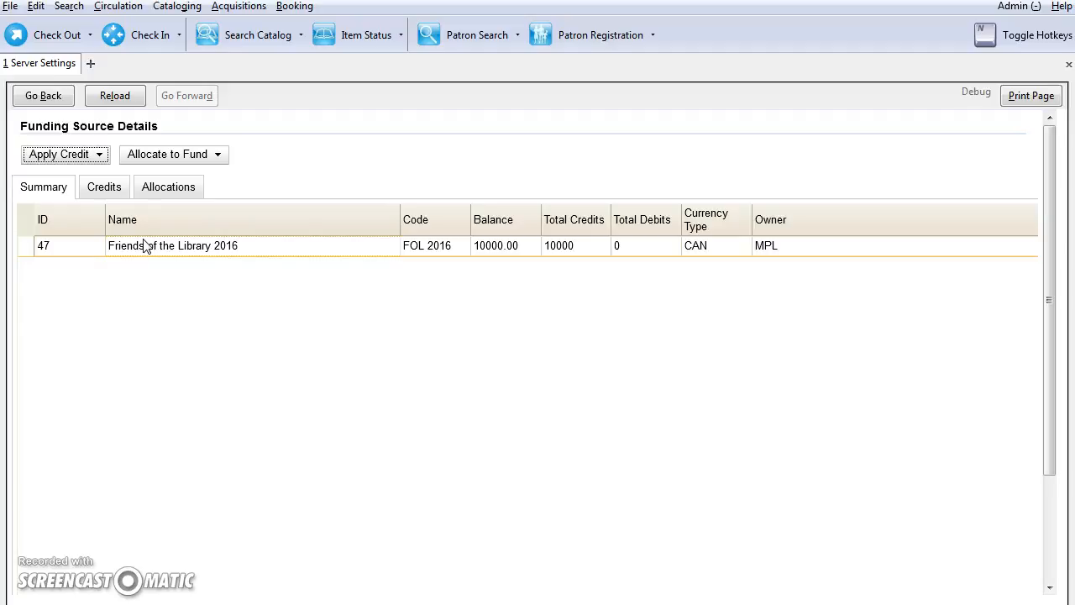
left_click(1016, 7)
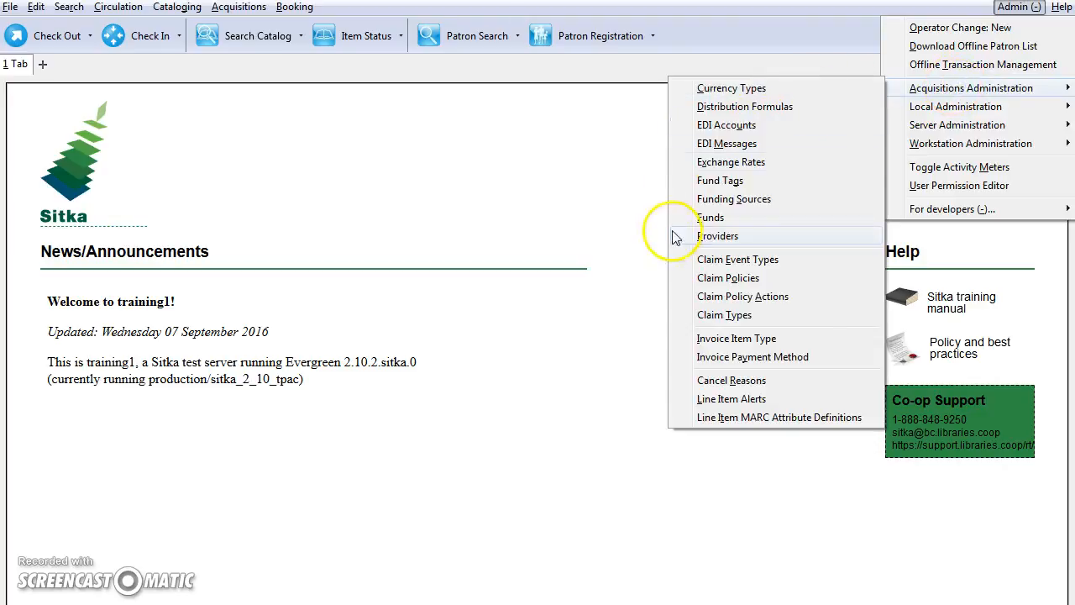
Open the MPL 2016 Funds list and scroll through the existing funds and balances
left_click(710, 217)
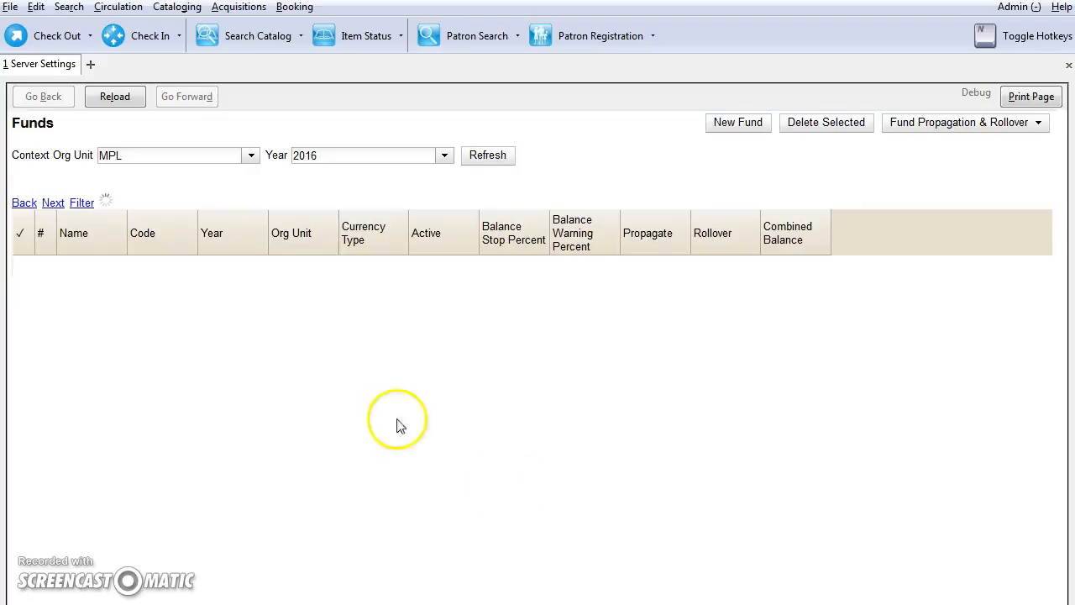
left_click(487, 155)
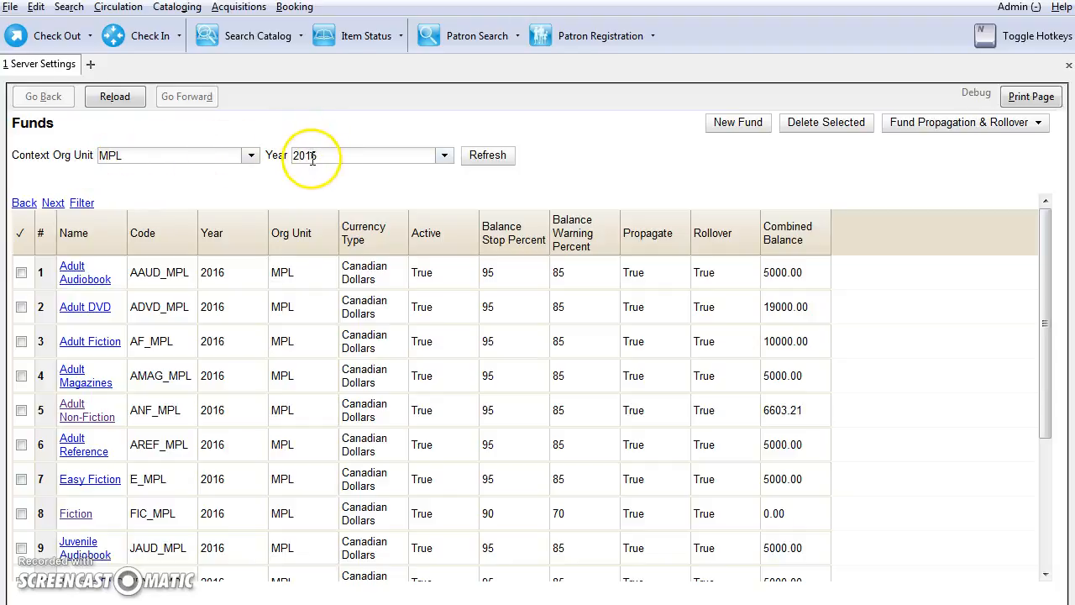
mouse_move(243, 162)
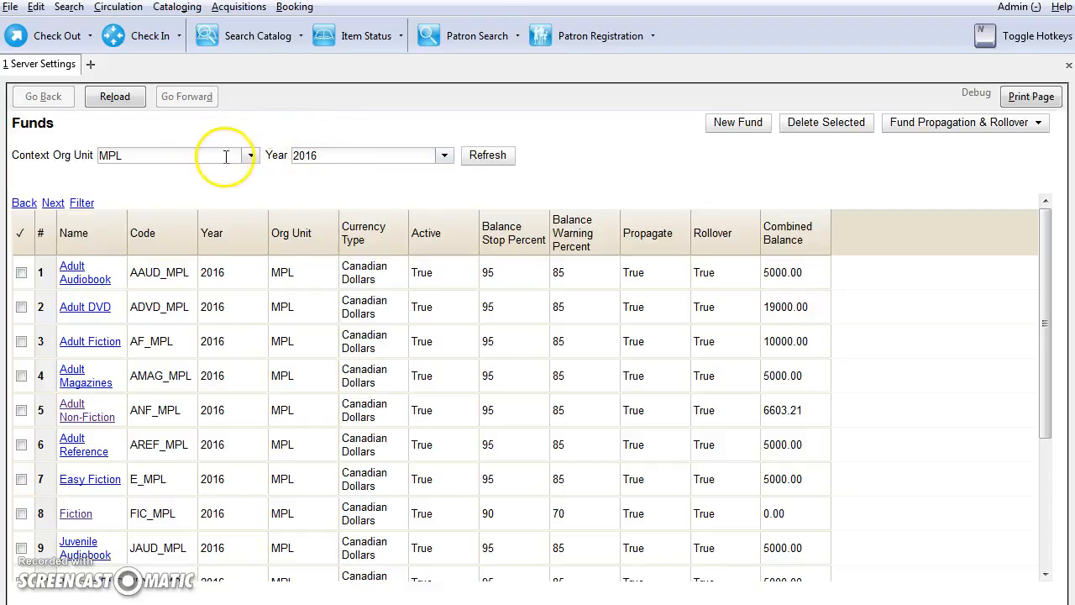
mouse_move(288, 168)
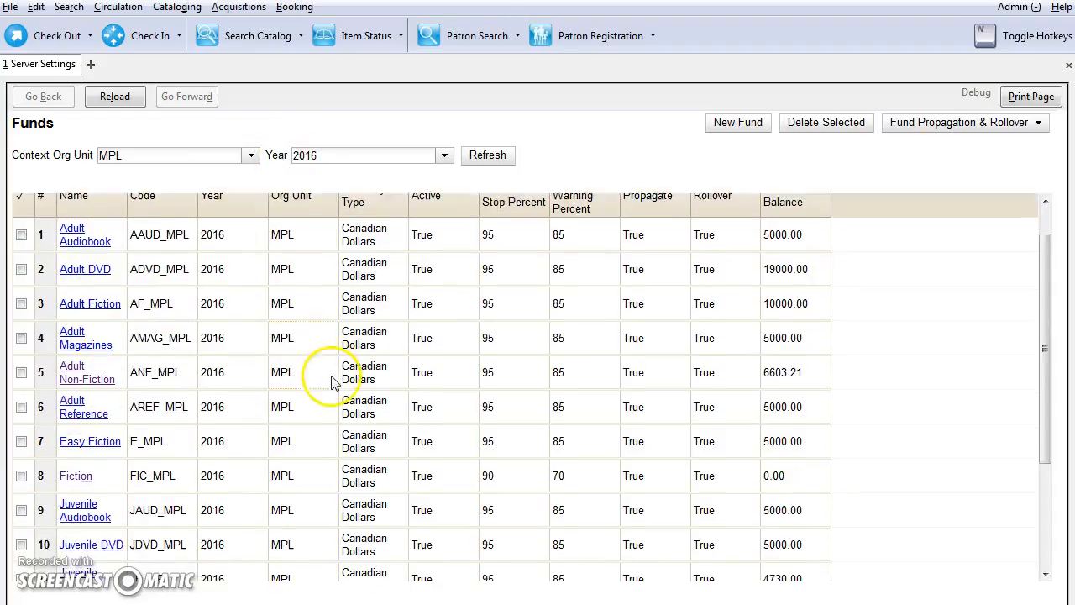
scroll("down", 3)
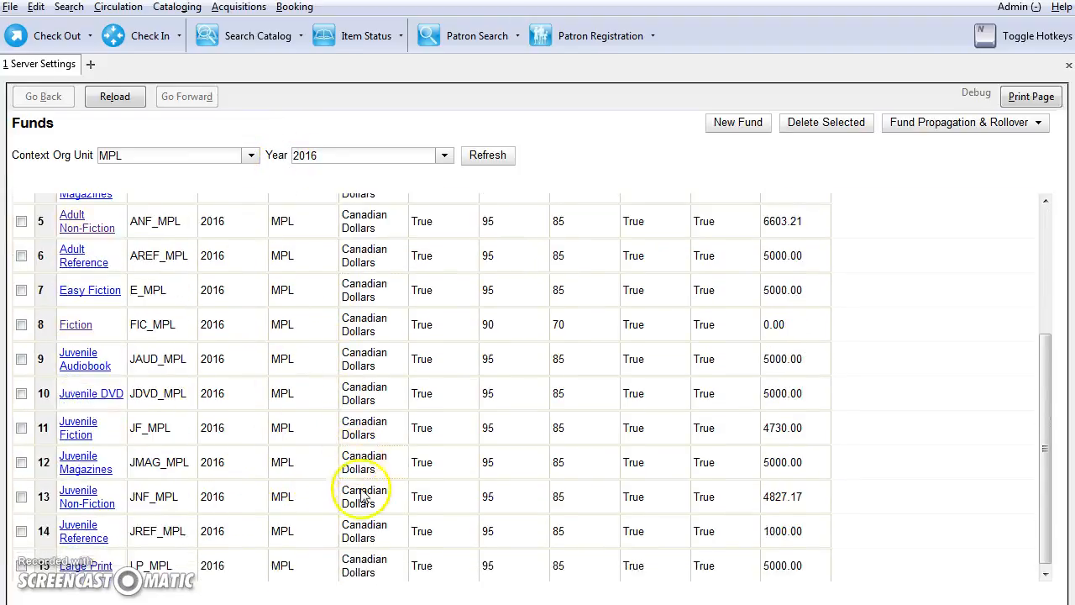
scroll("up", 3)
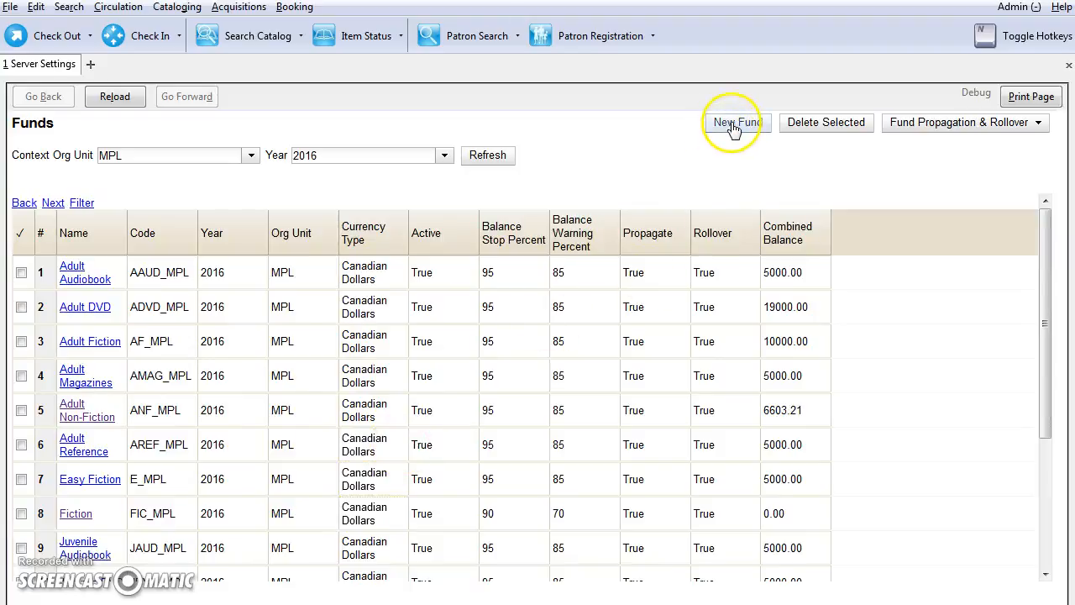
Start a new active fund named Audiobook, code AB_MPL, owned by MPL
left_click(738, 122)
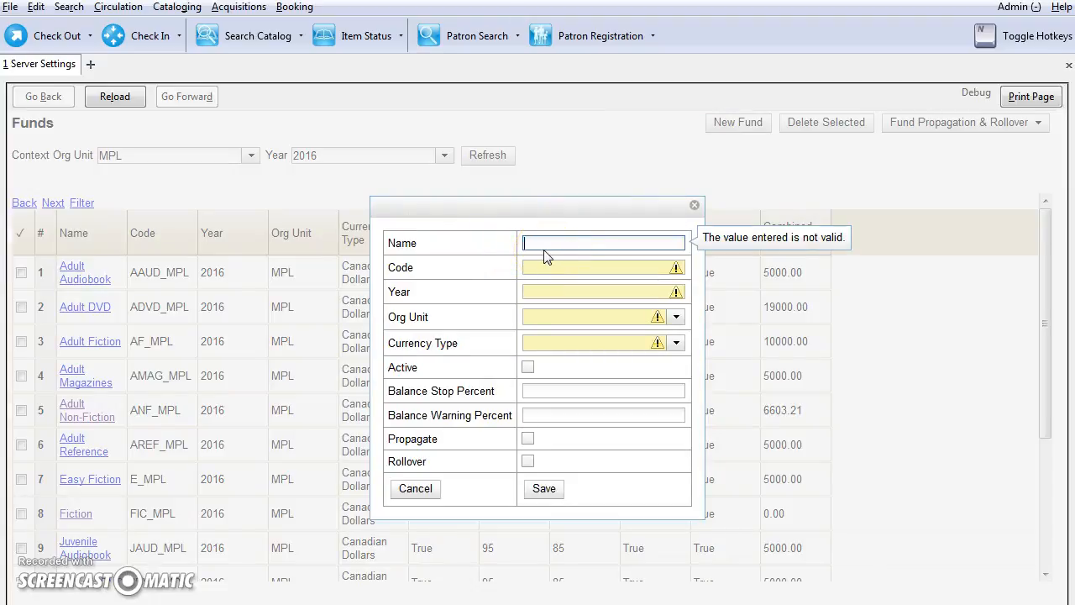
type("Audiobook")
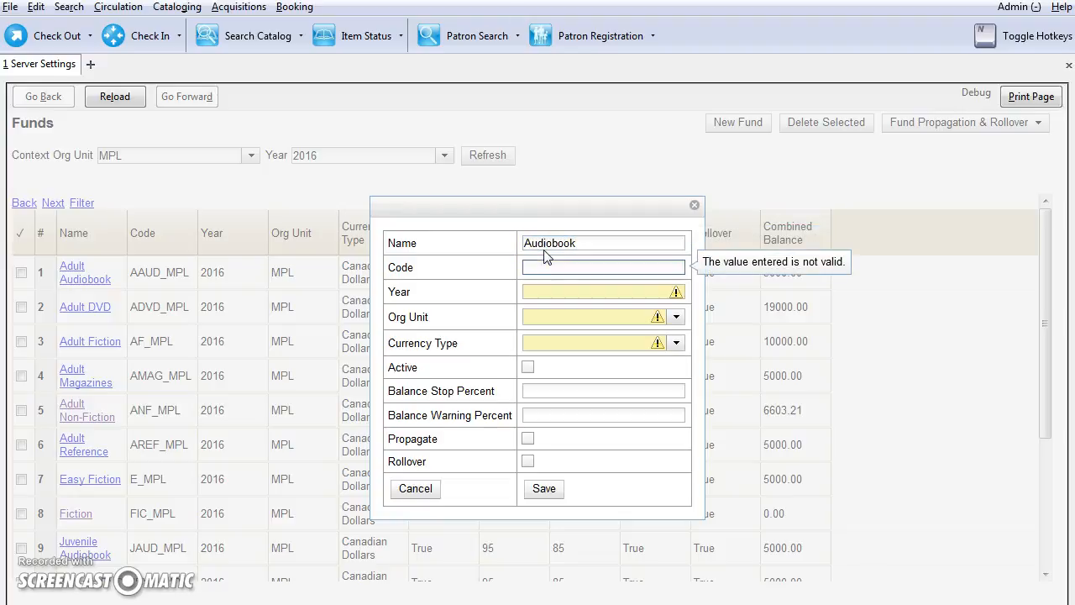
type("AB_")
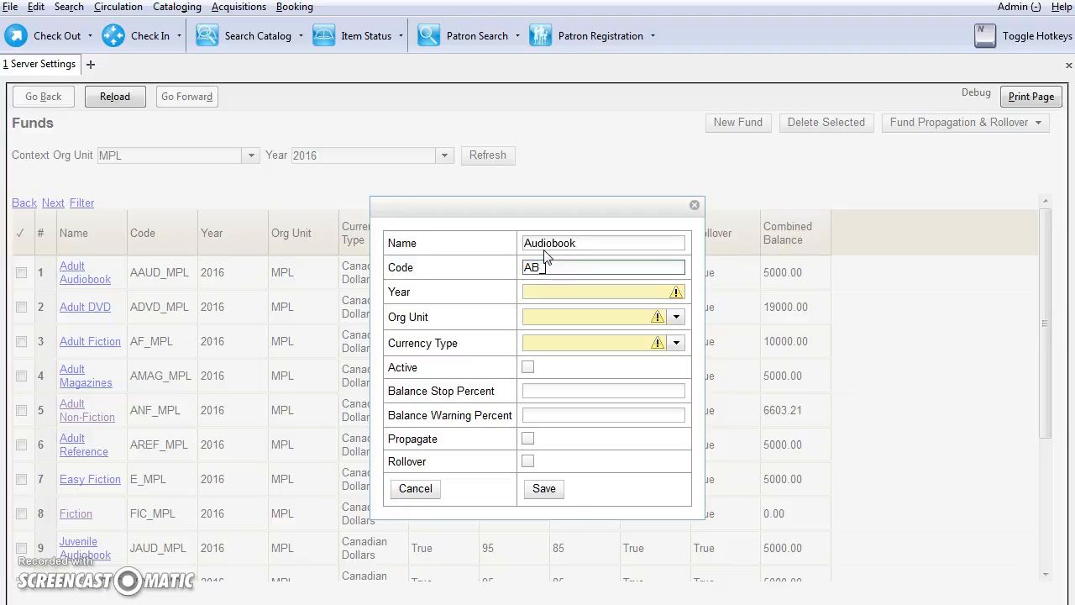
type("MPL")
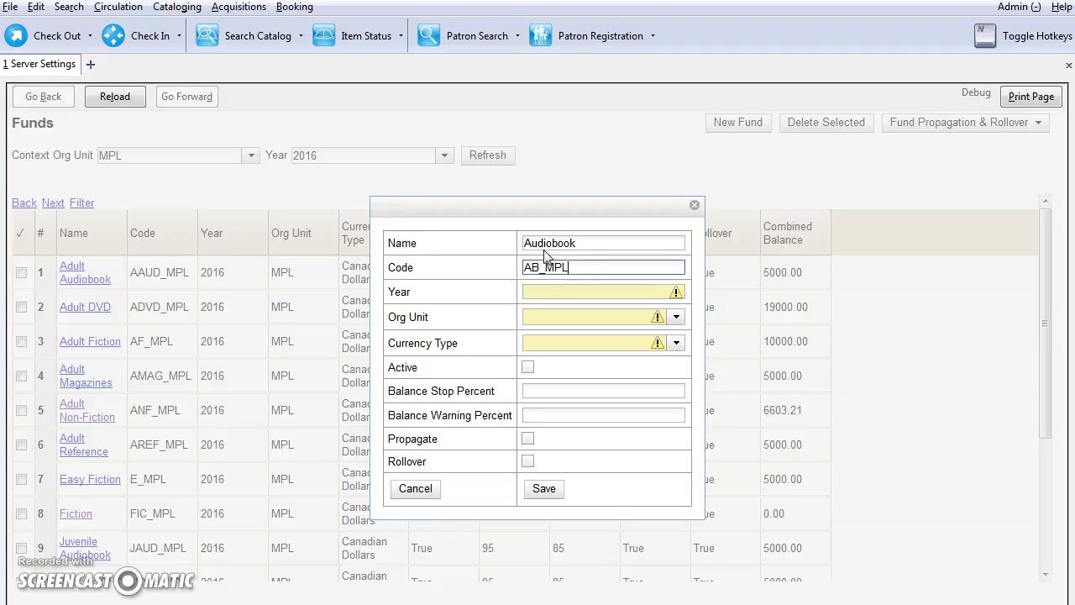
mouse_move(553, 314)
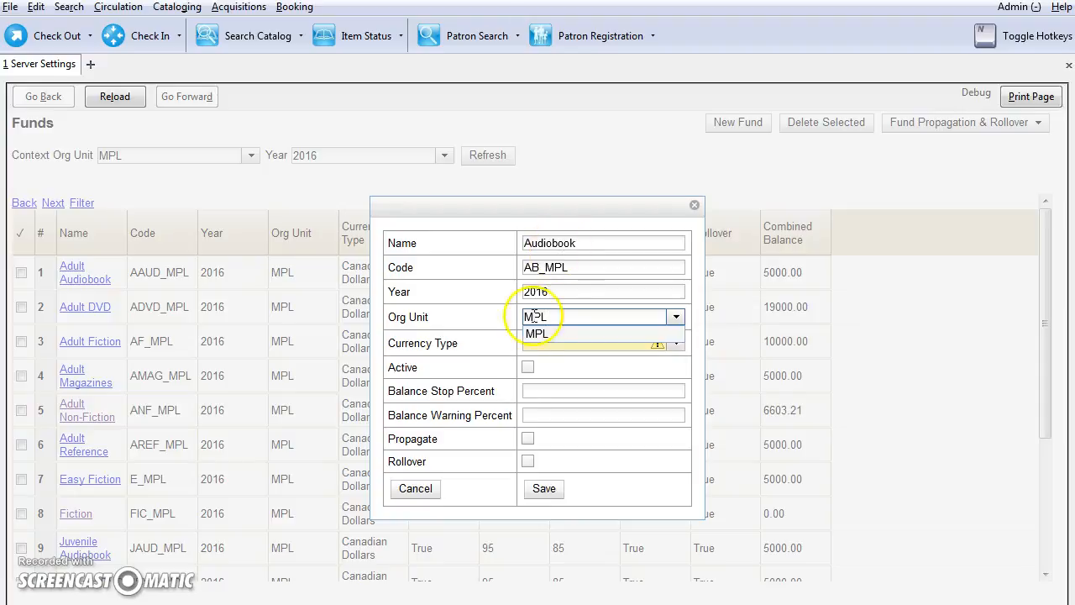
left_click(535, 333)
type("Canadian Dollars")
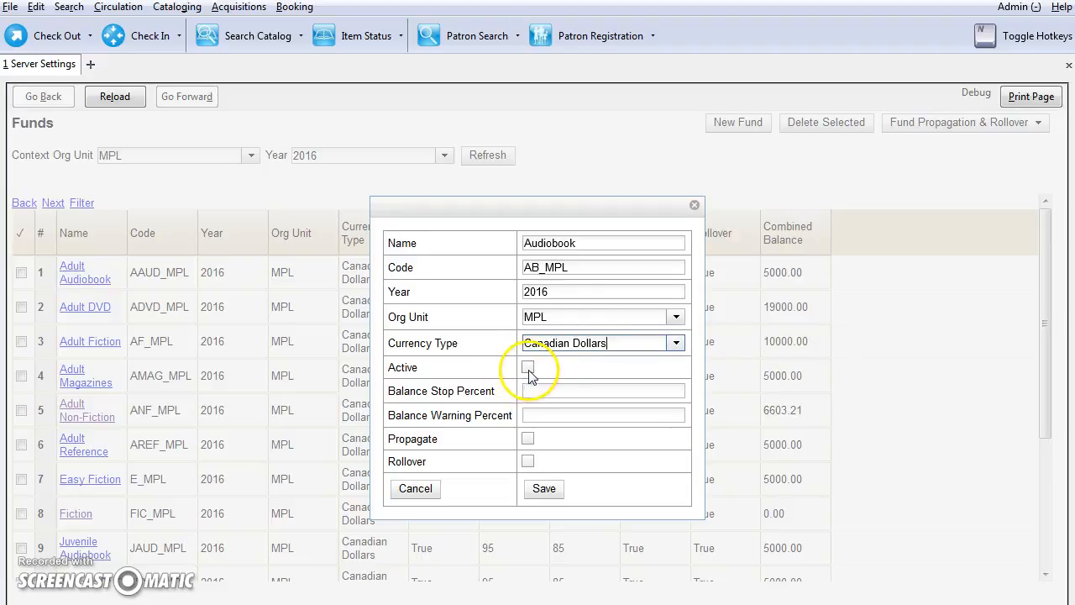
left_click(528, 367)
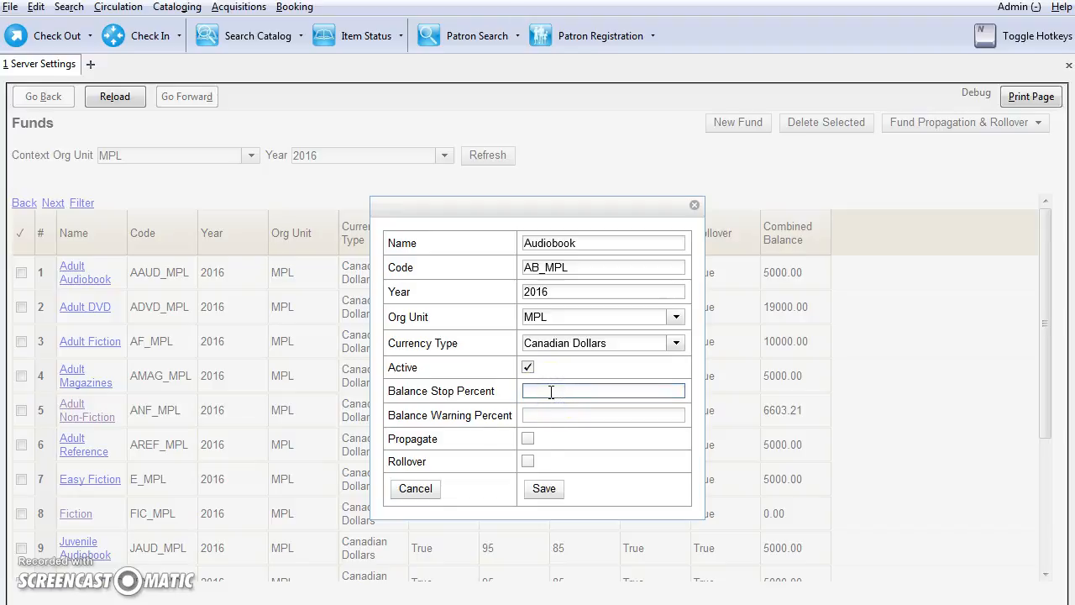
Give the fund a 90% stop and 65% warning, enable propagate and rollover, and save
type("90")
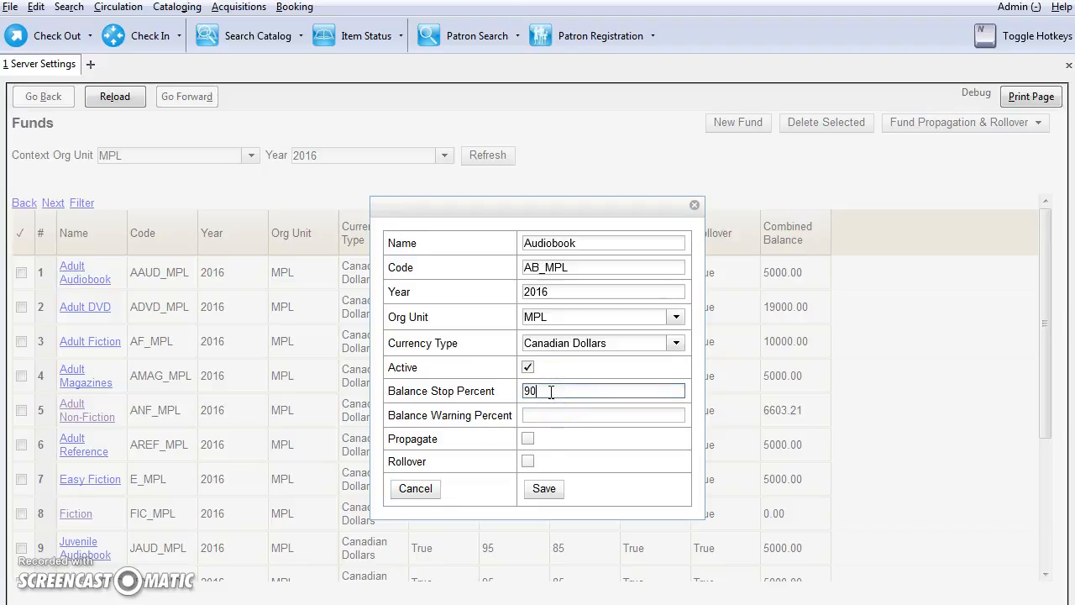
mouse_move(511, 429)
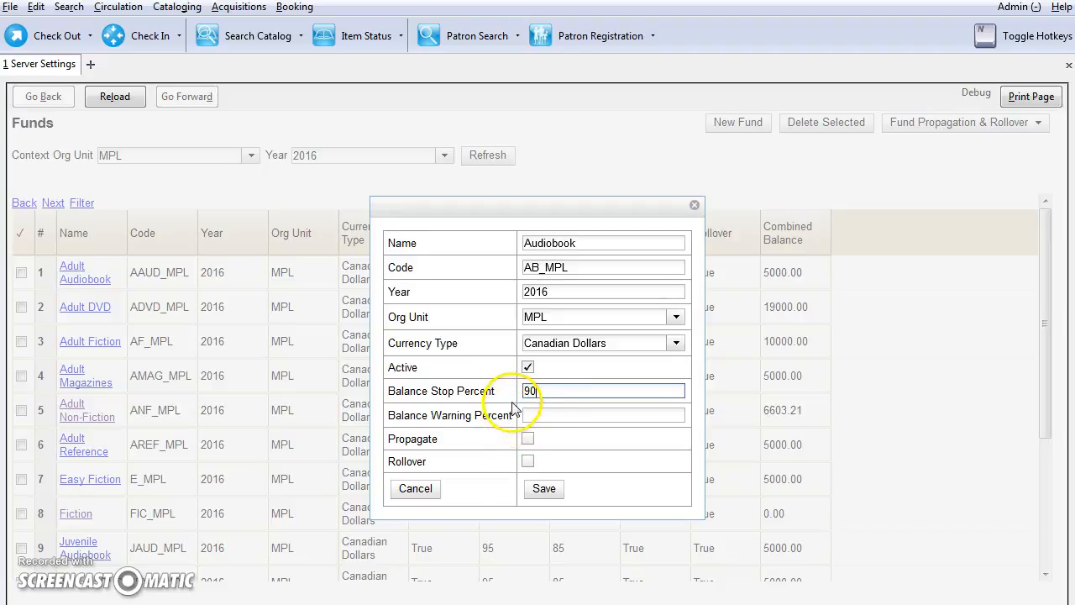
left_click(602, 414)
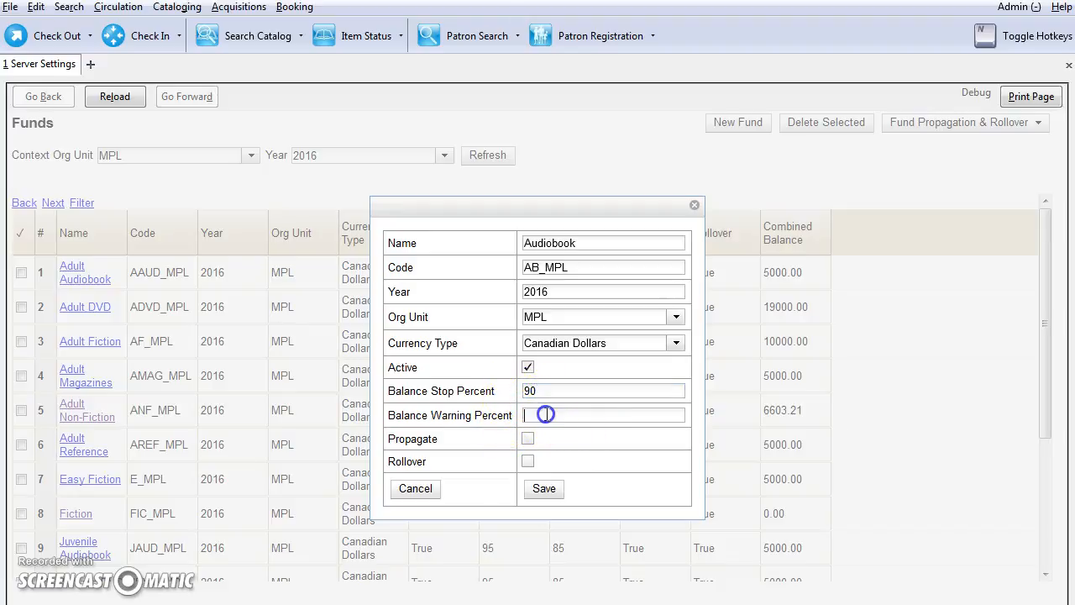
left_click(602, 415)
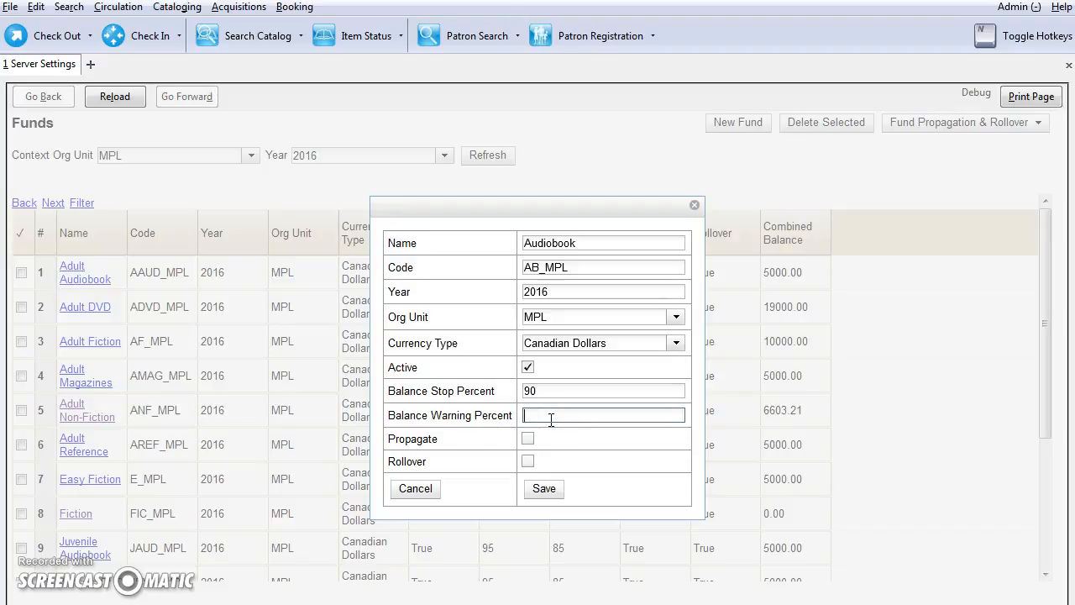
type("65")
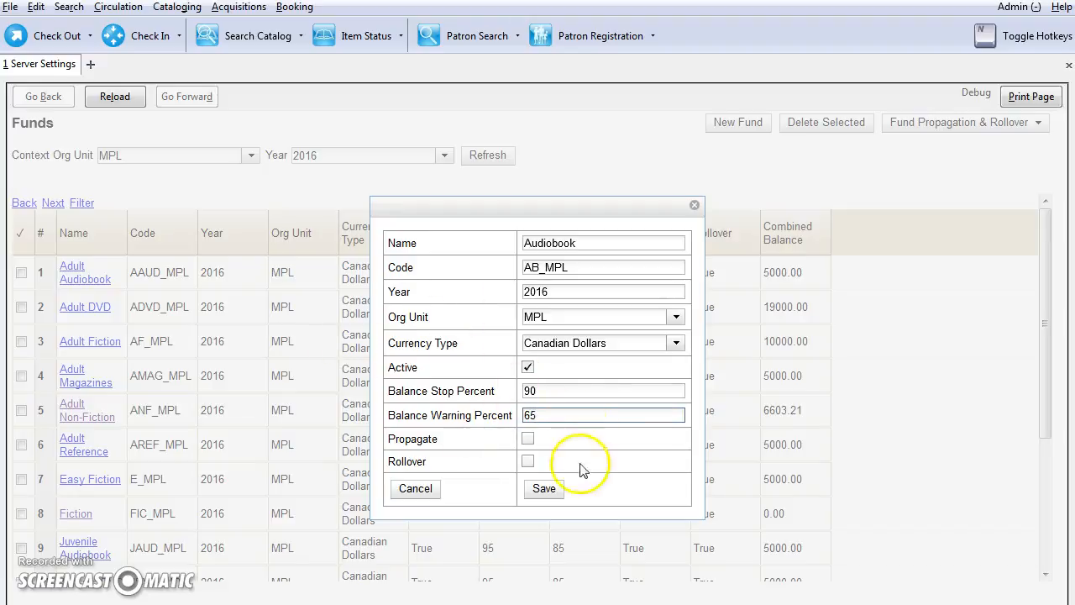
mouse_move(479, 437)
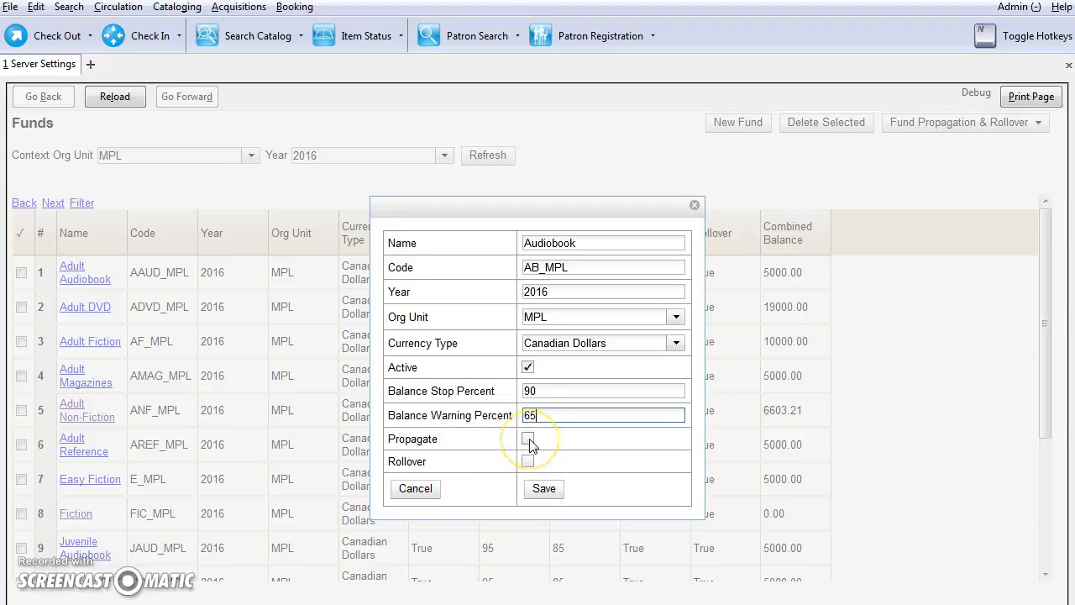
left_click(527, 439)
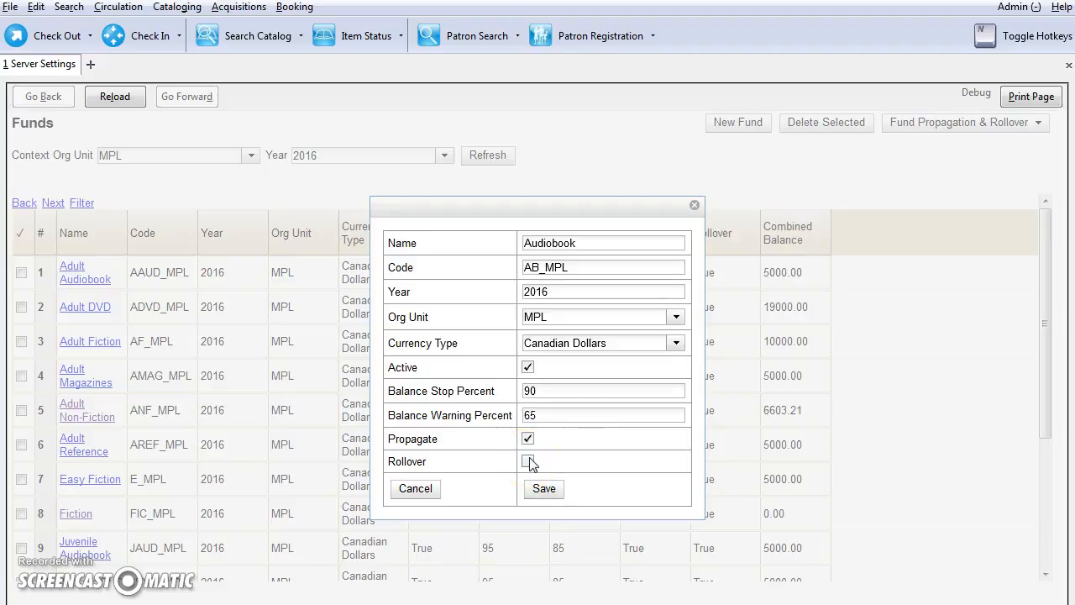
left_click(529, 462)
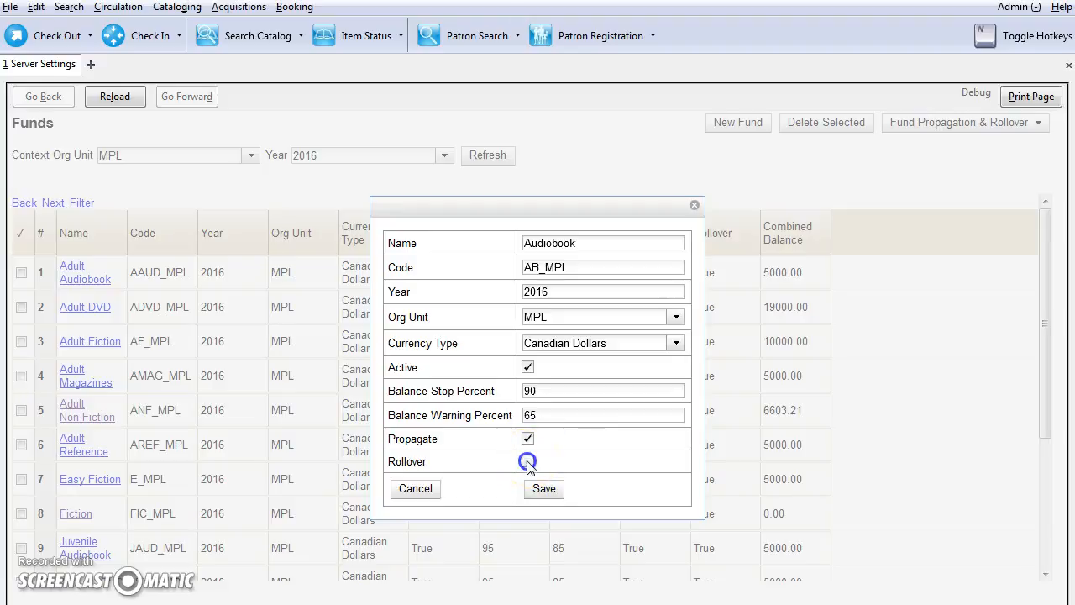
left_click(528, 462)
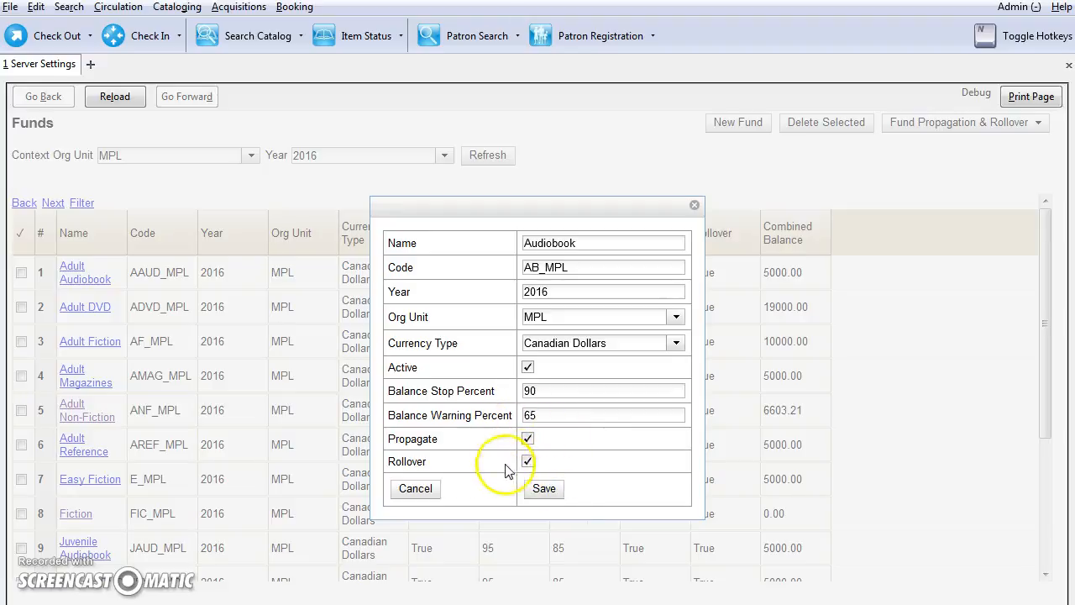
mouse_move(567, 454)
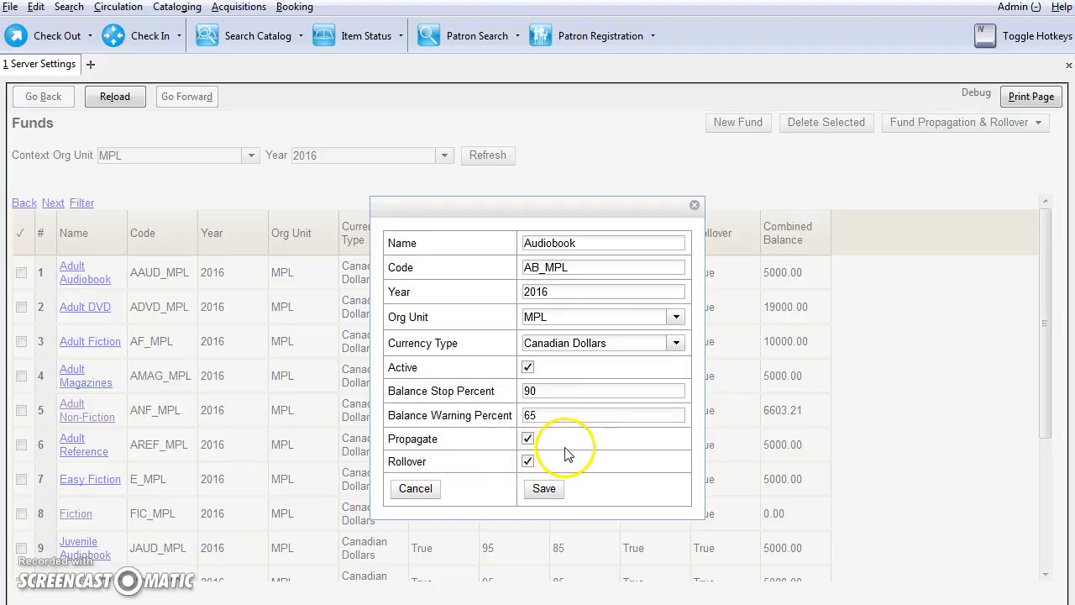
mouse_move(550, 453)
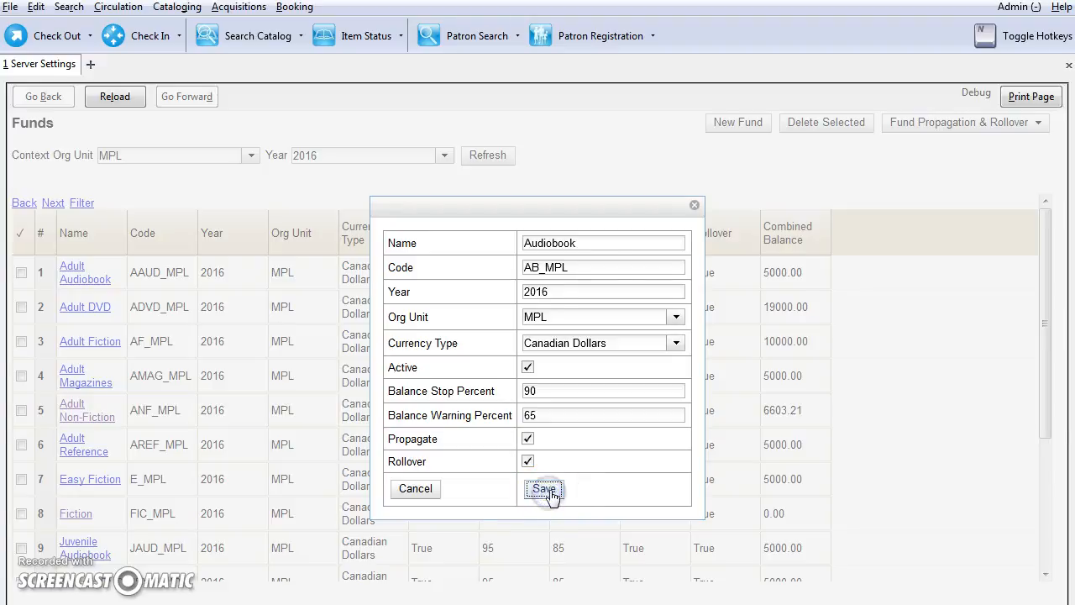
left_click(543, 489)
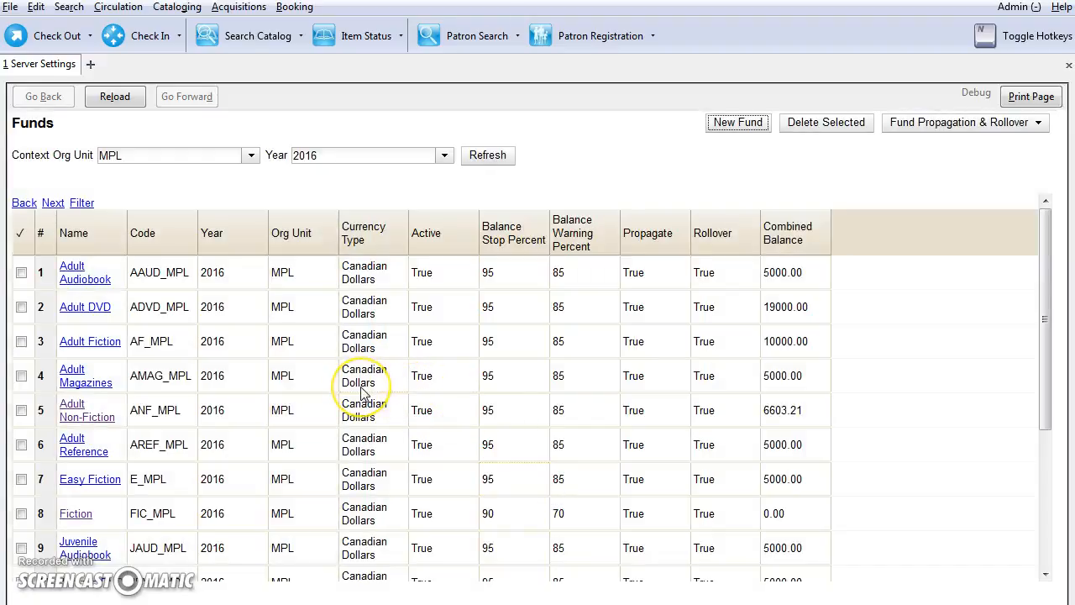
mouse_move(363, 388)
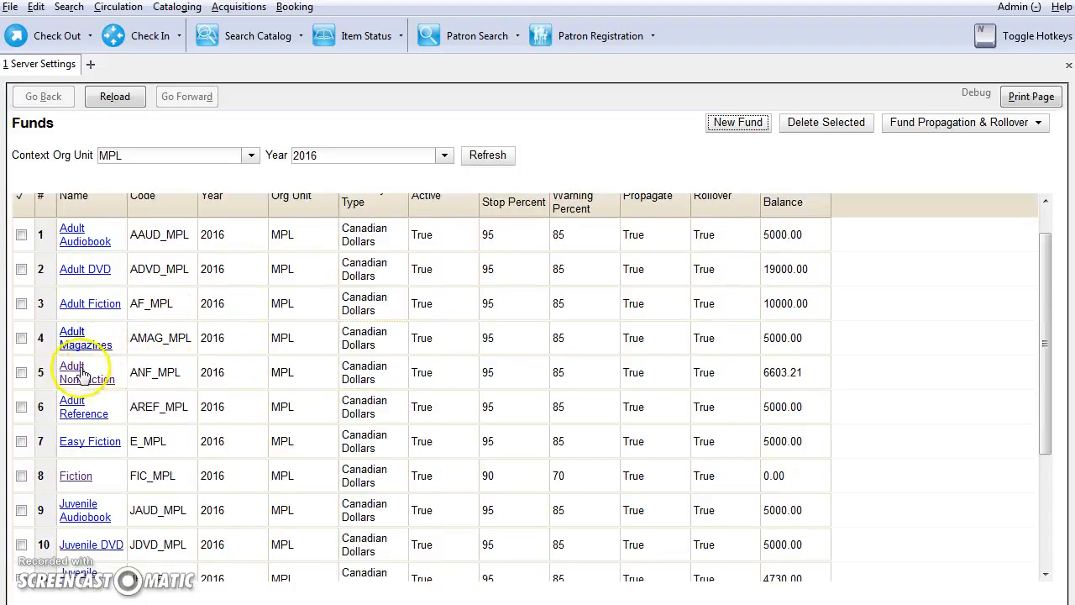
left_click(85, 372)
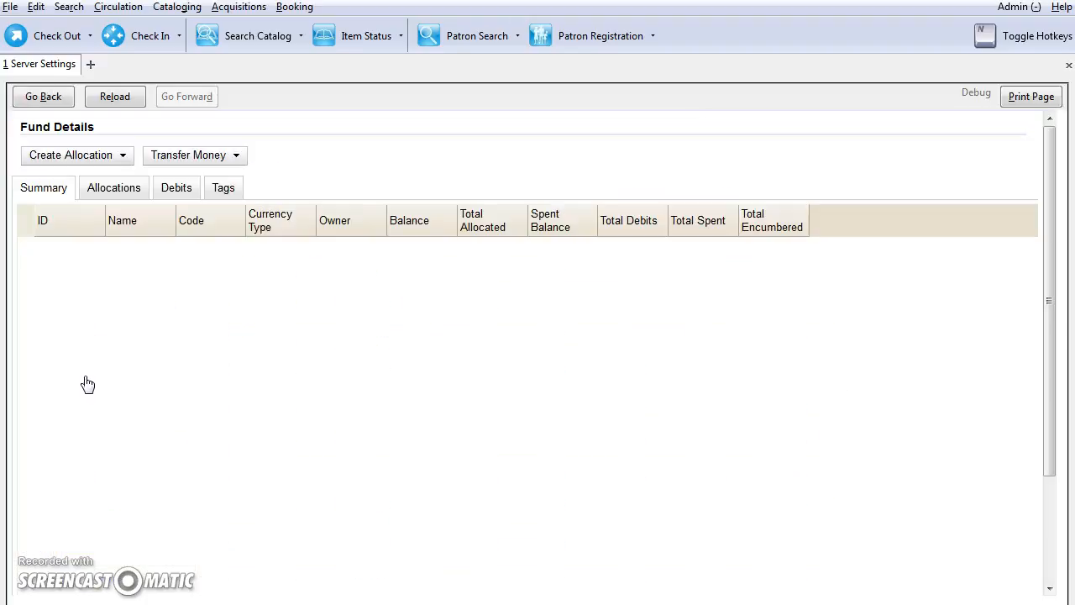
left_click(115, 96)
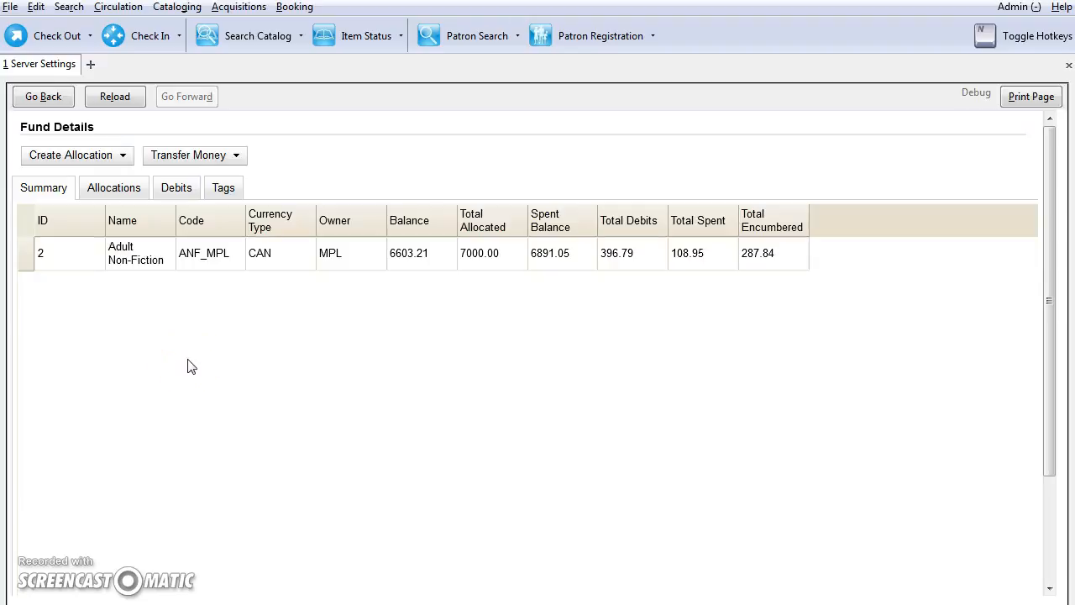
mouse_move(239, 292)
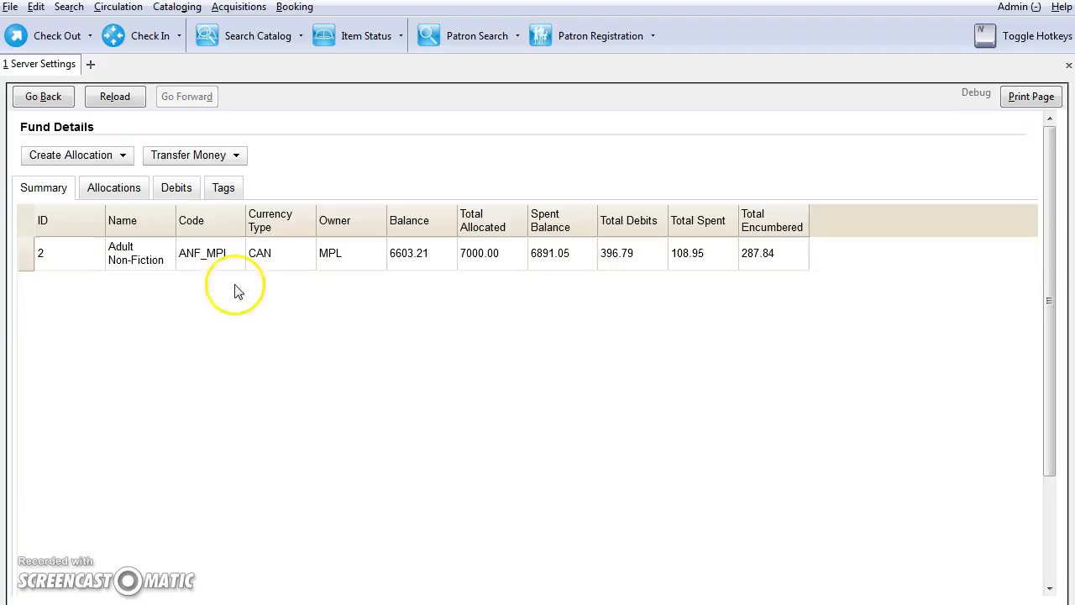
mouse_move(435, 225)
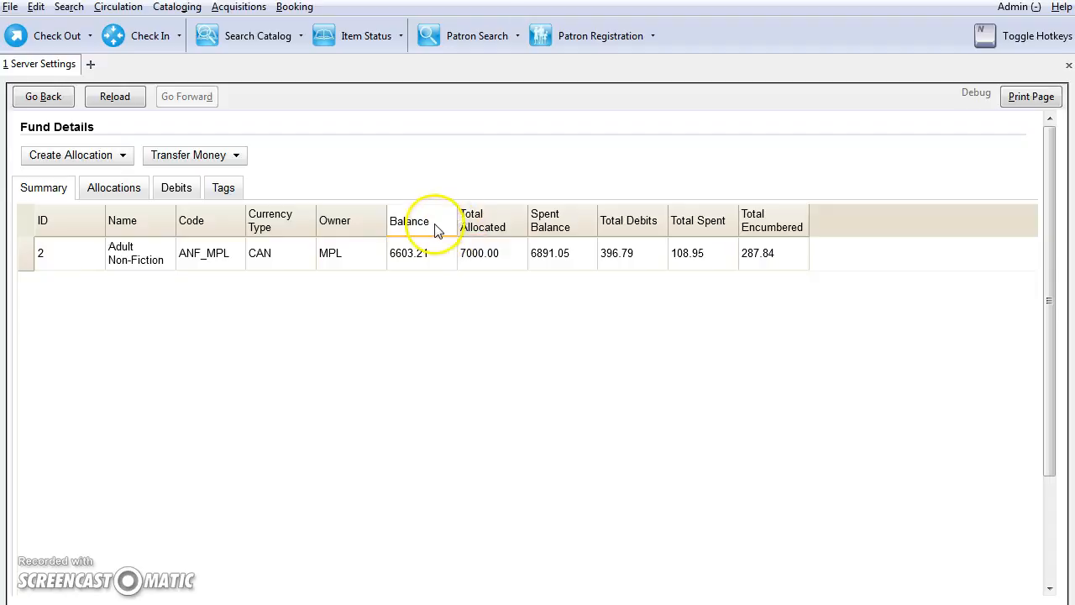
mouse_move(491, 247)
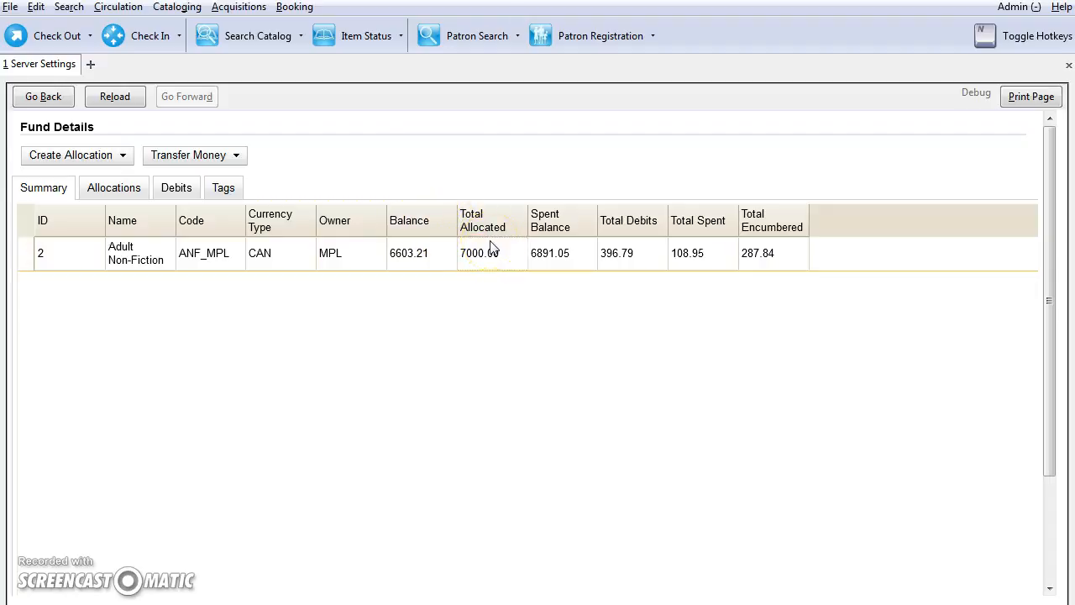
mouse_move(666, 276)
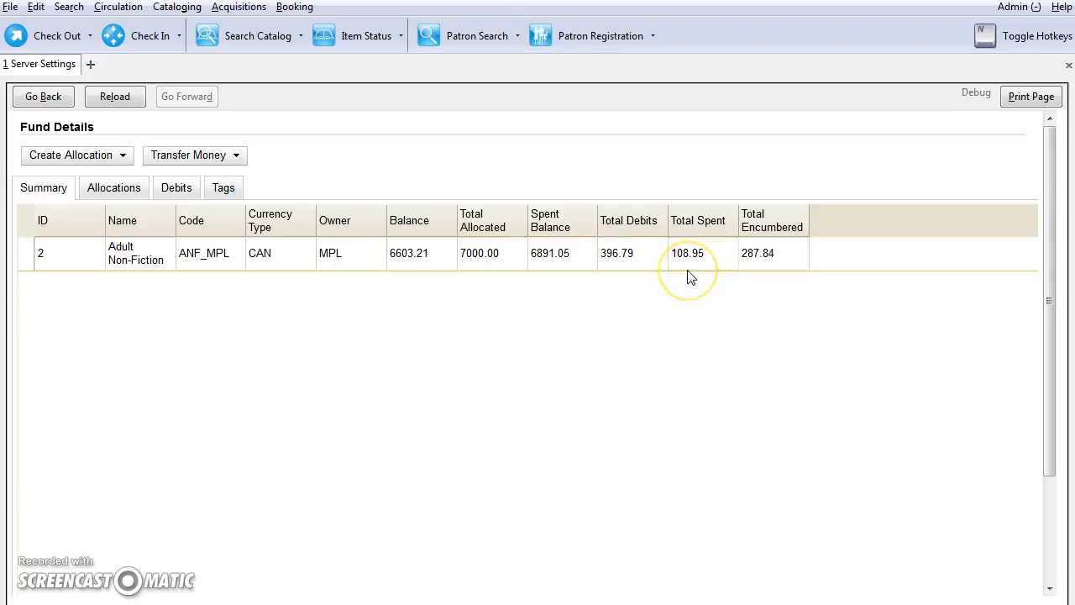
mouse_move(533, 186)
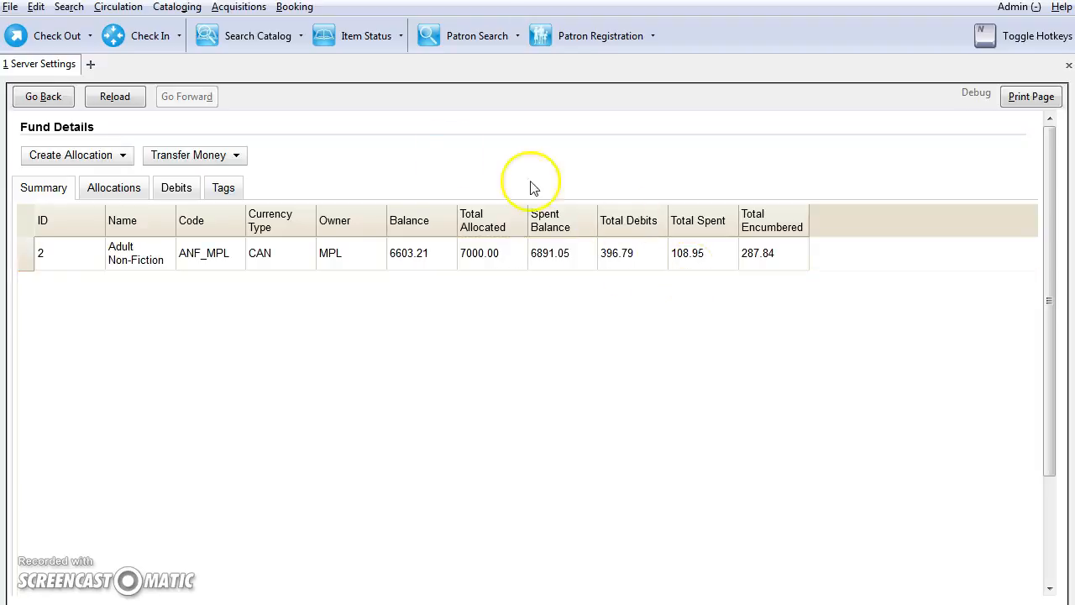
Review Adult Non-Fiction's allocations and debits, then view its empty tags
left_click(114, 188)
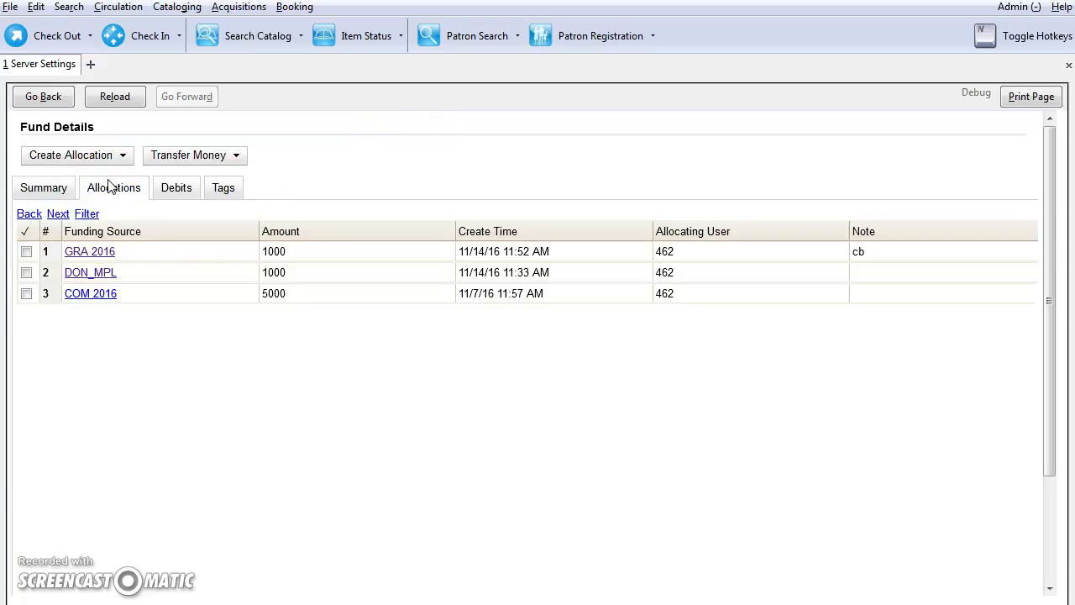
mouse_move(163, 302)
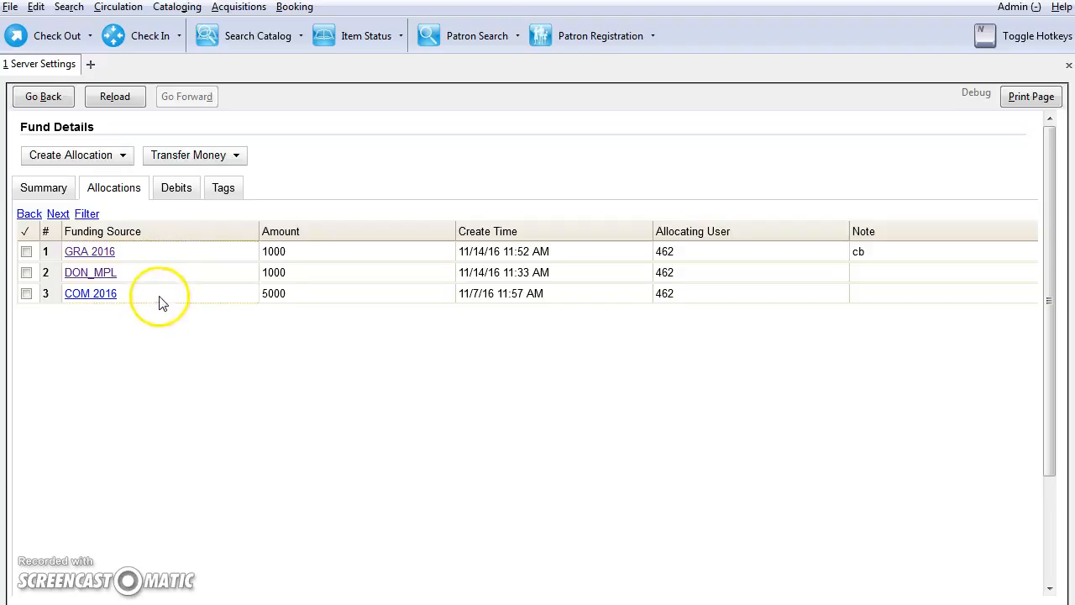
mouse_move(176, 265)
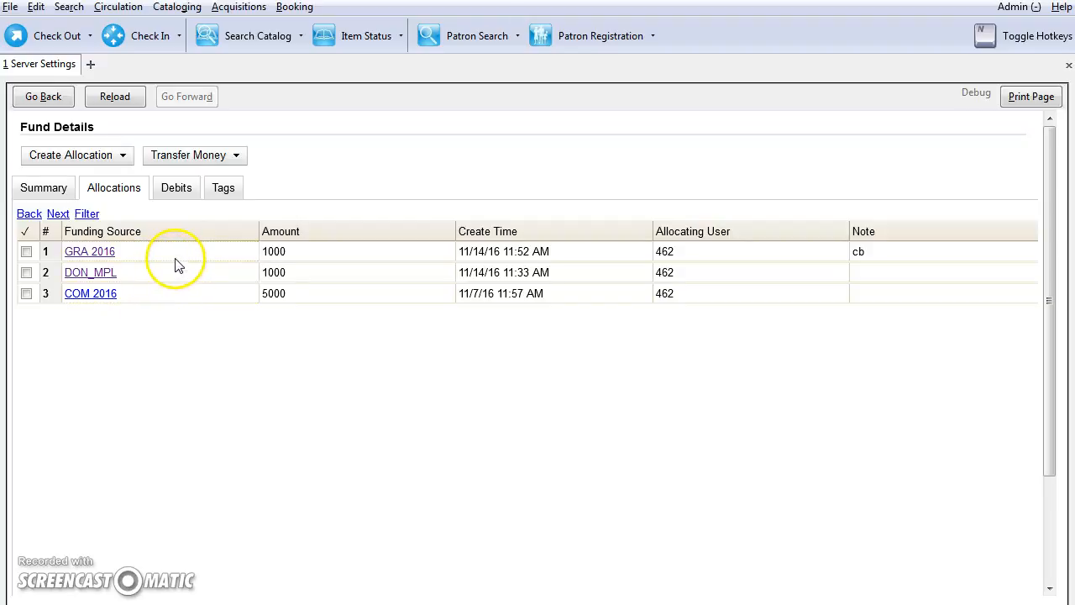
left_click(176, 188)
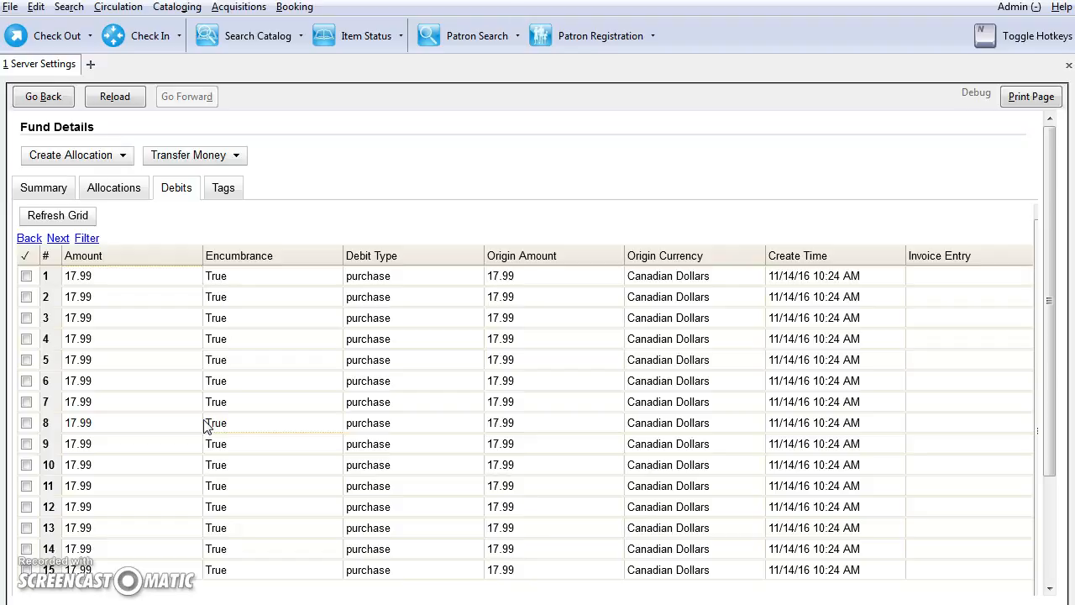
mouse_move(208, 231)
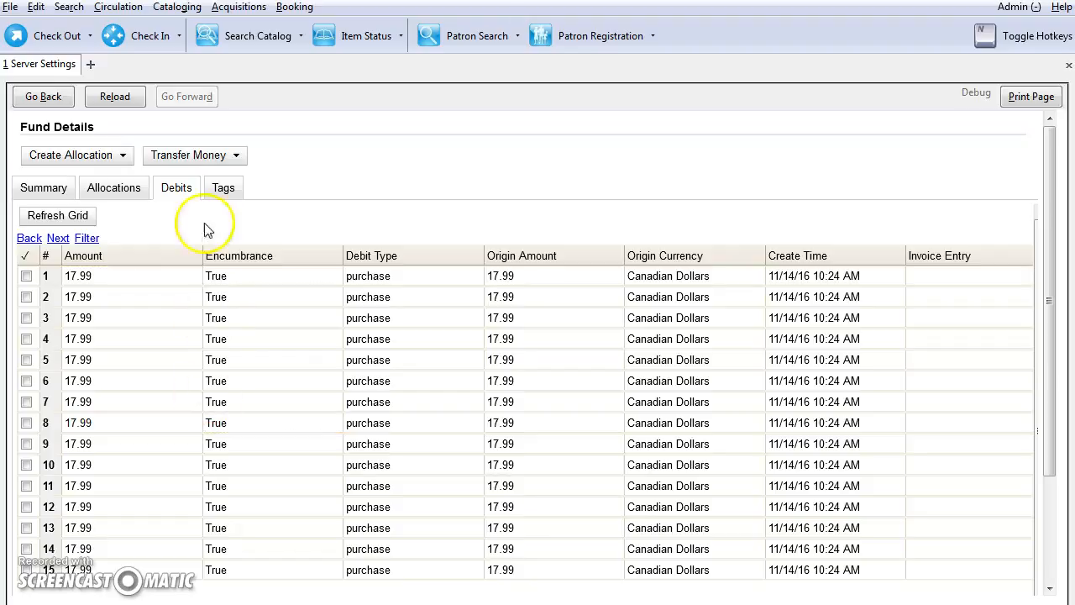
left_click(224, 187)
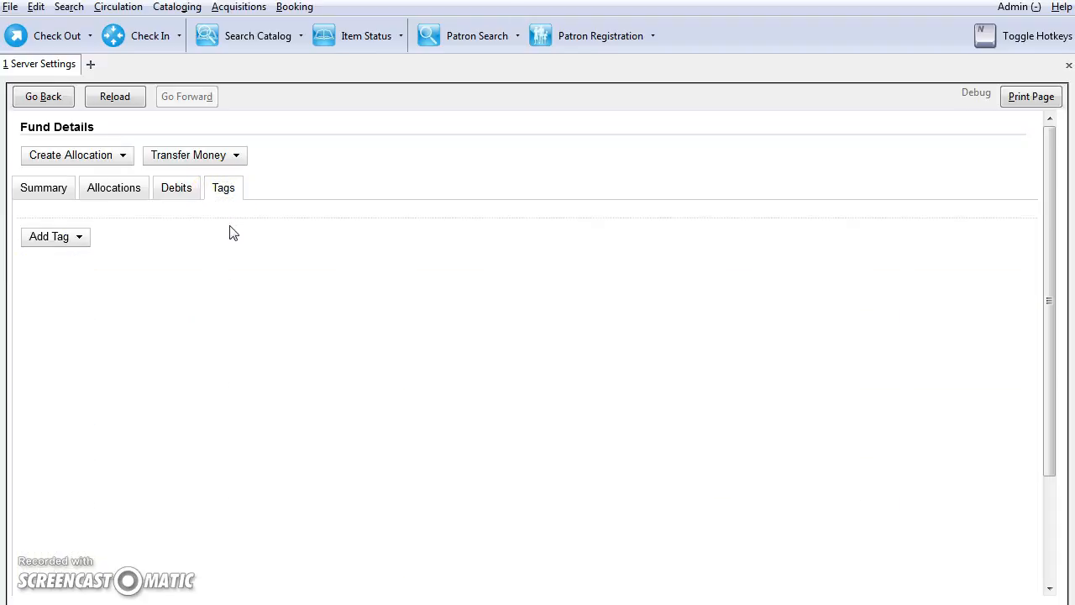
mouse_move(101, 160)
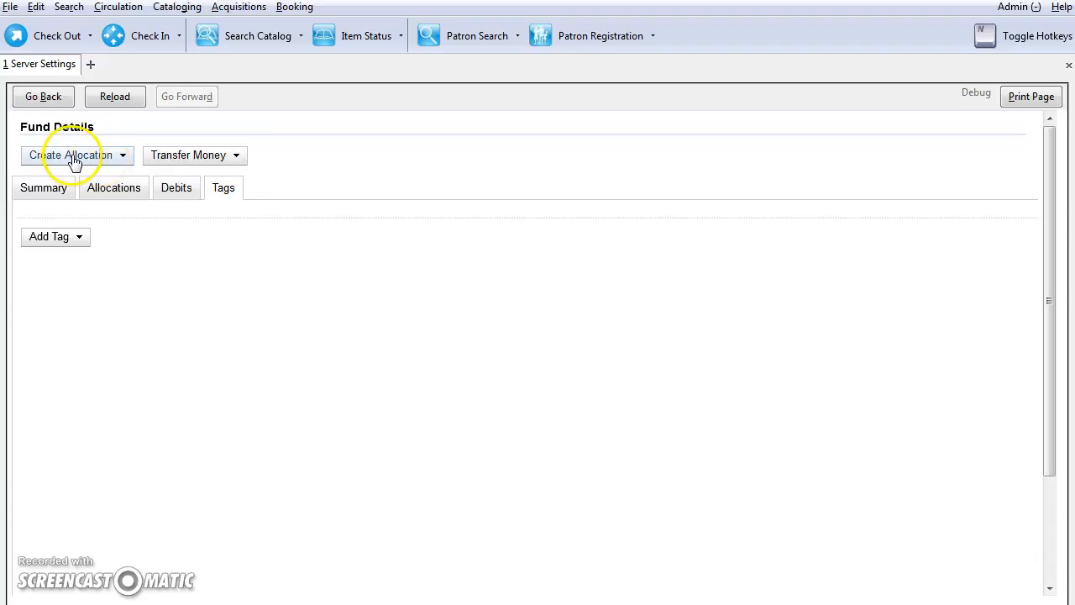
Allocate 1,000.00 from FOL 2016 to the Adult Non-Fiction fund
left_click(75, 155)
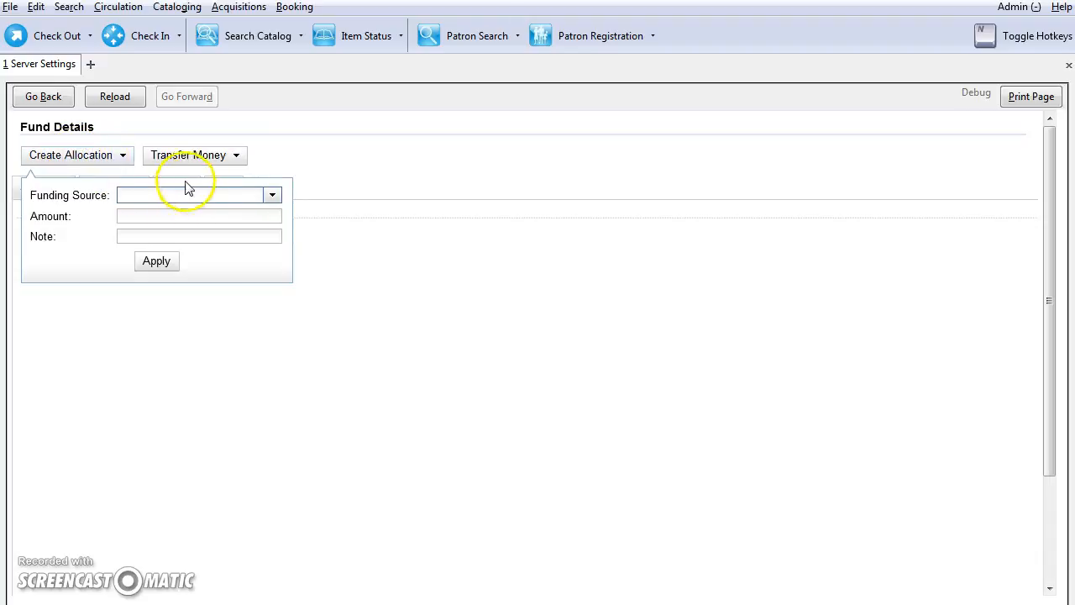
mouse_move(264, 213)
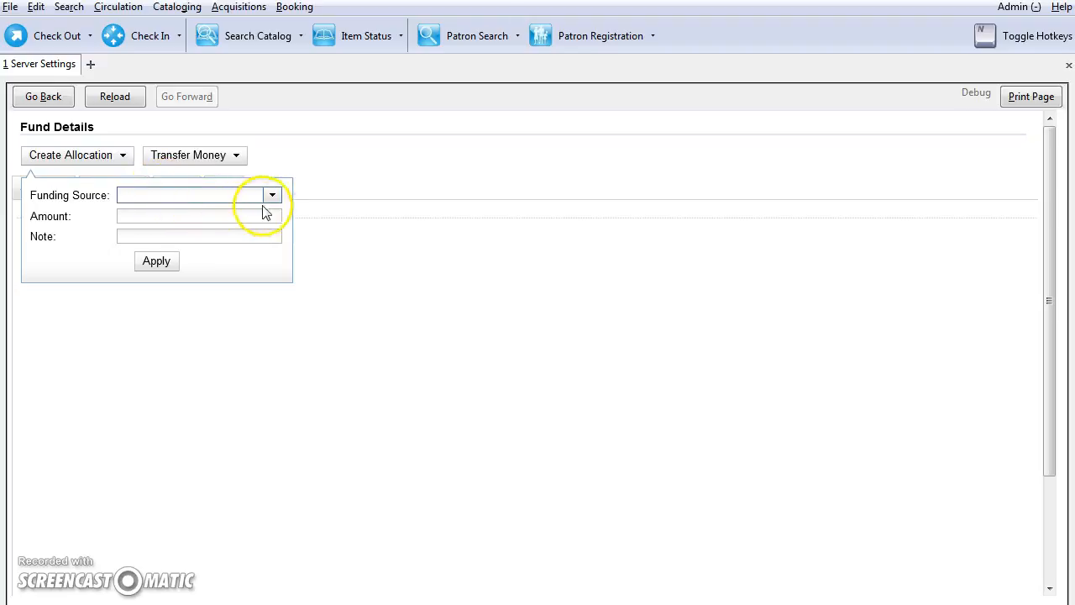
left_click(271, 194)
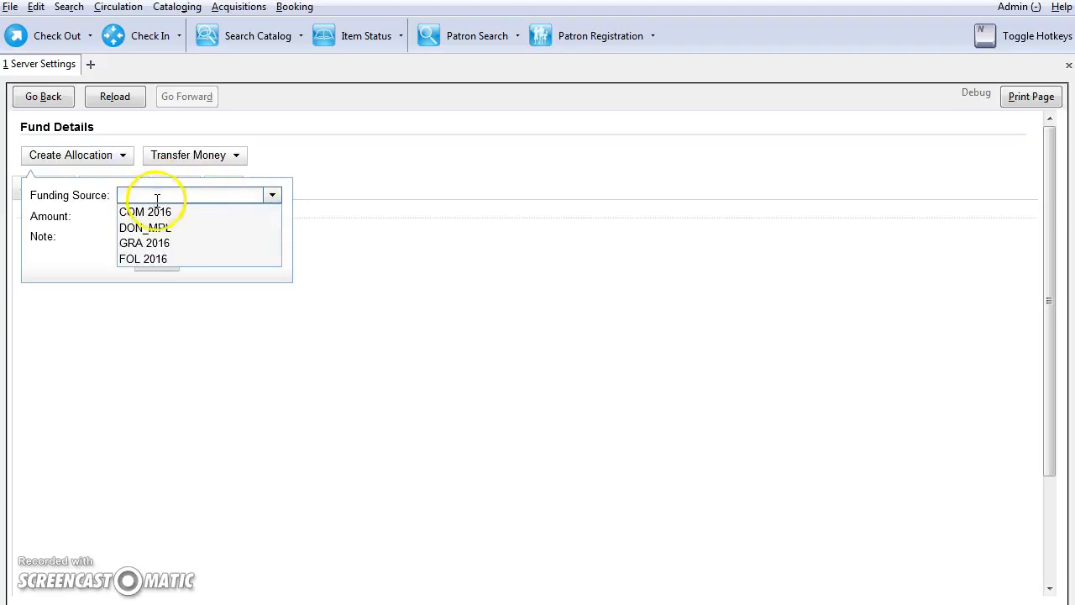
left_click(143, 259)
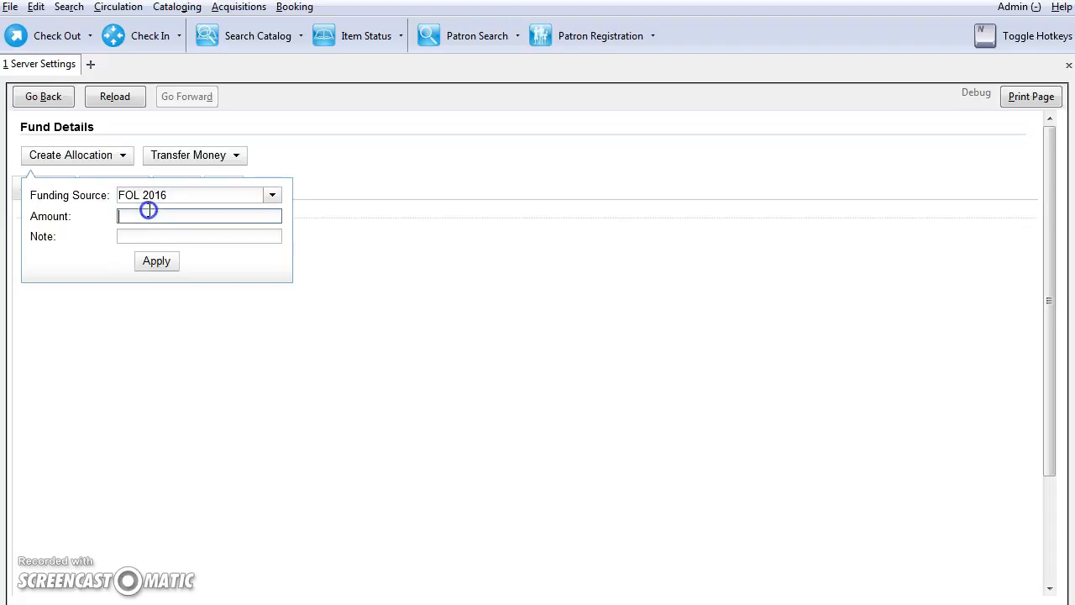
type("1000.00")
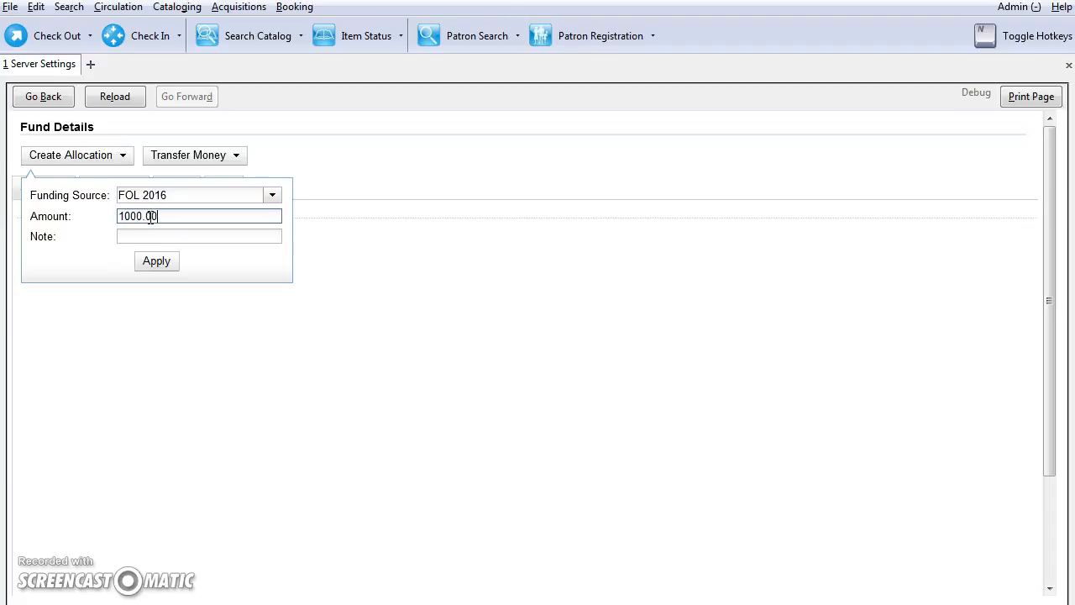
left_click(156, 261)
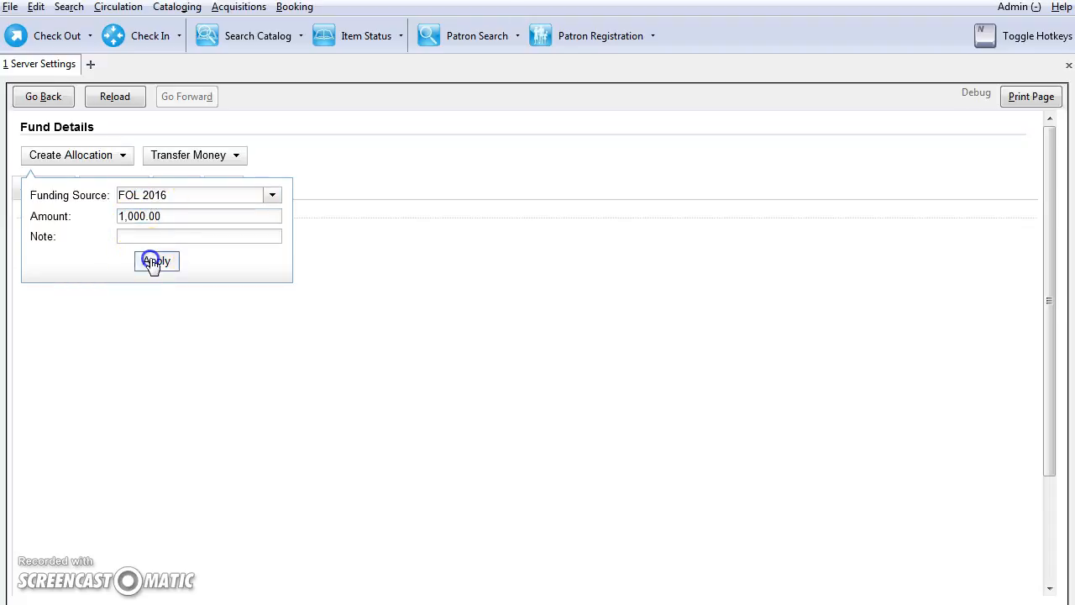
left_click(156, 261)
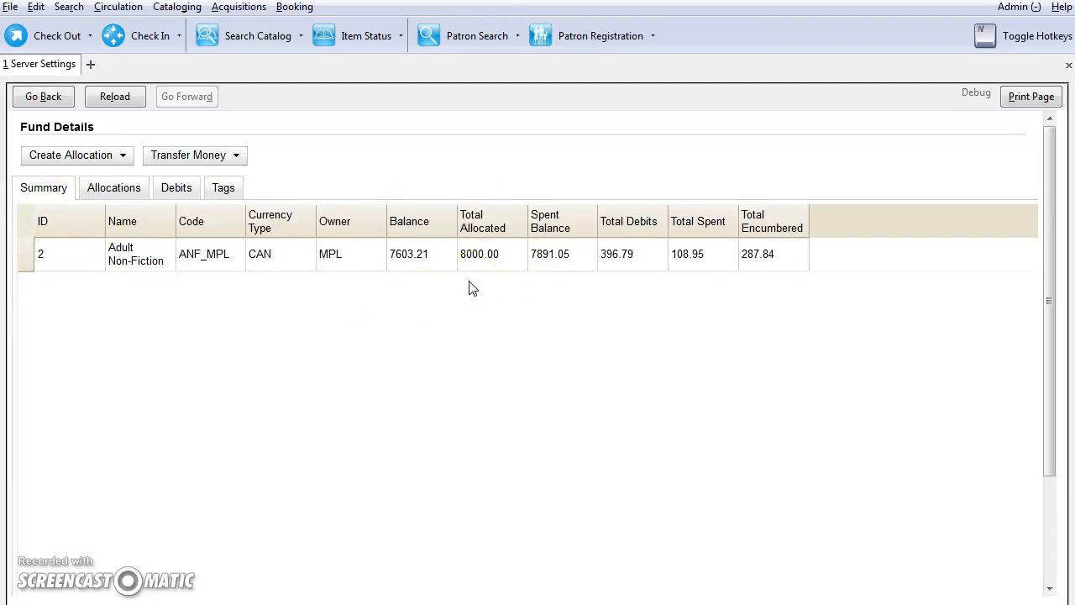
left_click(1017, 8)
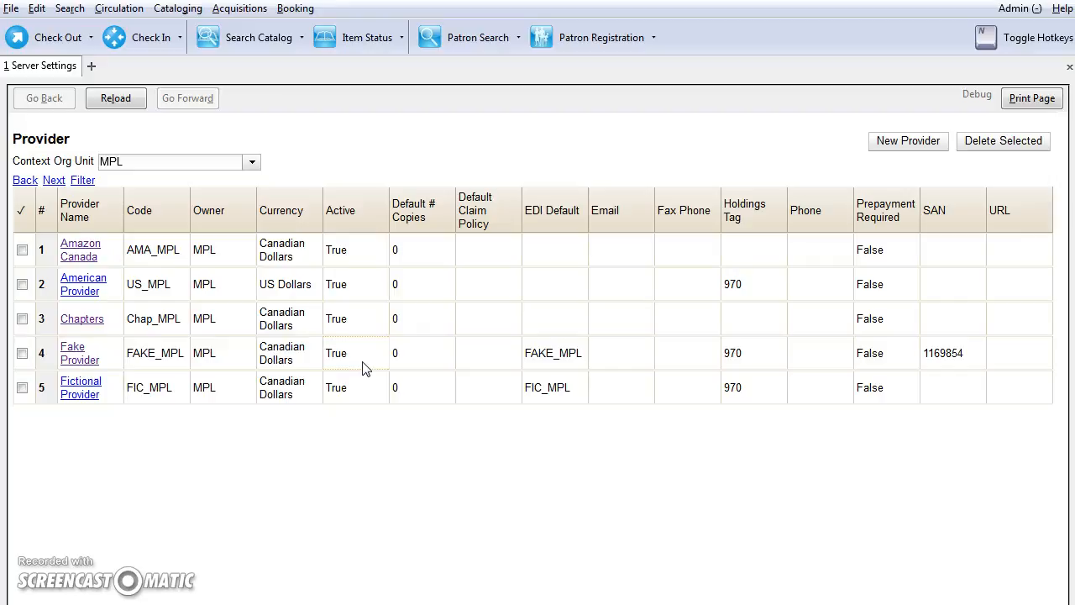
mouse_move(481, 525)
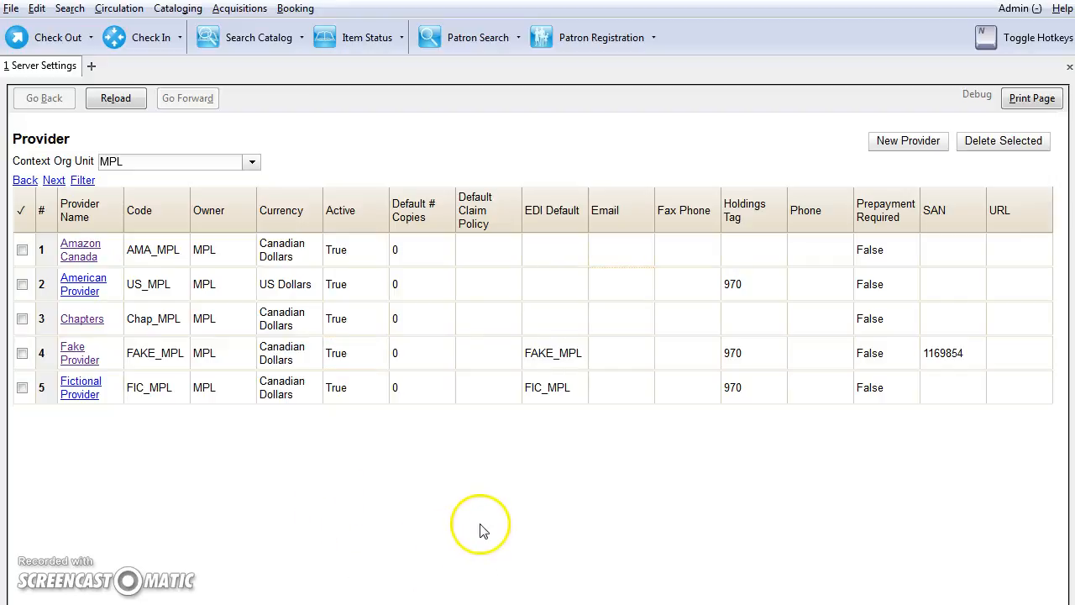
mouse_move(538, 516)
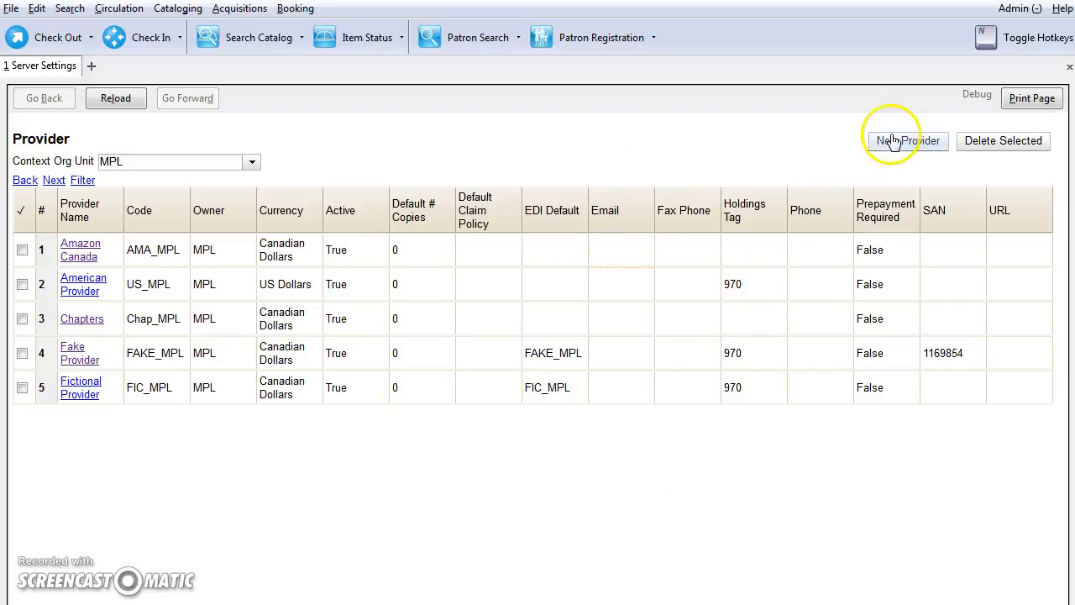
Fill in a new active provider: Baker & Taylor, code BT_MPL, owner MPL
left_click(908, 140)
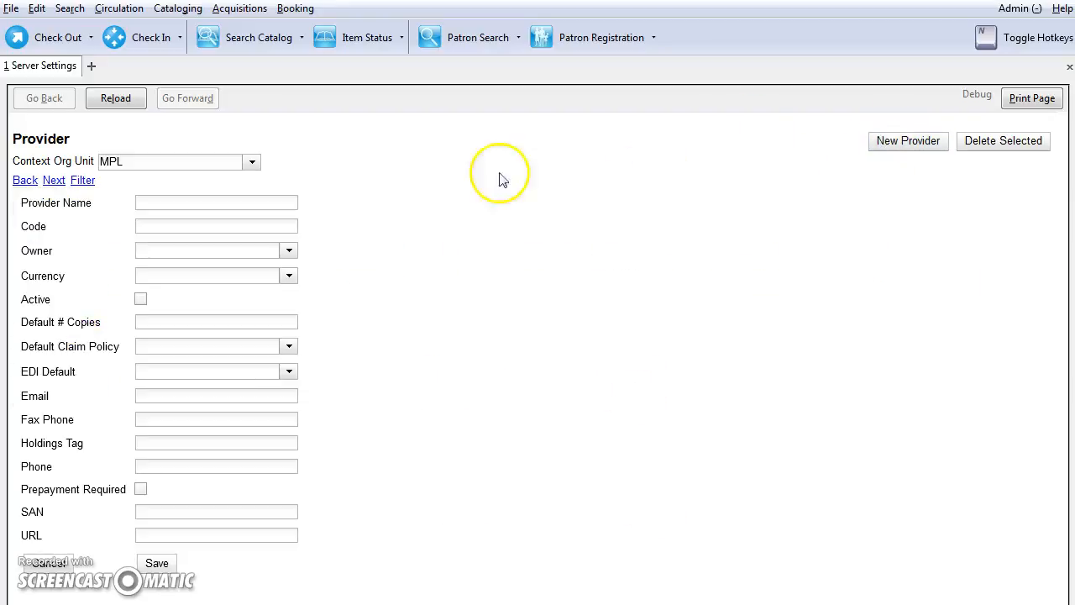
left_click(216, 202)
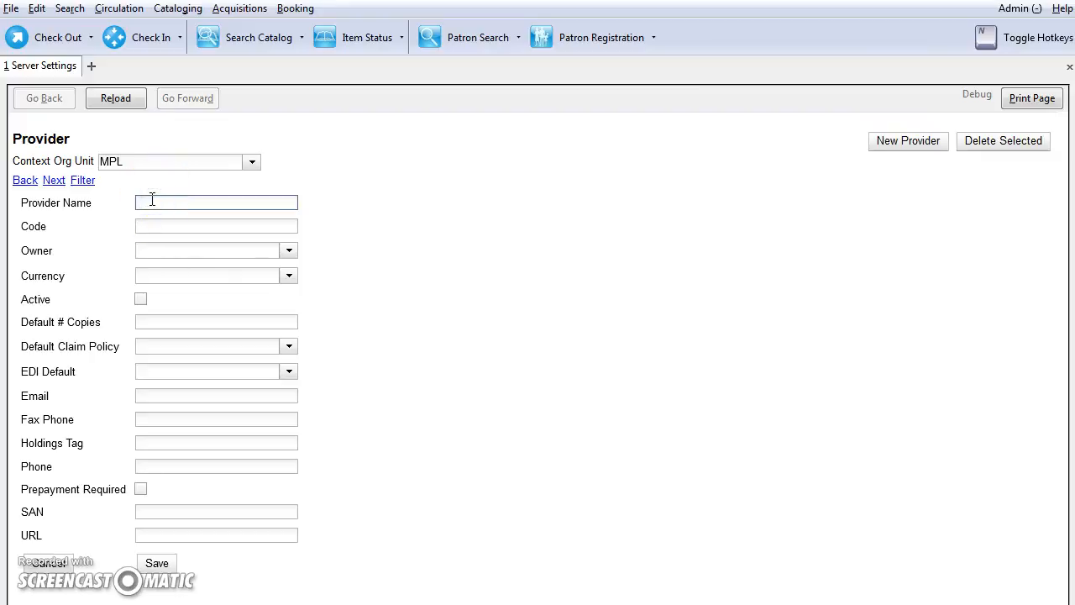
type("Baker &")
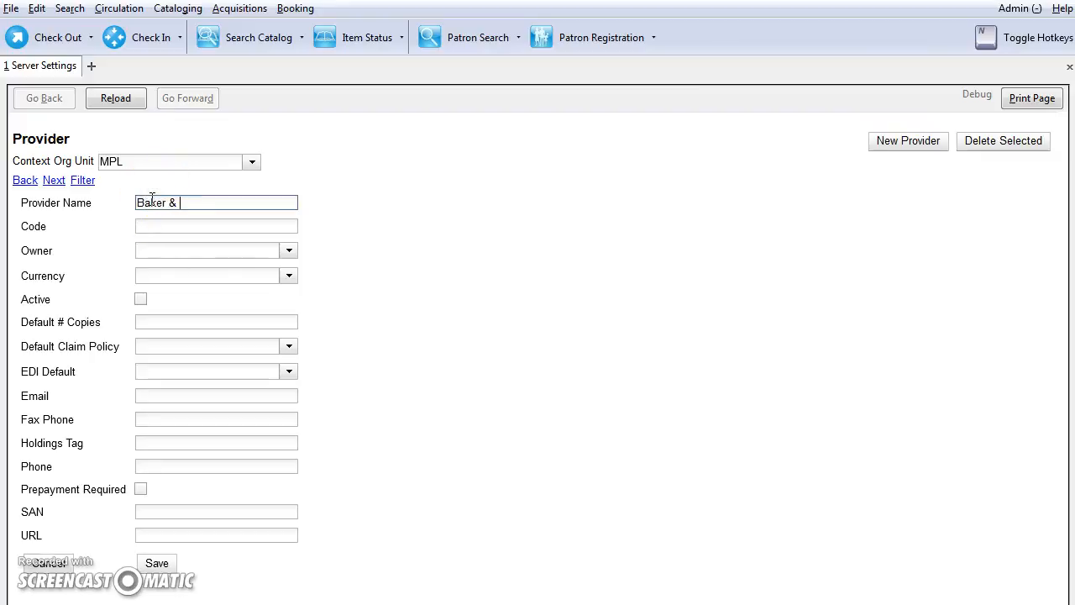
type("Taylor")
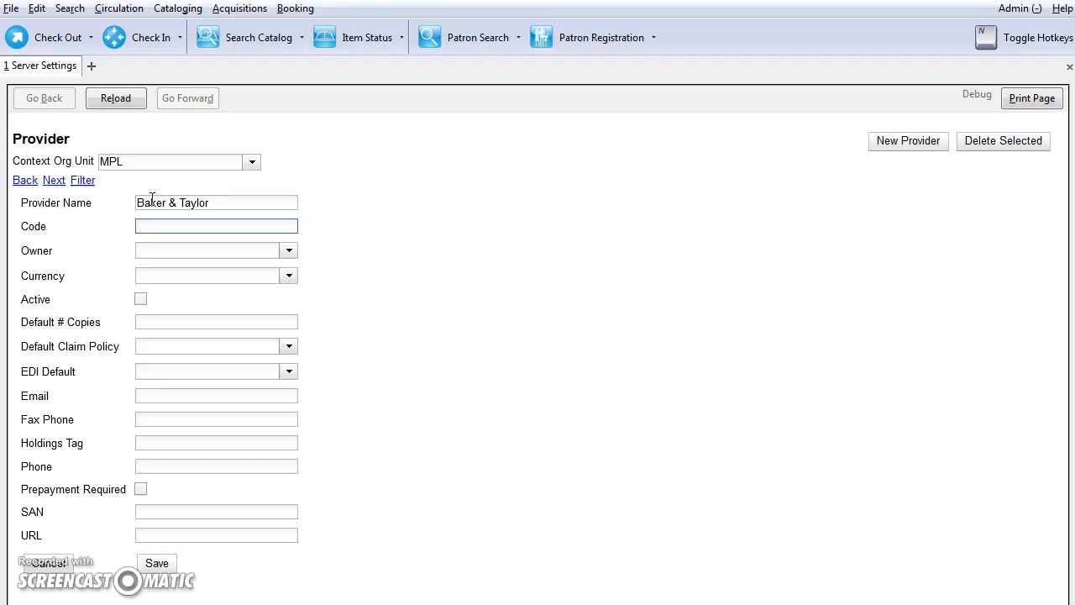
type("BT_MPL")
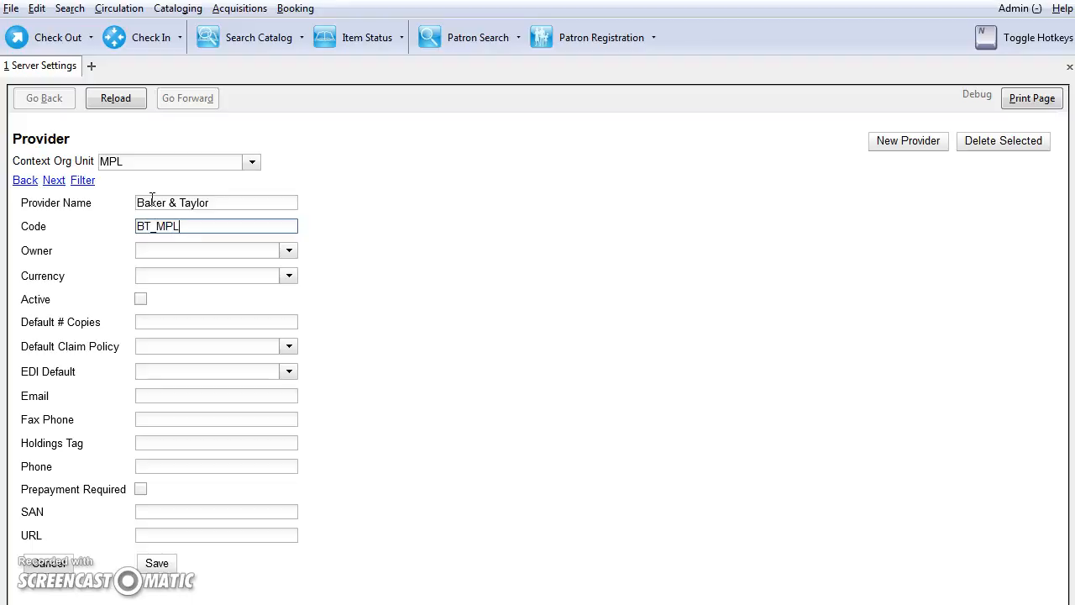
left_click(210, 251)
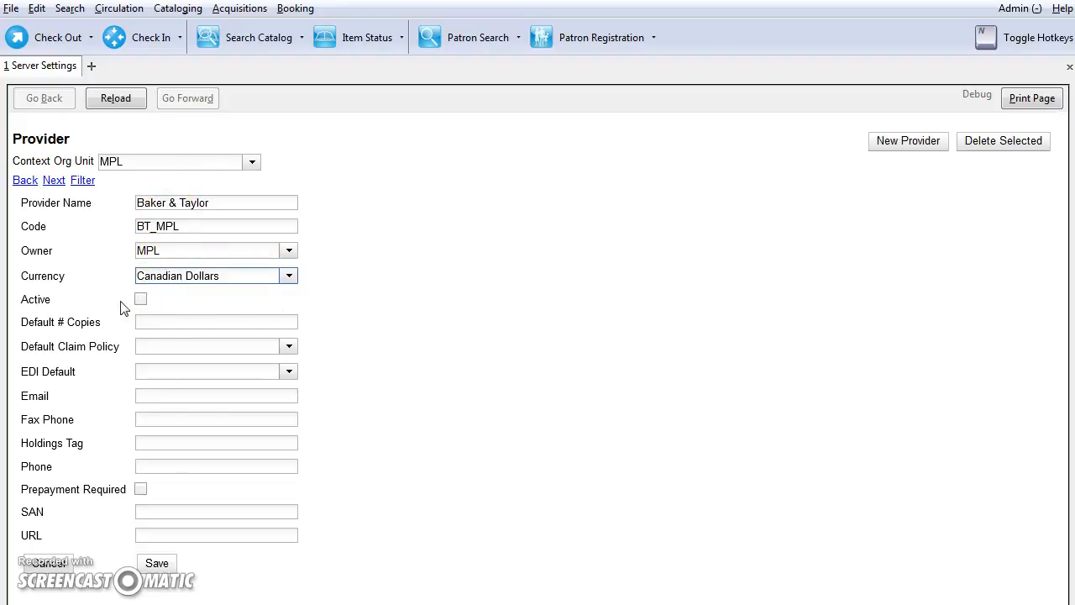
mouse_move(155, 387)
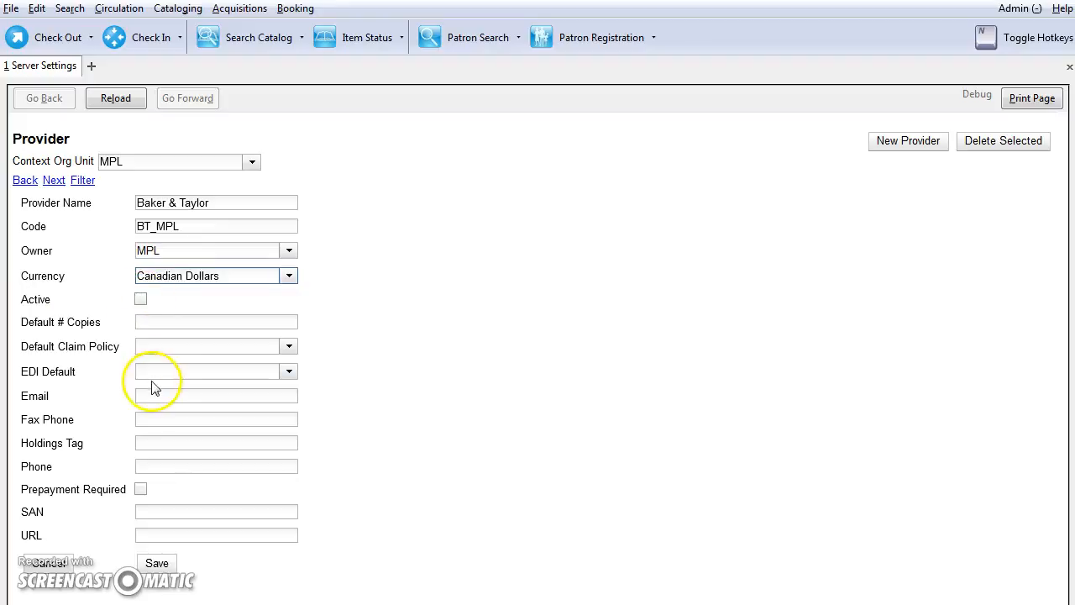
left_click(140, 298)
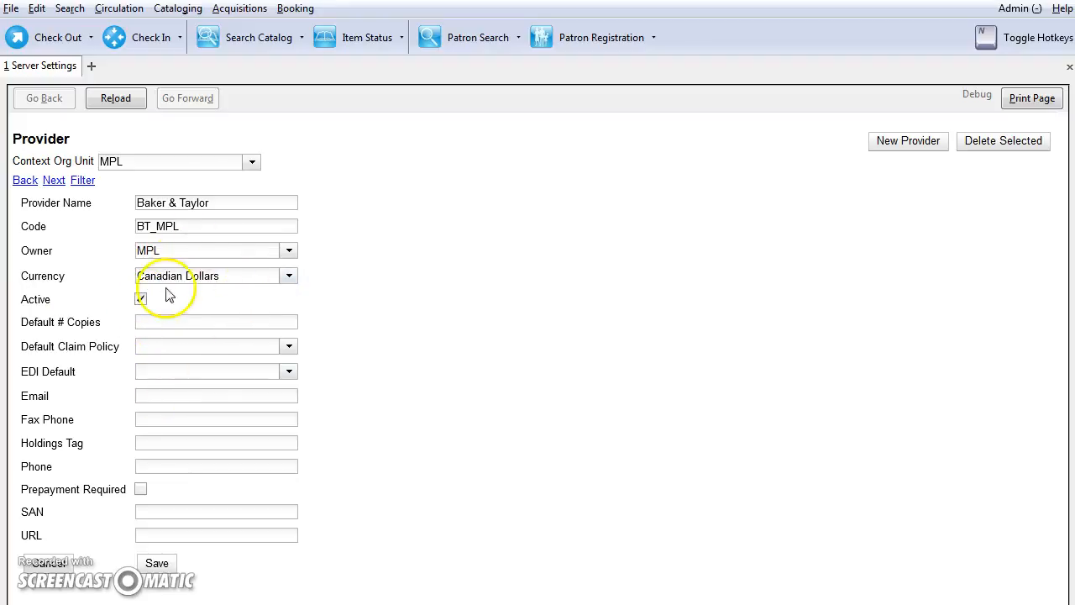
mouse_move(146, 328)
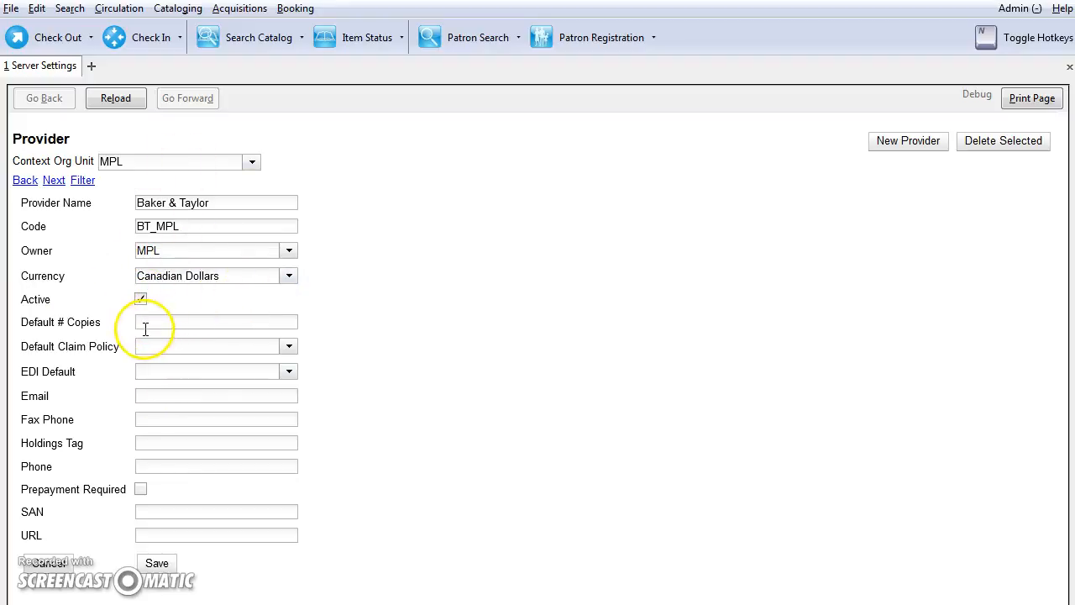
mouse_move(164, 496)
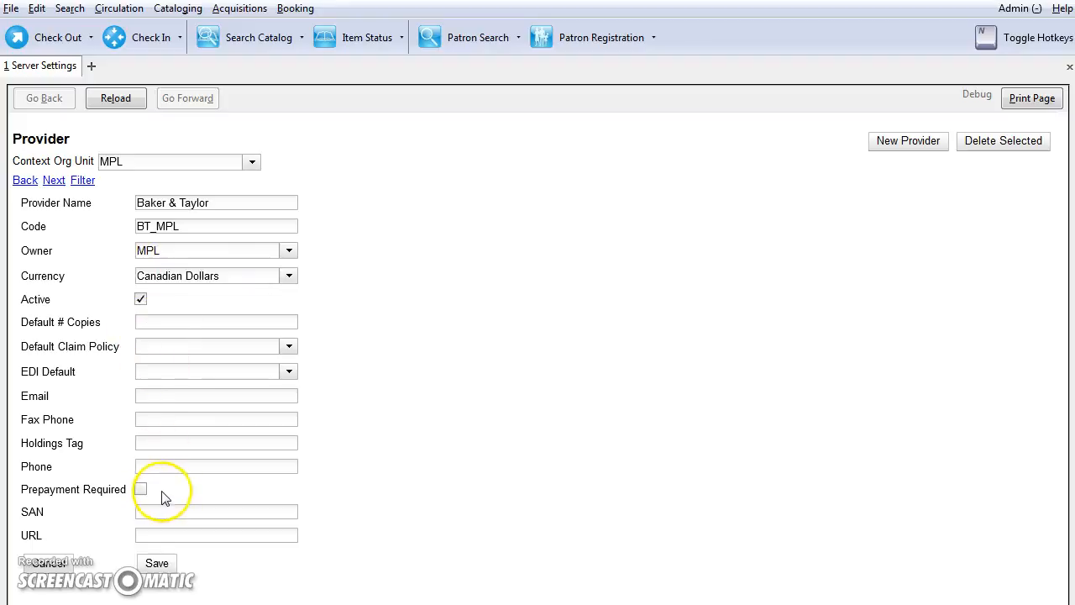
mouse_move(95, 328)
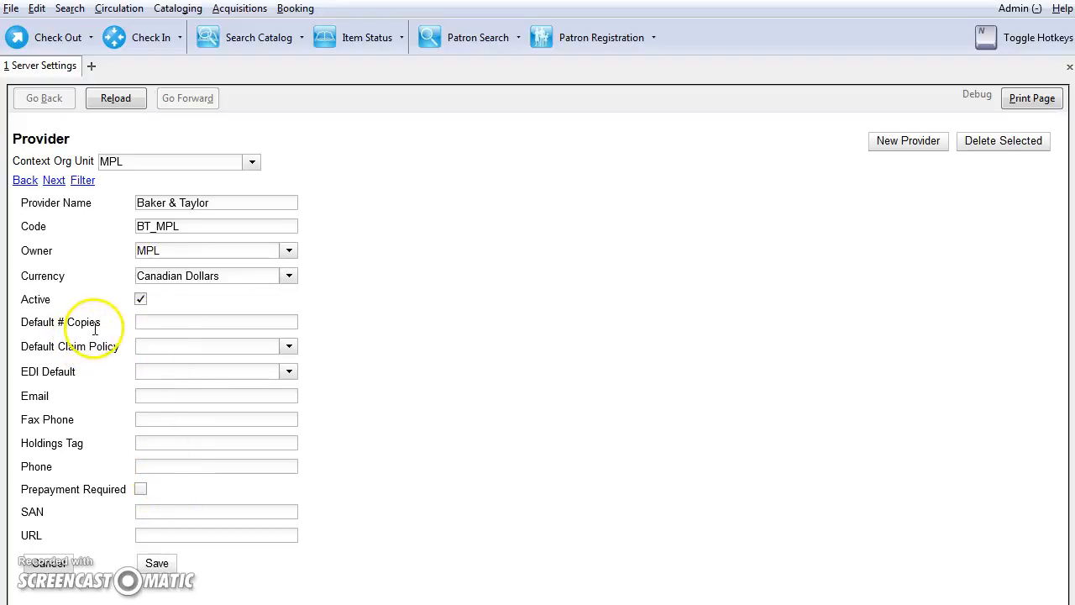
mouse_move(90, 518)
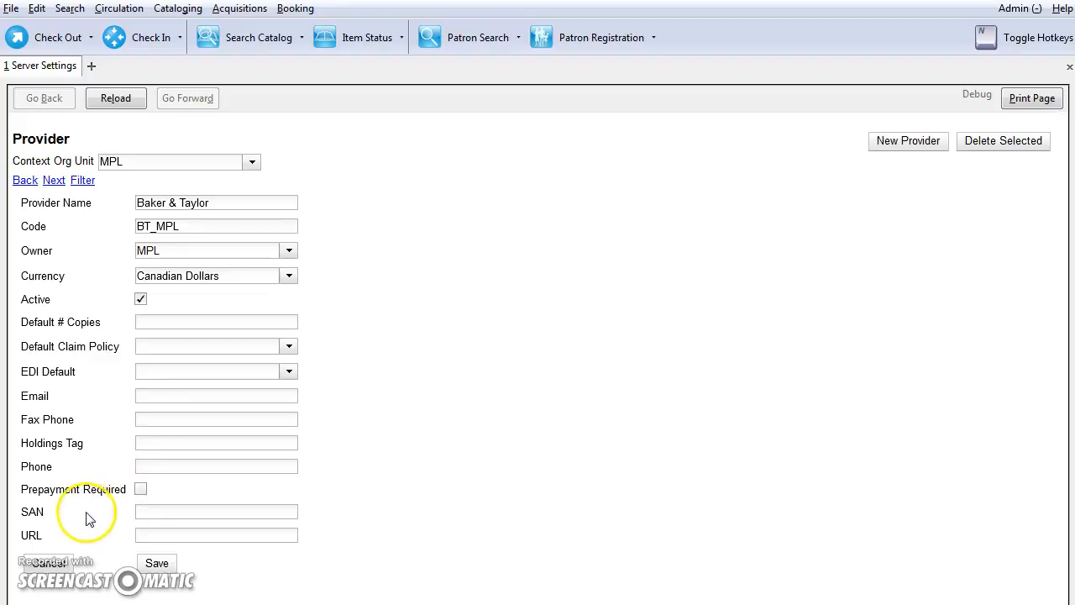
mouse_move(132, 383)
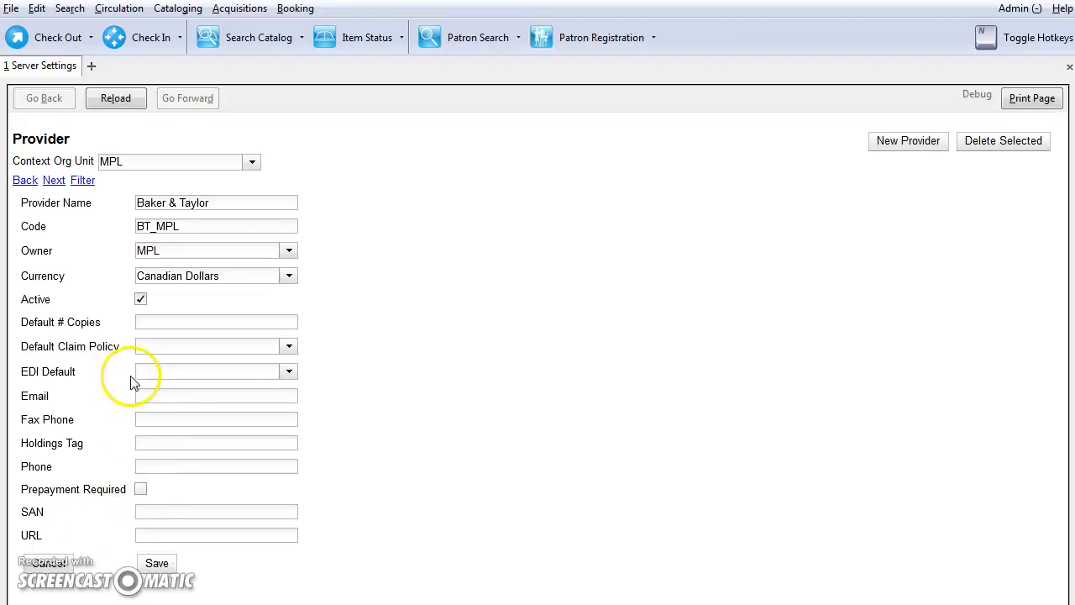
mouse_move(132, 554)
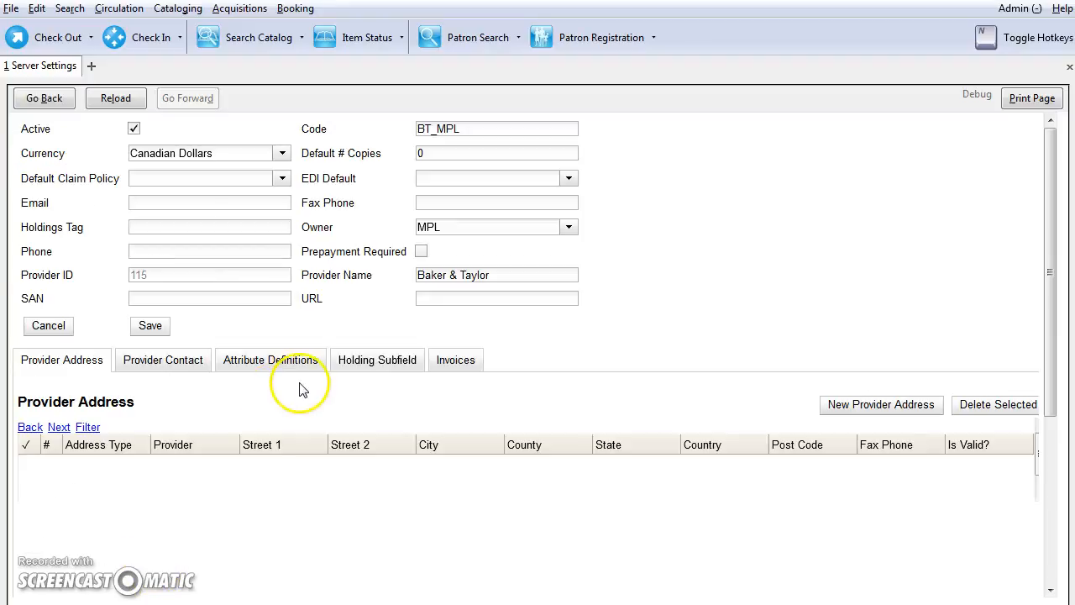
mouse_move(453, 378)
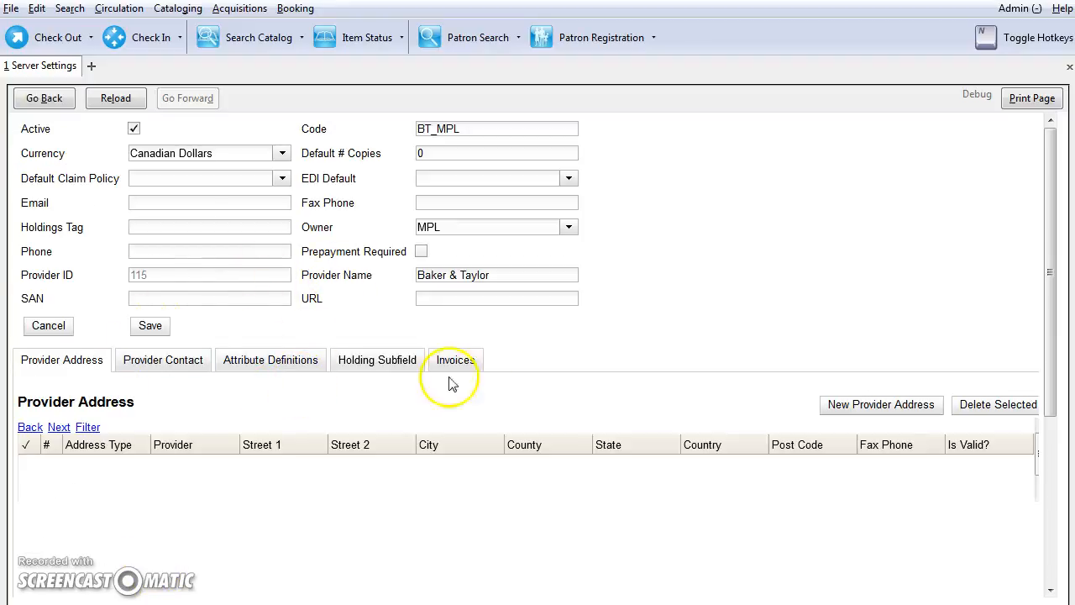
mouse_move(570, 226)
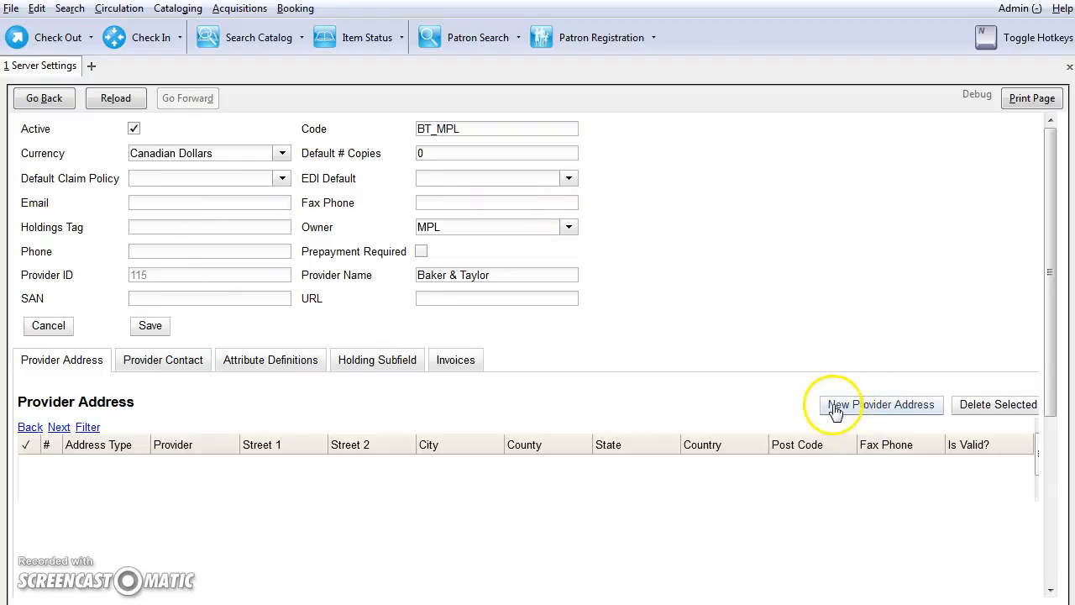
mouse_move(890, 411)
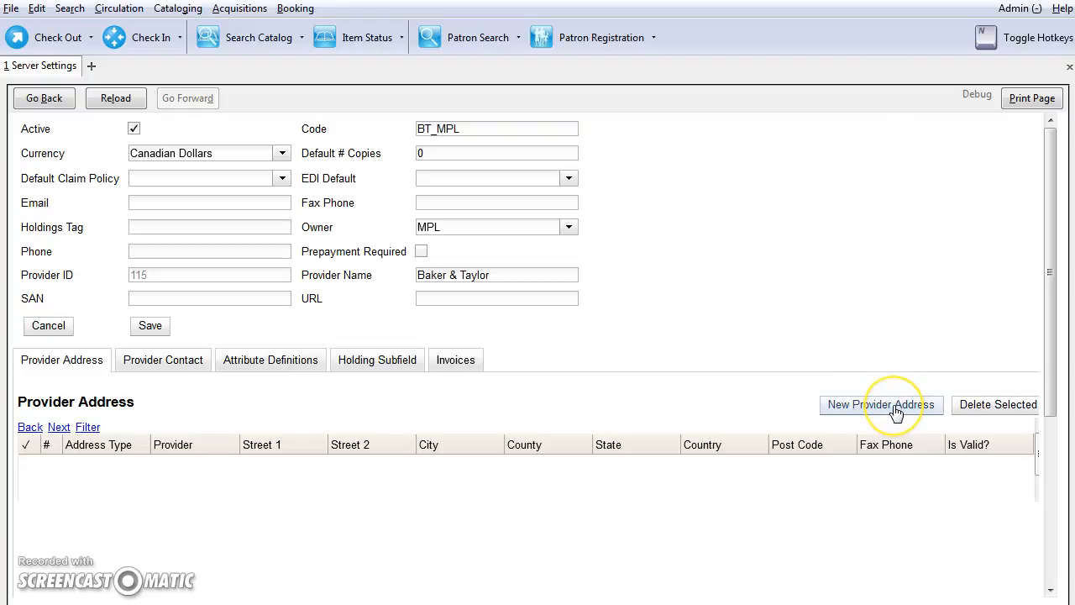
mouse_move(506, 227)
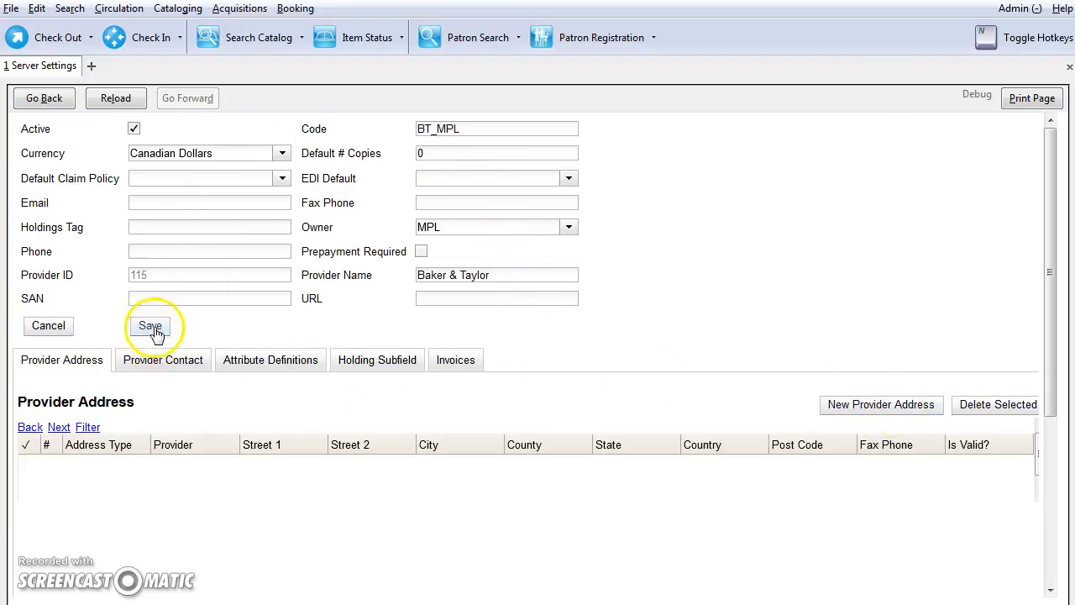
left_click(150, 326)
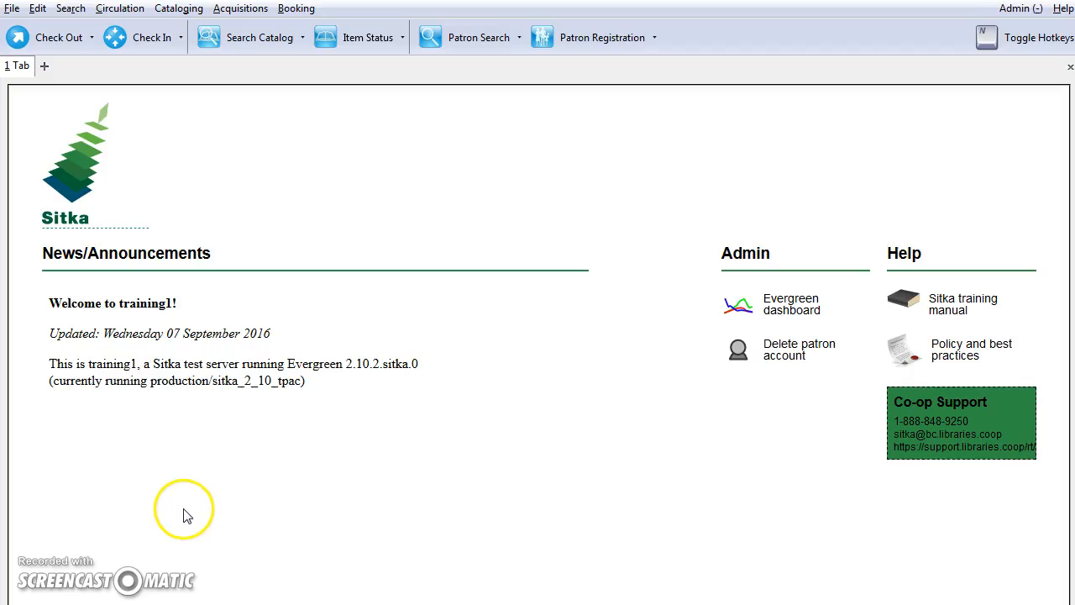
mouse_move(1033, 38)
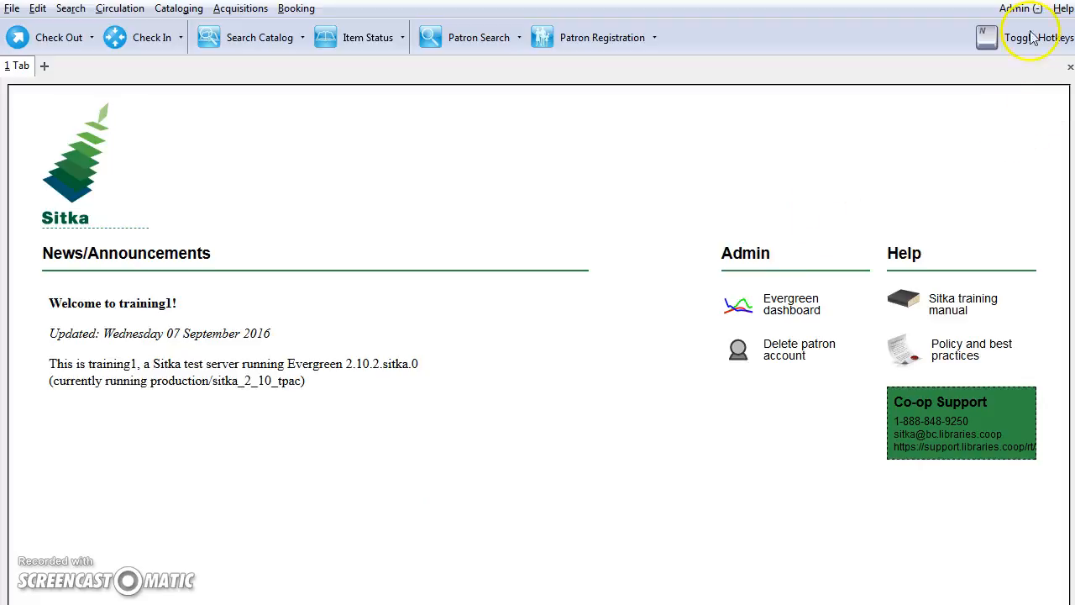
Go to the Distribution Formulas page in Acquisitions Administration
left_click(1021, 8)
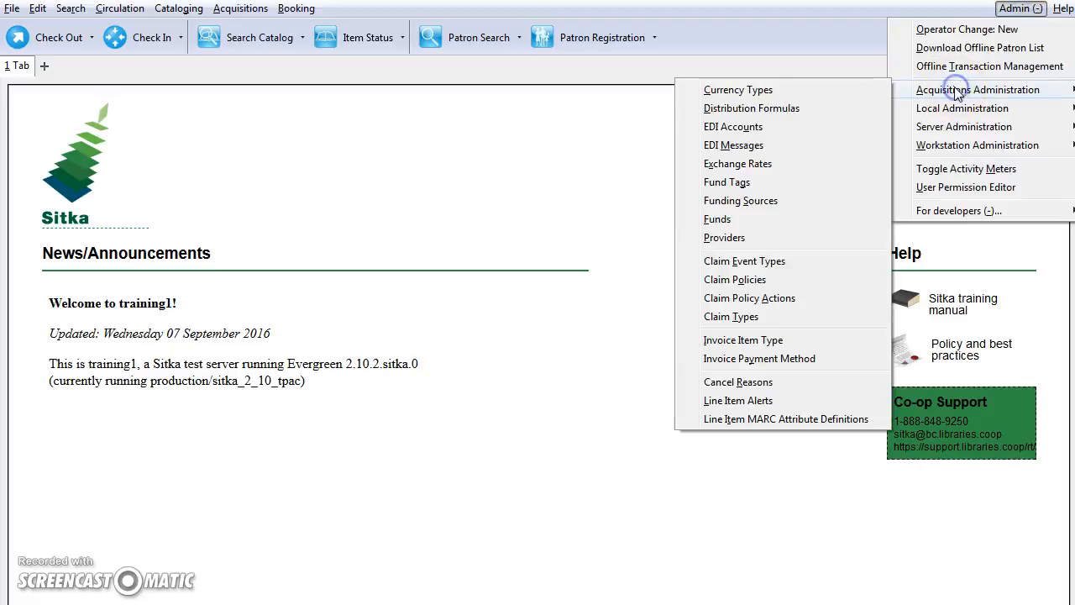
mouse_move(773, 126)
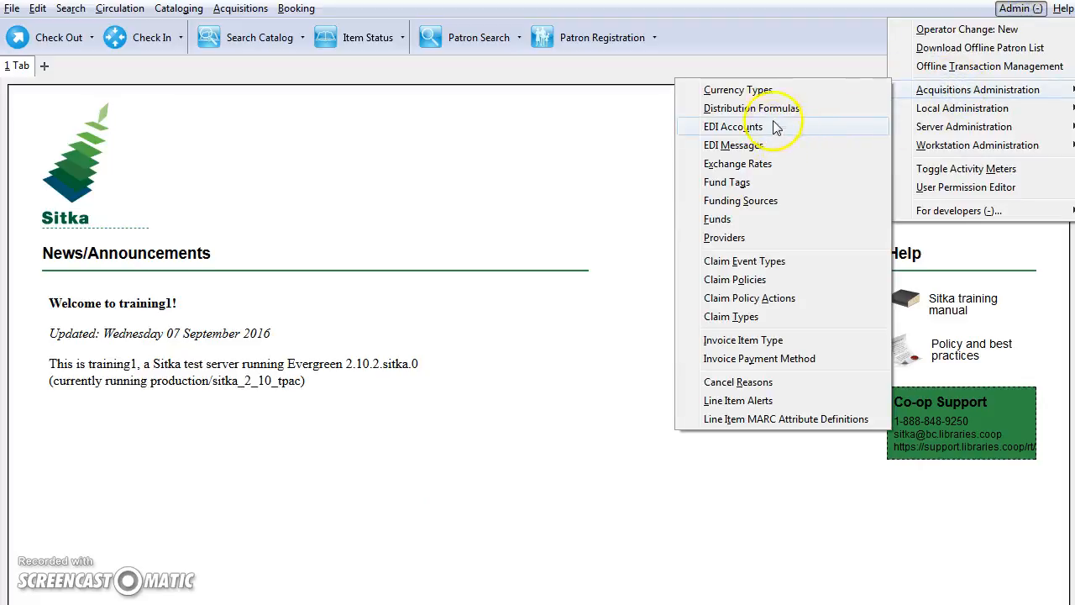
left_click(751, 108)
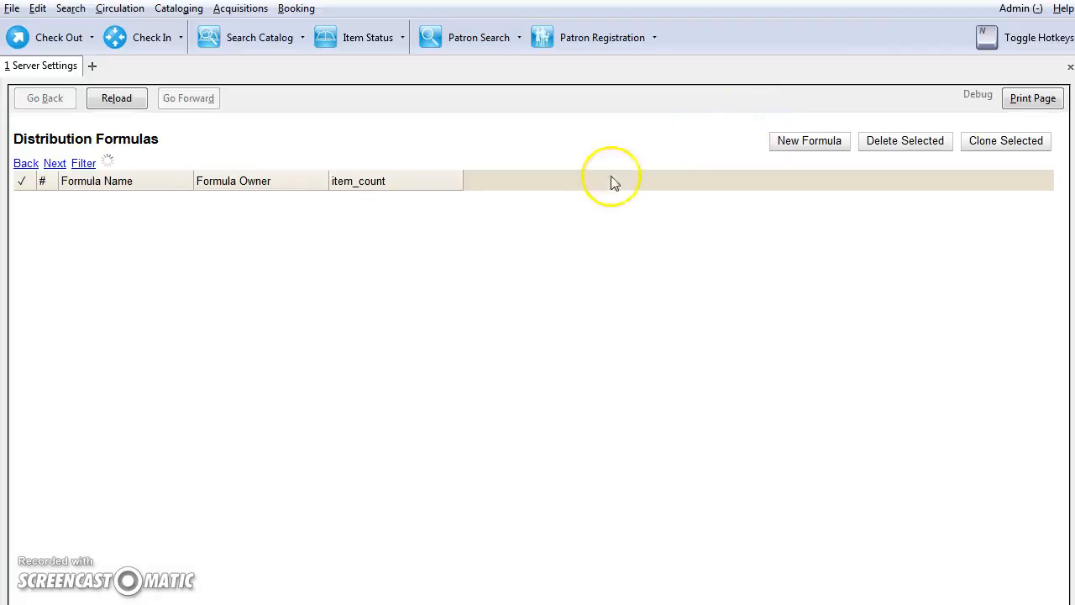
left_click(116, 98)
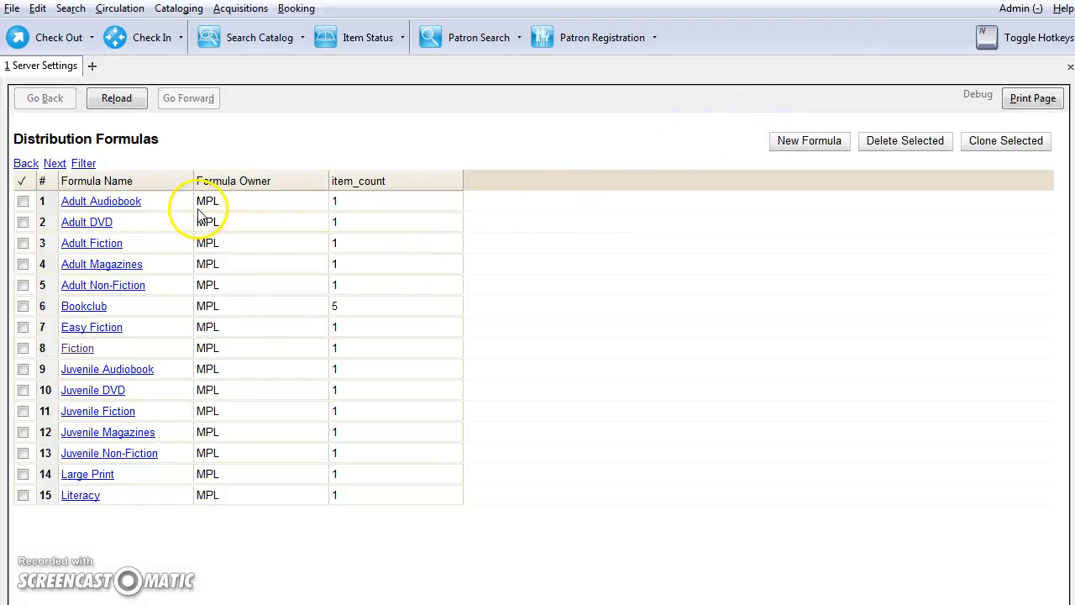
mouse_move(695, 172)
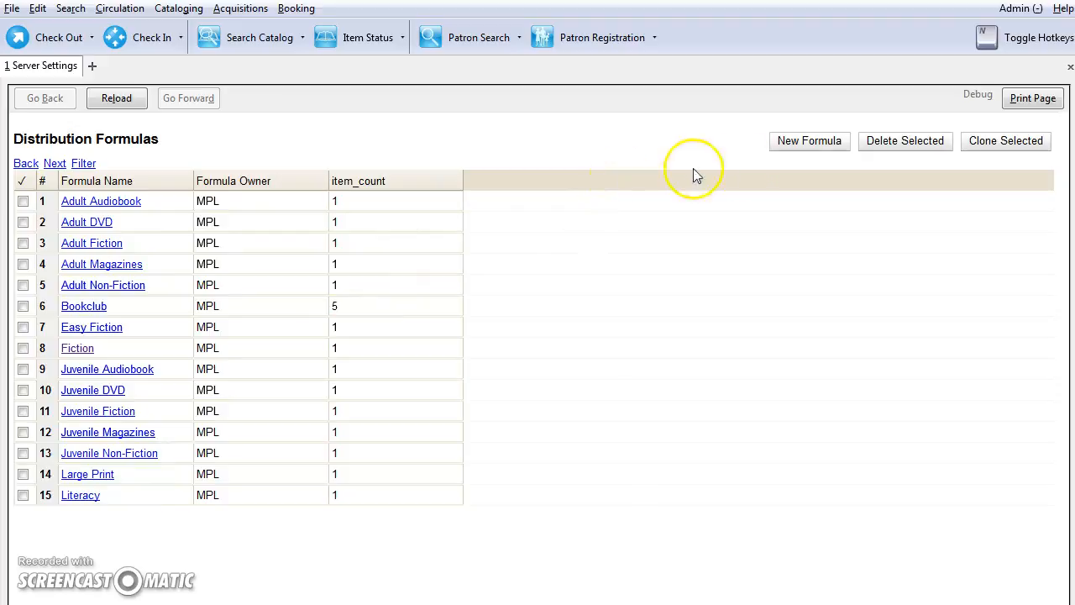
Create a DVD distribution formula owned by MPL and open its entries
left_click(808, 141)
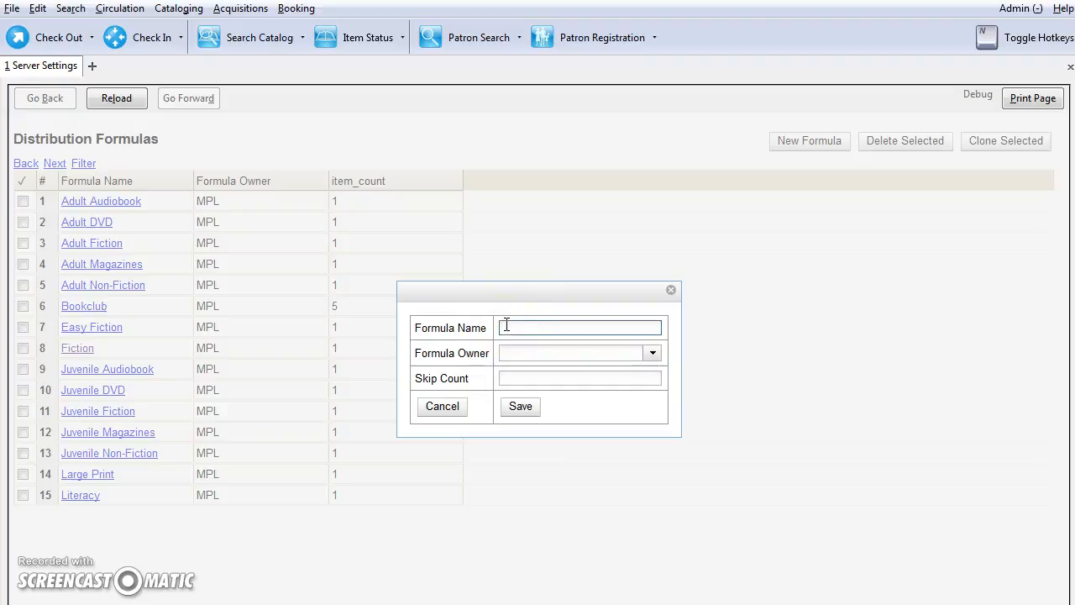
type("DVD")
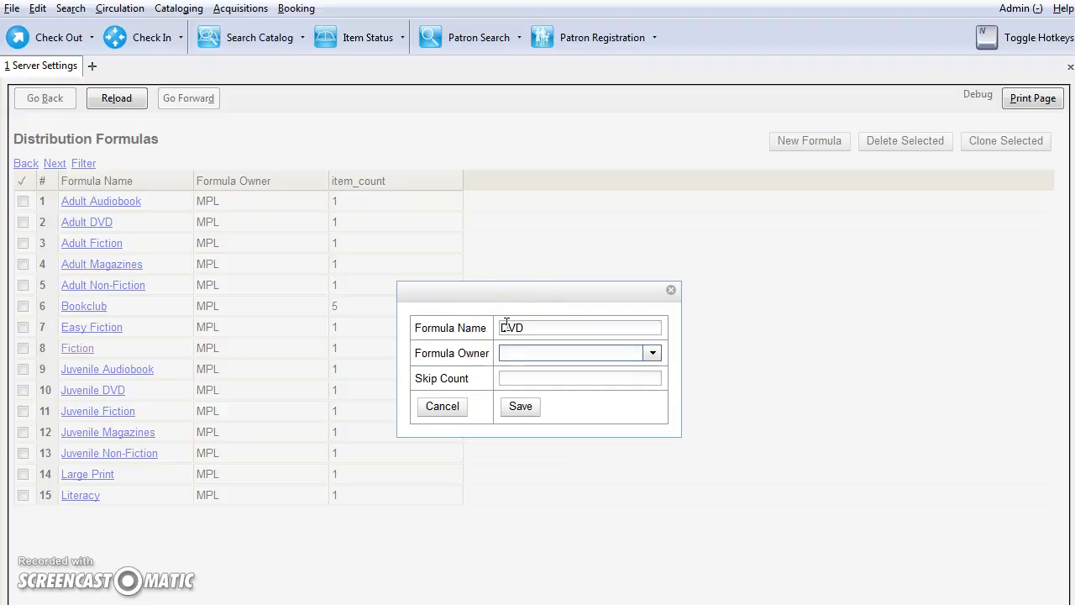
left_click(653, 352)
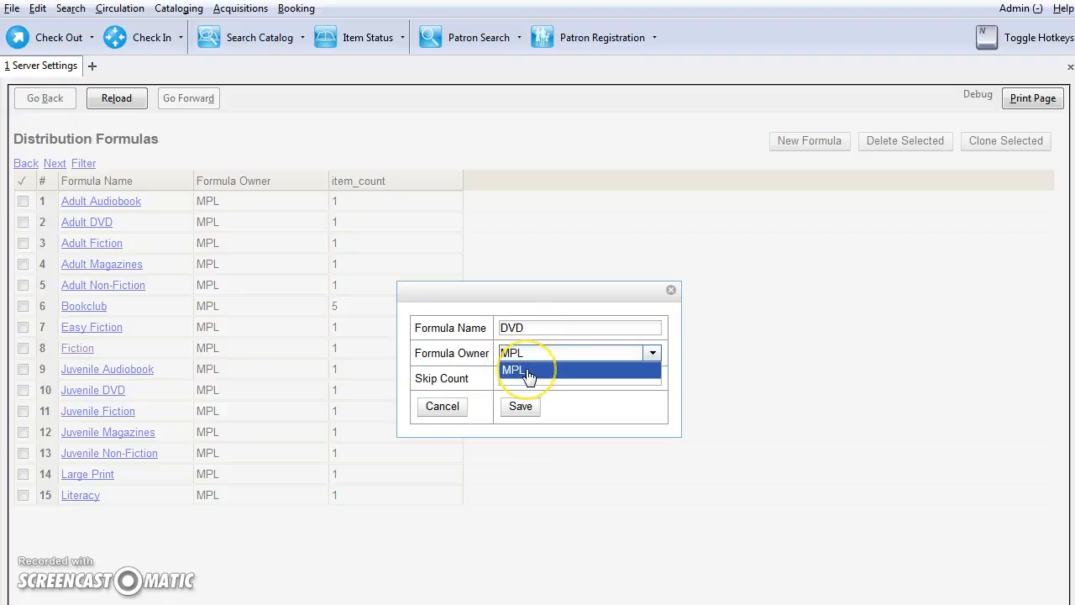
left_click(513, 370)
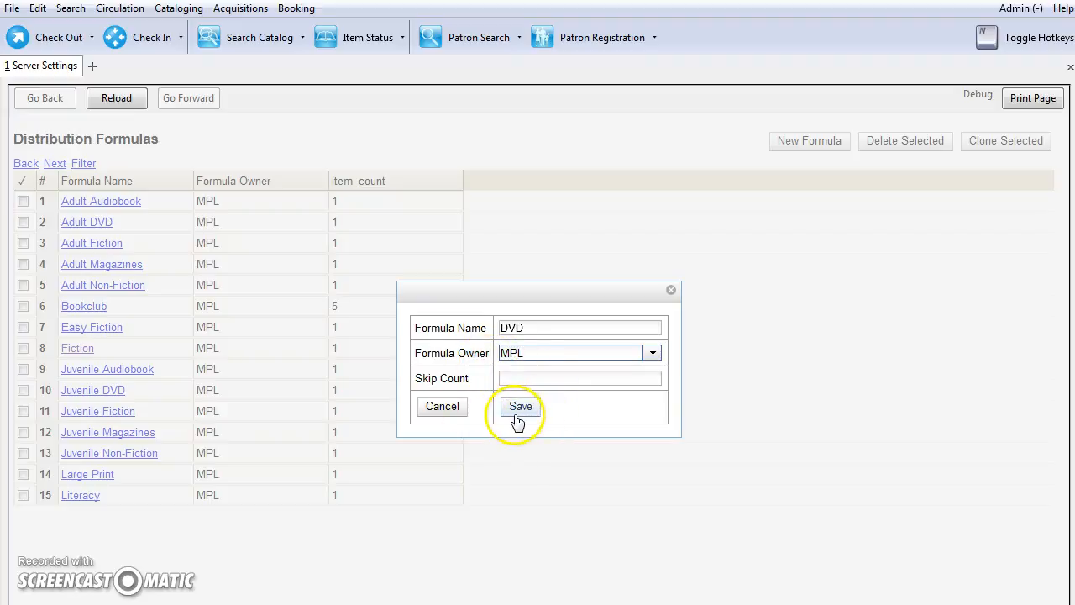
left_click(520, 405)
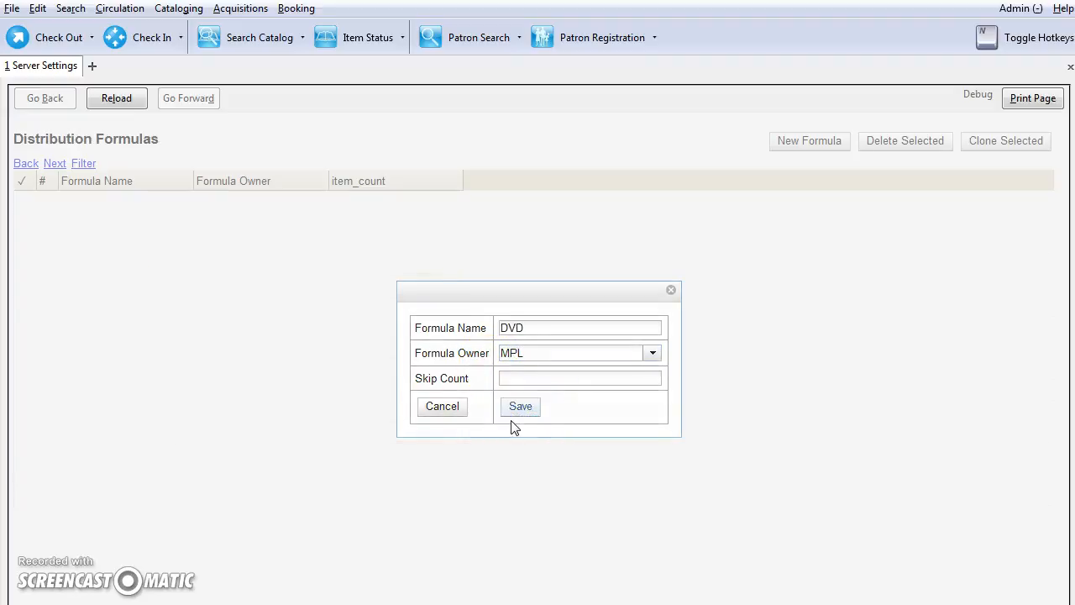
left_click(520, 406)
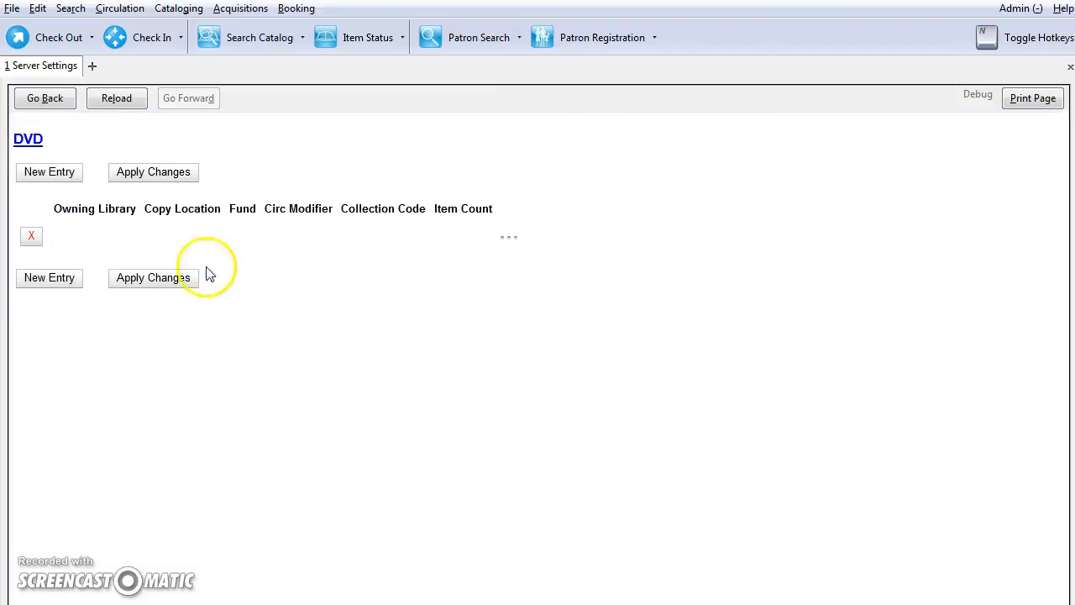
mouse_move(424, 227)
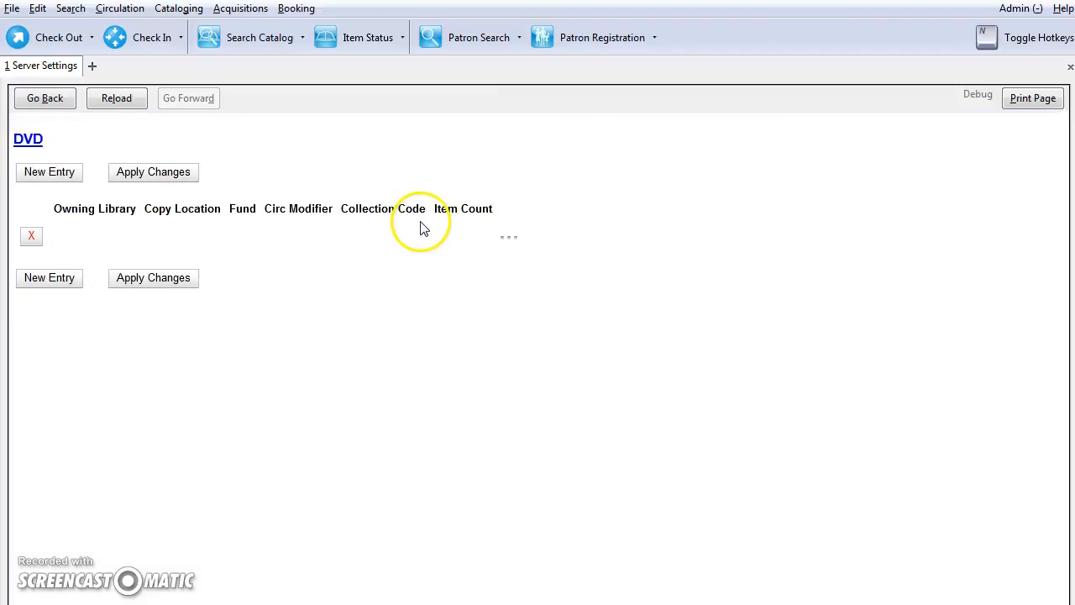
mouse_move(310, 247)
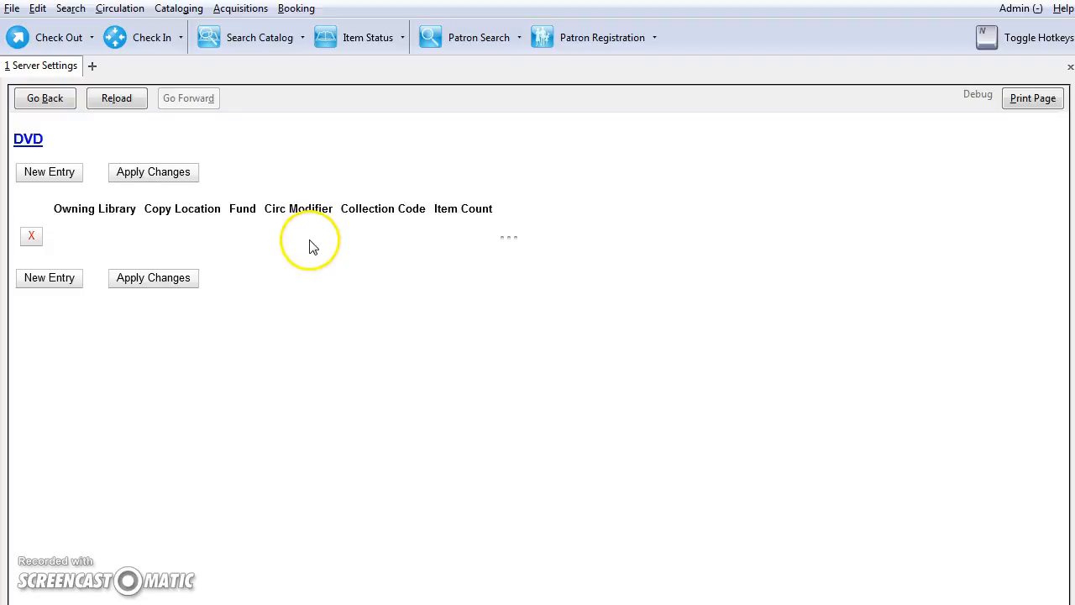
mouse_move(359, 241)
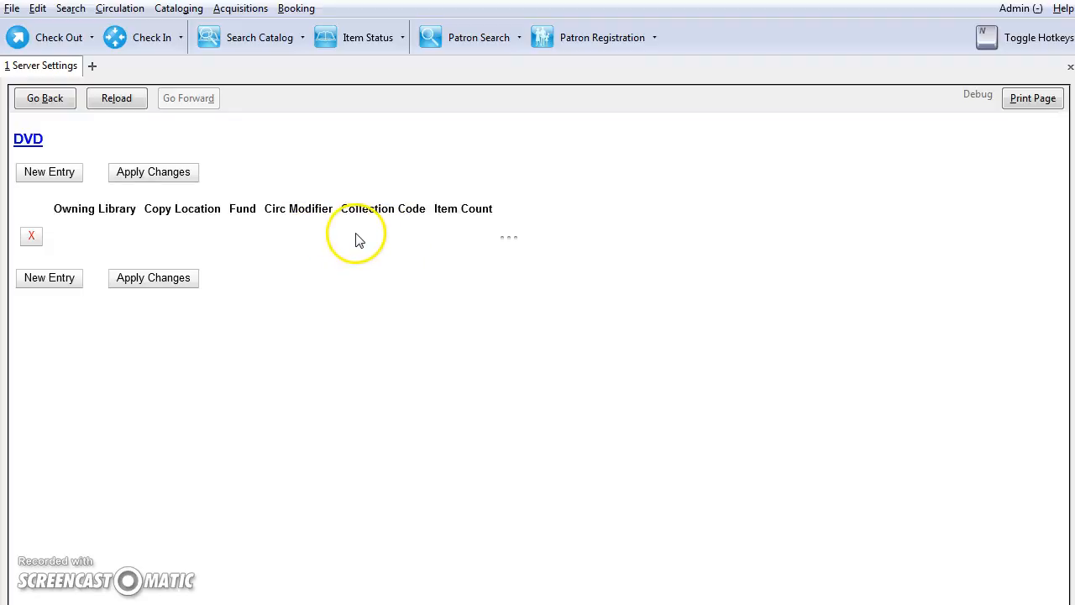
mouse_move(48, 277)
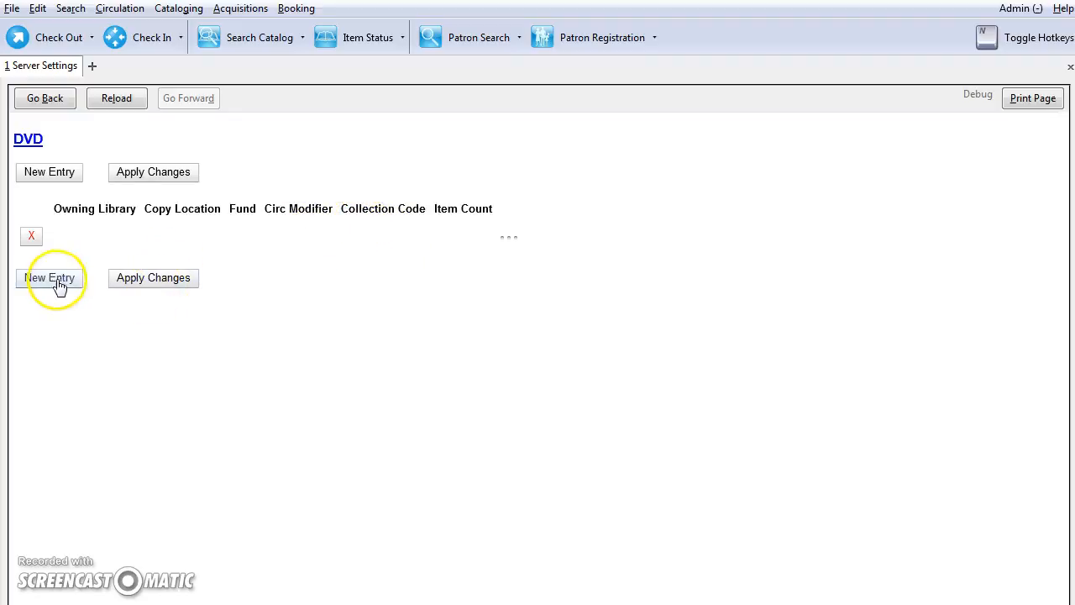
Add a DVD formula entry with location On Order (MPL), fund ADVD_MPL, circ modifier dvd
left_click(48, 277)
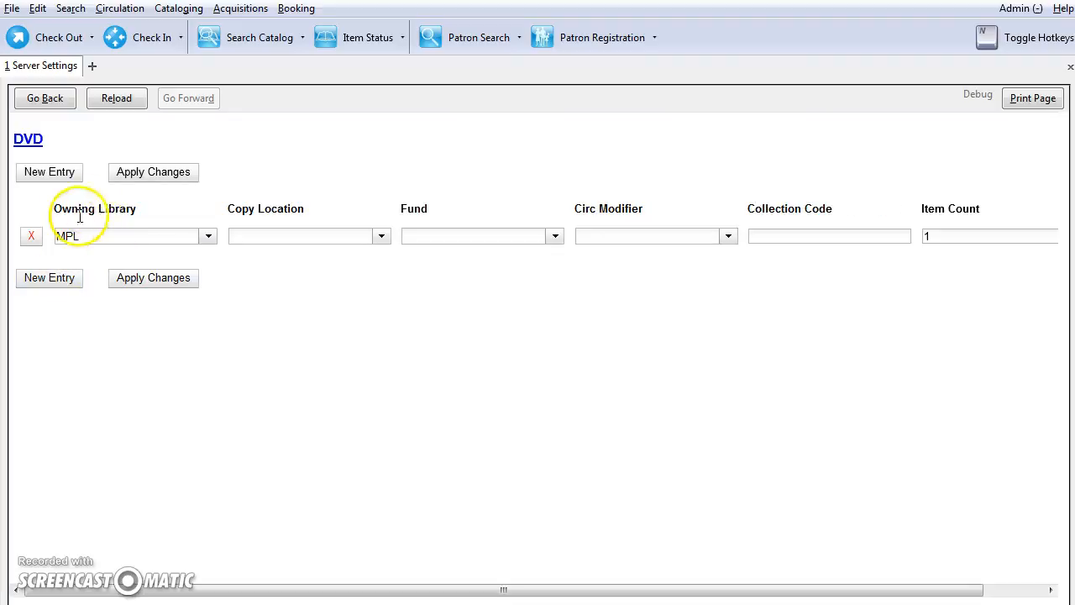
mouse_move(99, 255)
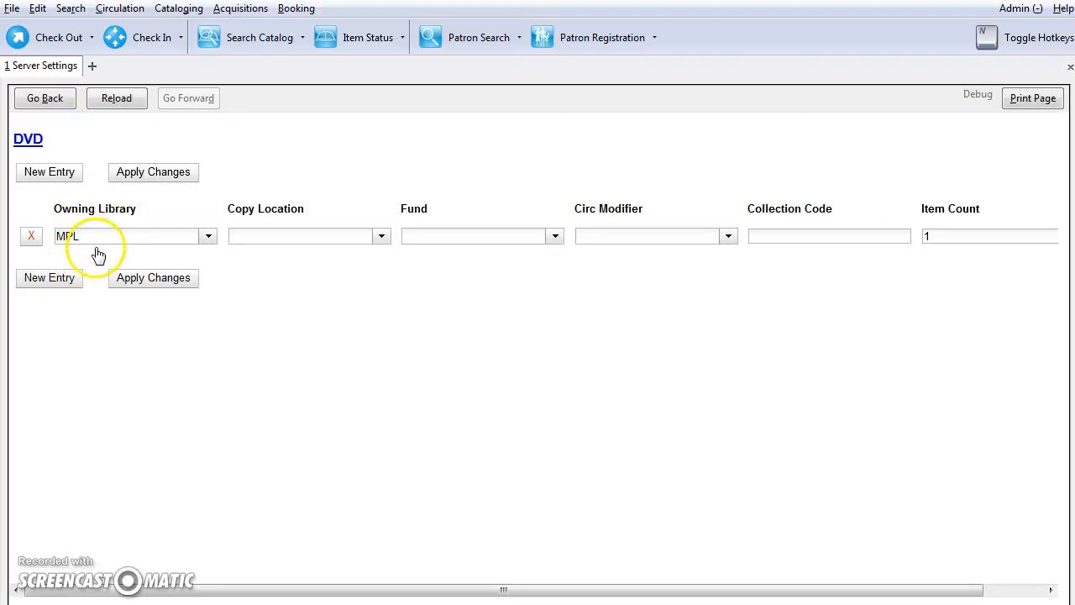
mouse_move(88, 252)
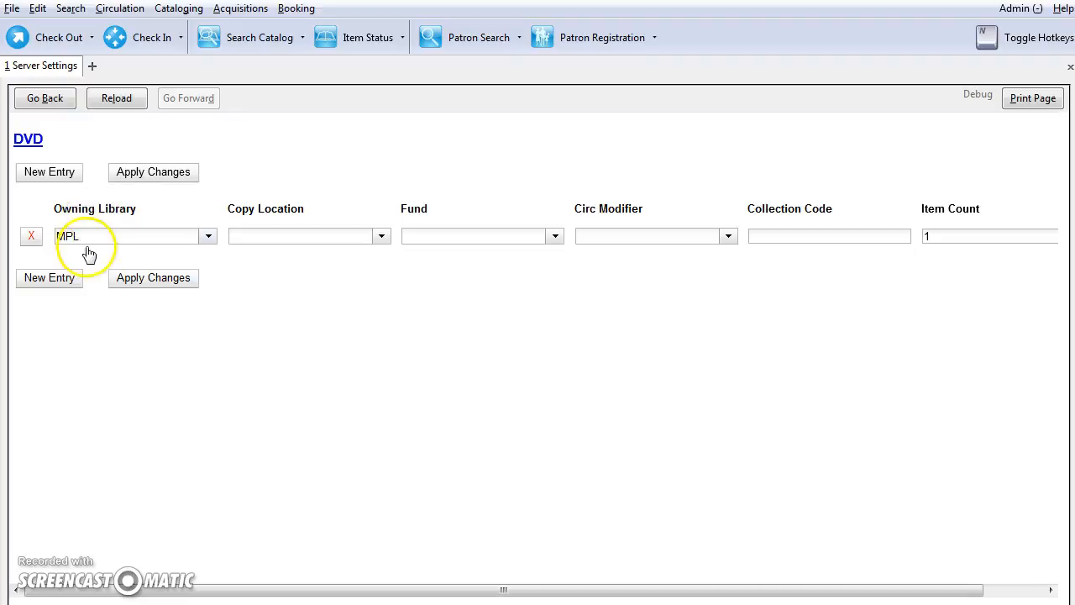
left_click(302, 236)
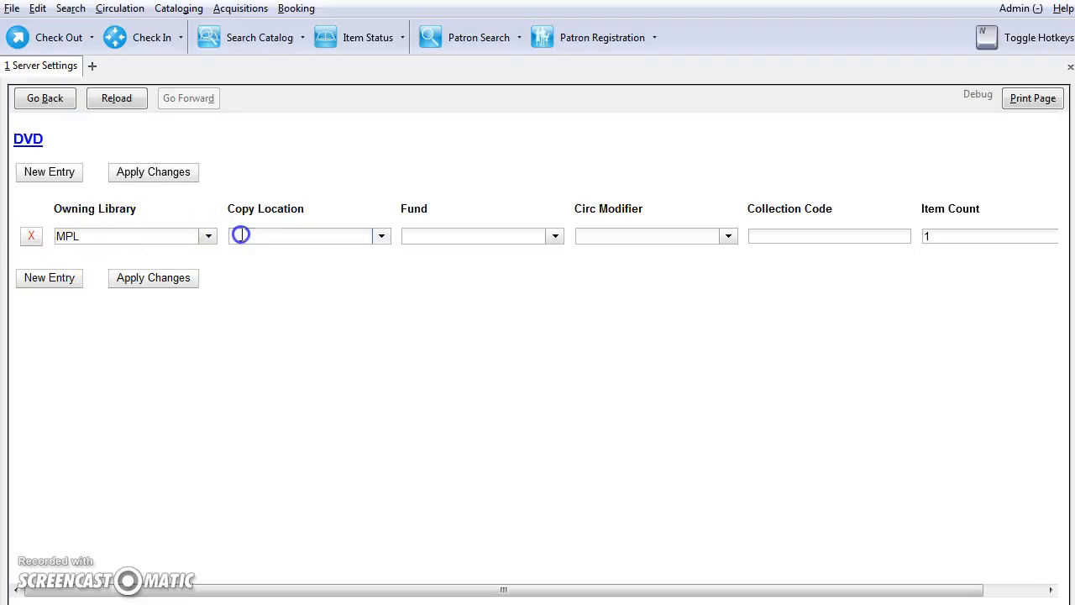
left_click(382, 236)
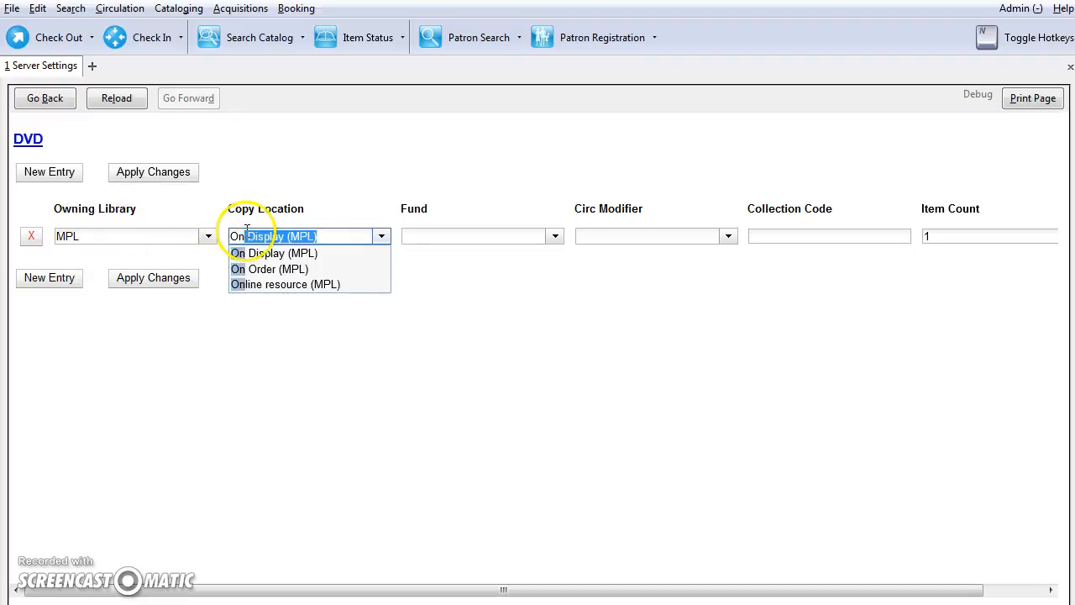
left_click(269, 268)
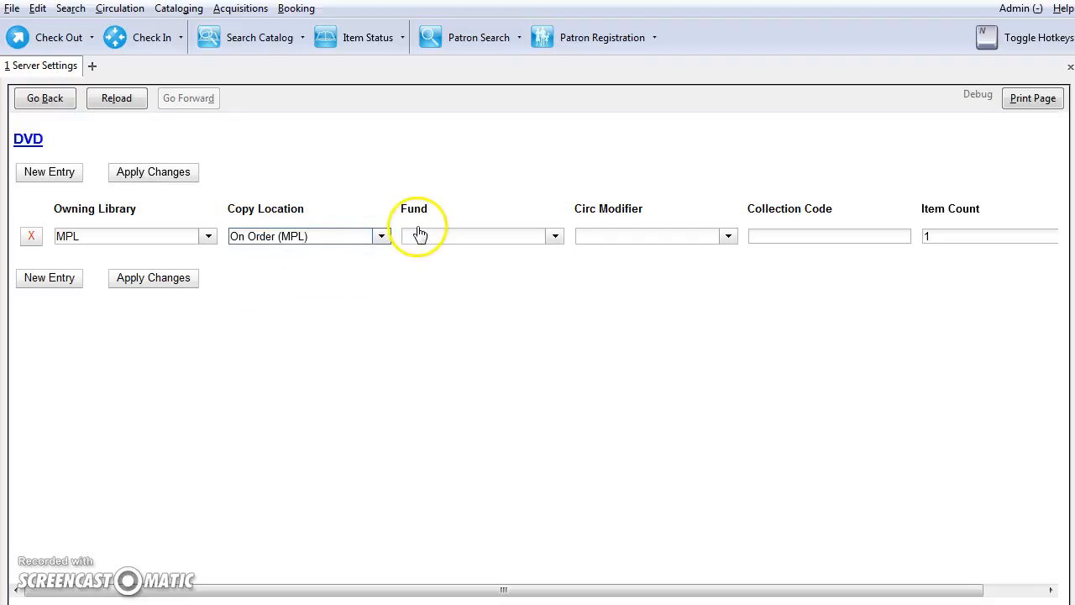
left_click(475, 236)
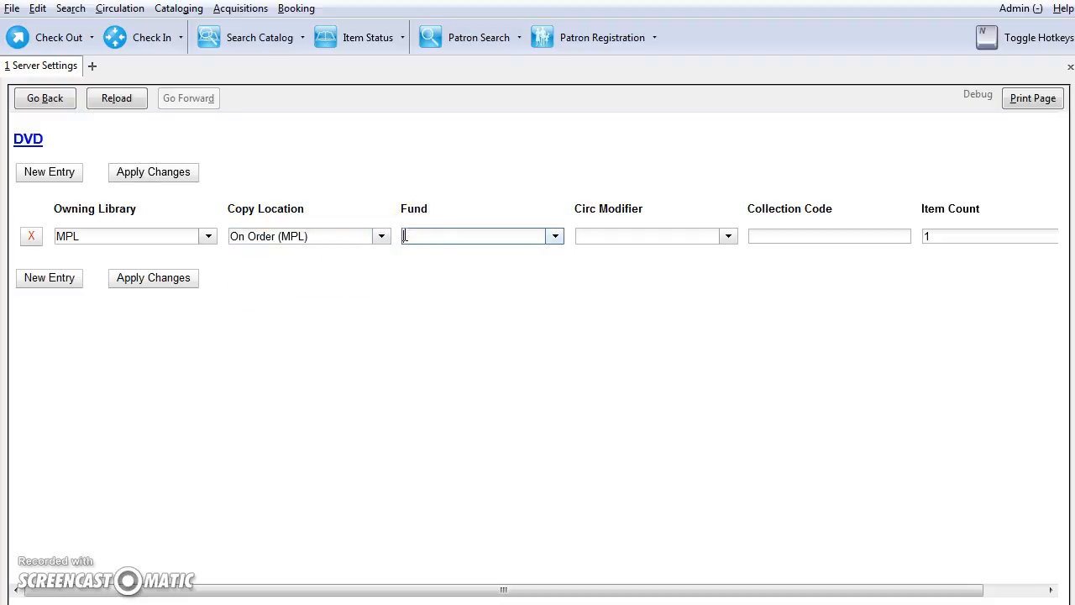
type("d")
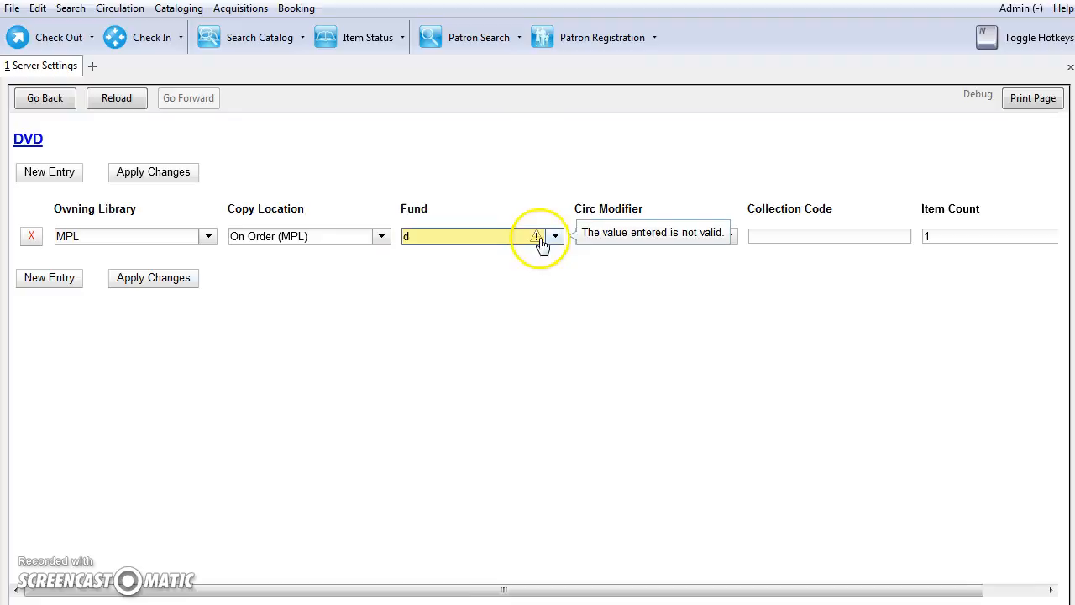
left_click(554, 236)
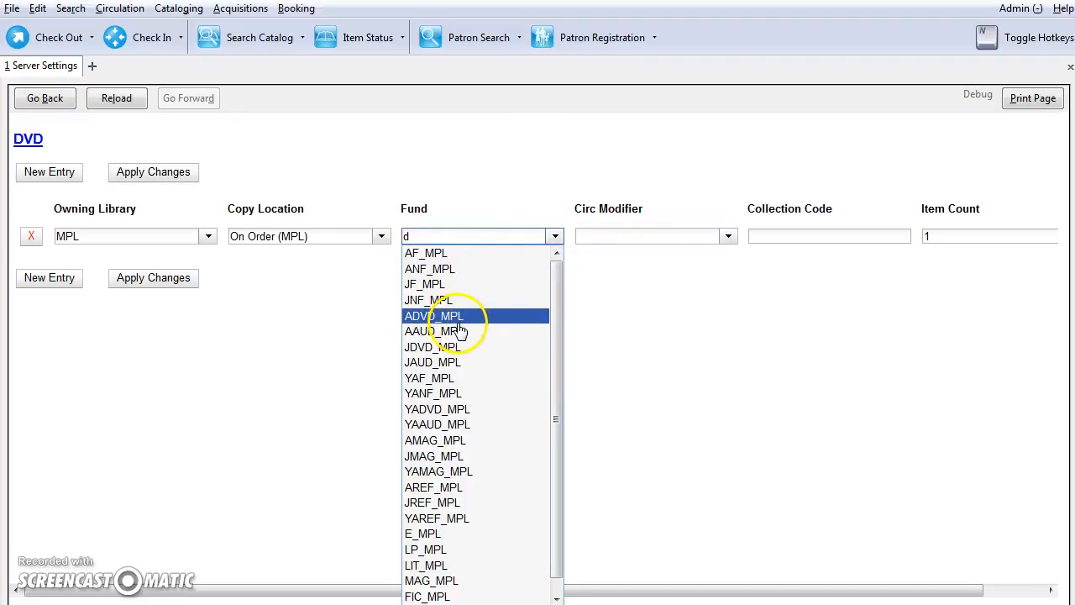
left_click(434, 315)
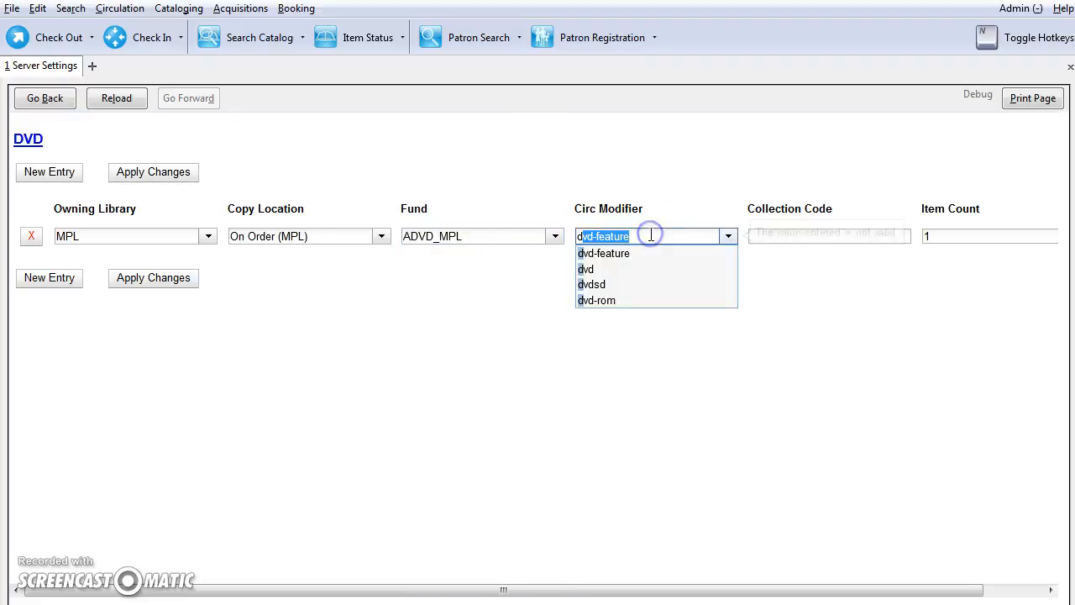
left_click(585, 269)
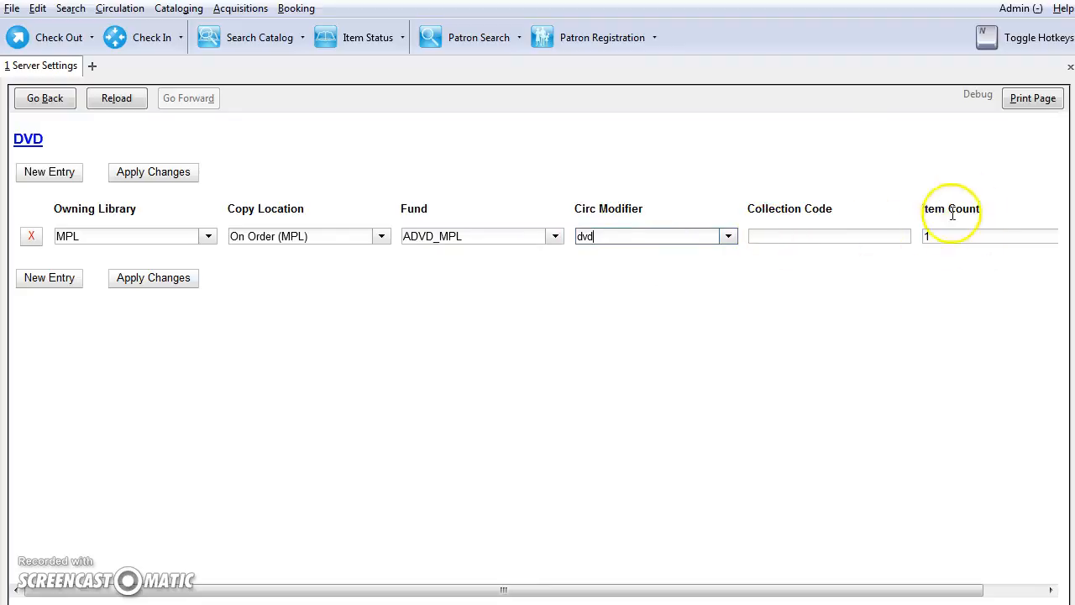
mouse_move(152, 277)
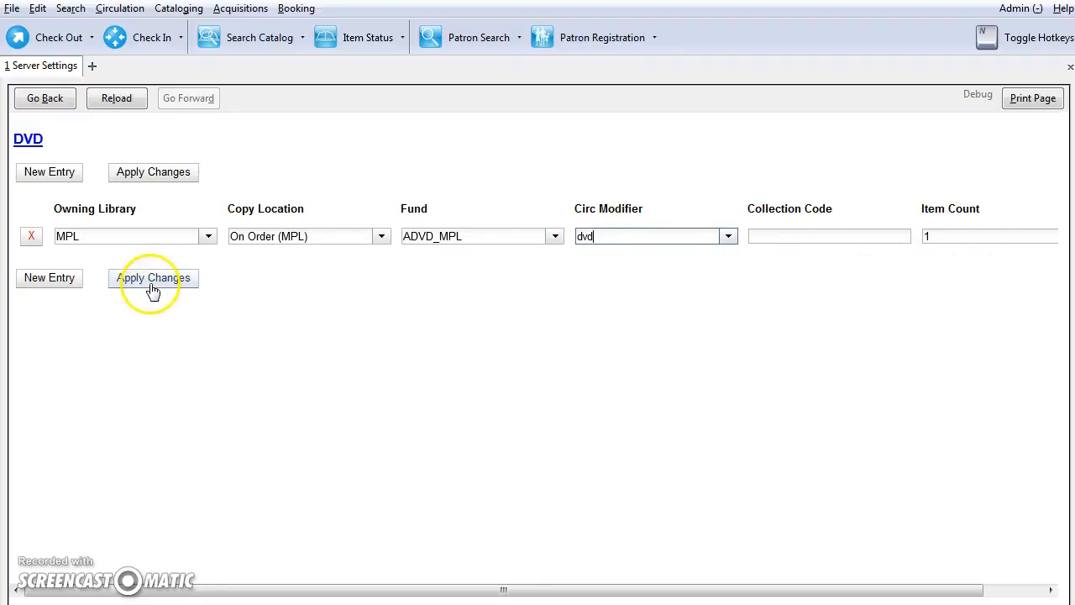
left_click(153, 278)
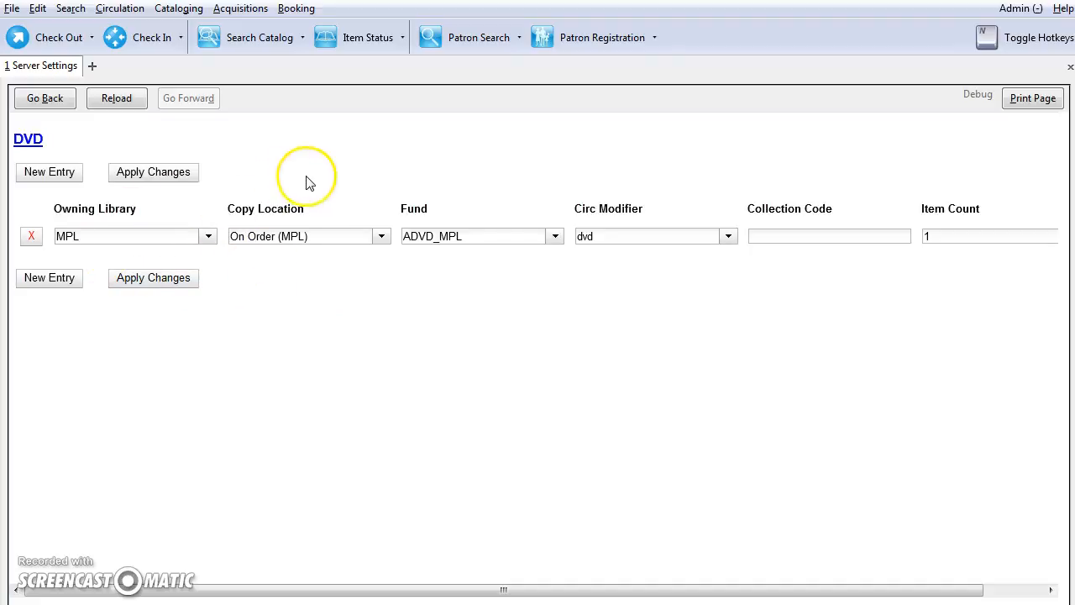
mouse_move(972, 187)
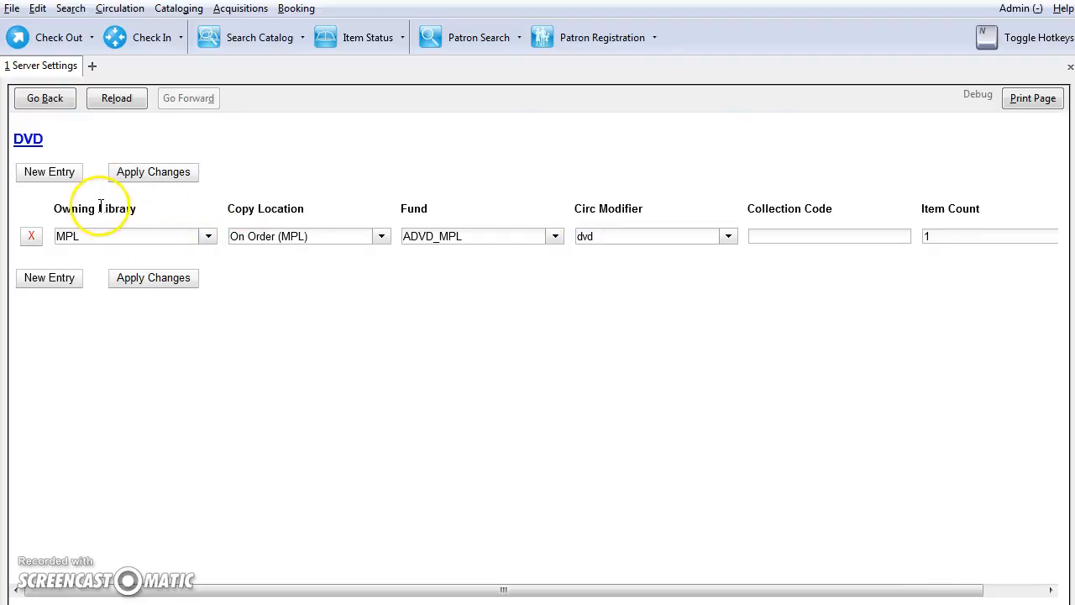
mouse_move(760, 243)
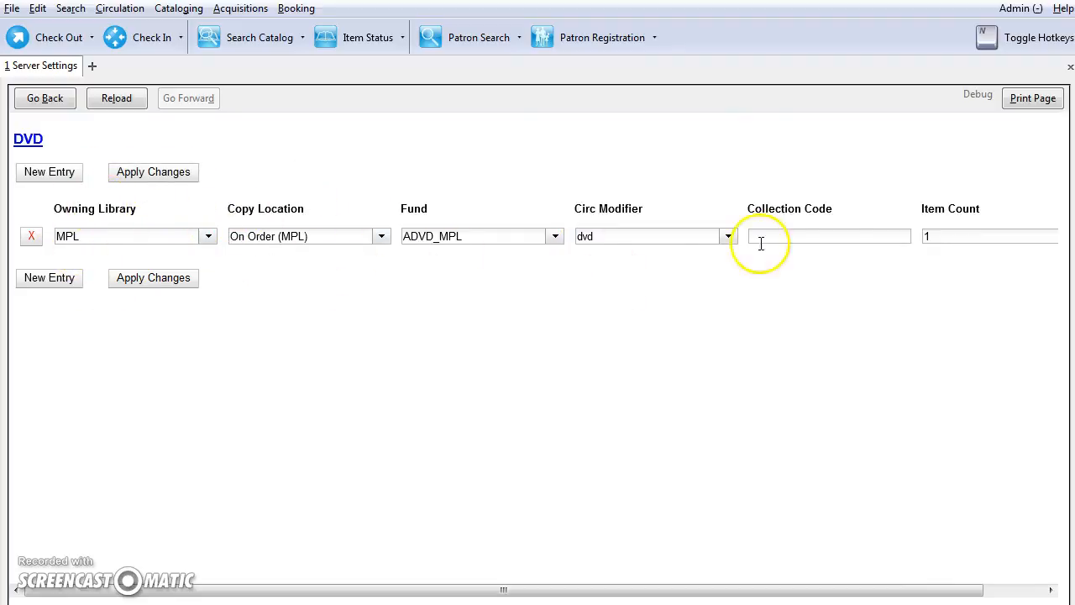
mouse_move(287, 223)
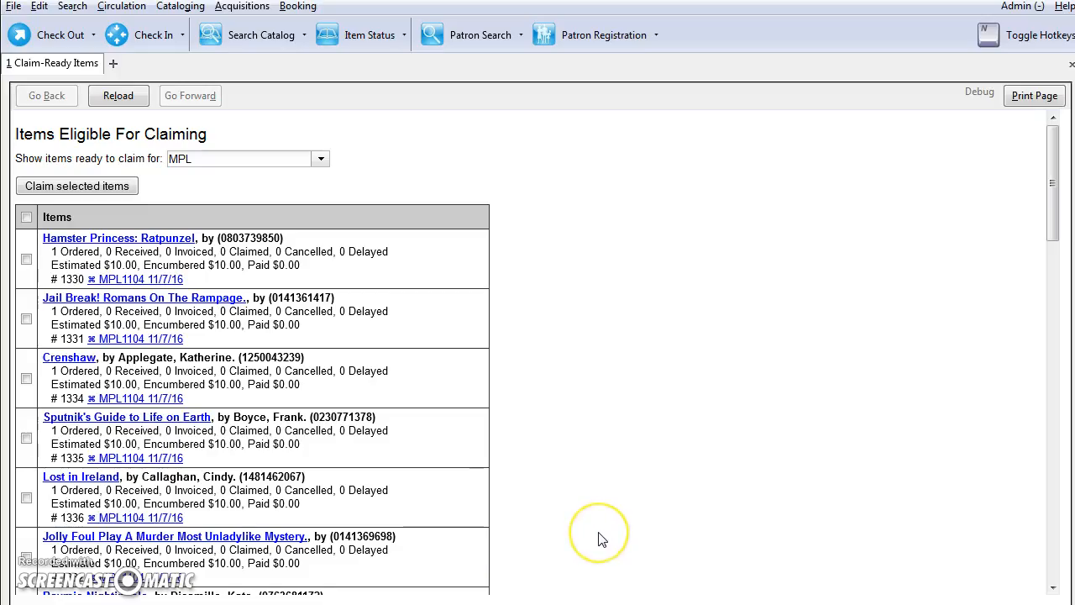
mouse_move(577, 430)
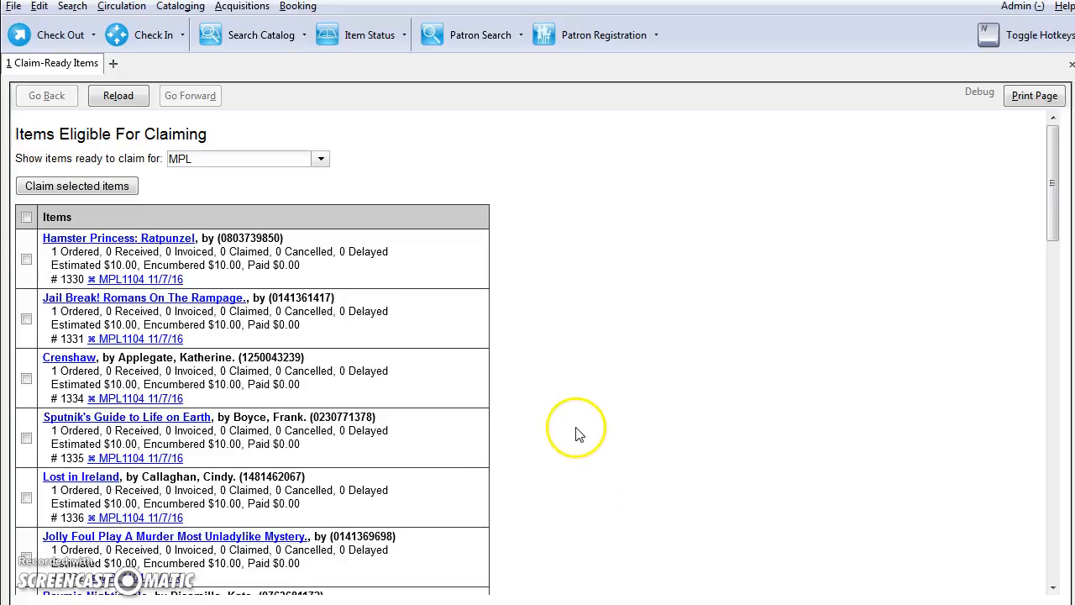
Scroll through the Claim-Ready Items list and the MPL Acquisitions library settings
scroll("down", 3)
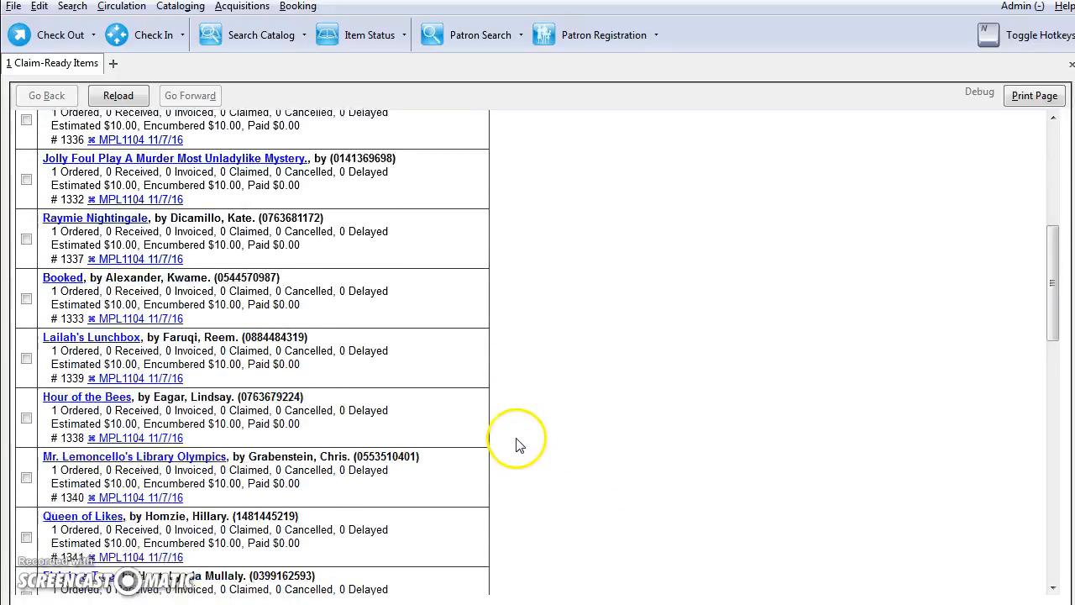
scroll("up", 3)
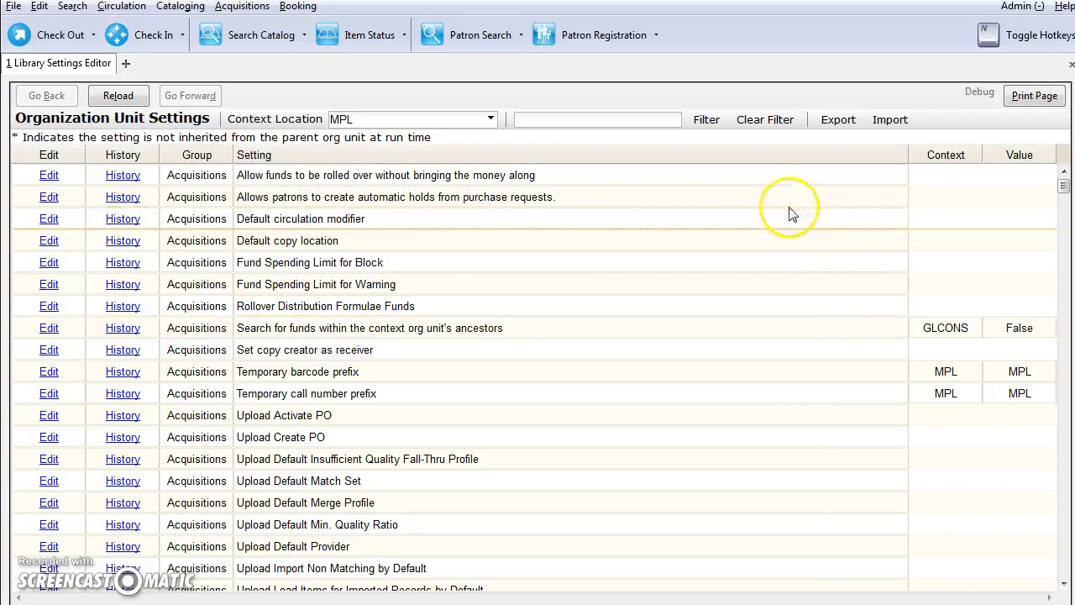
left_click(1021, 7)
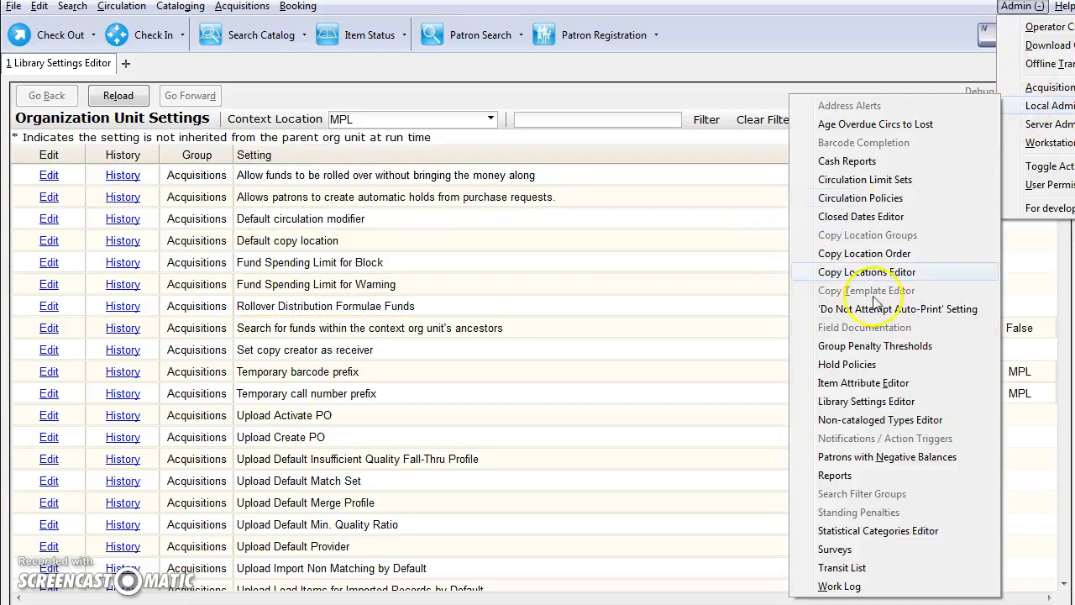
mouse_move(866, 401)
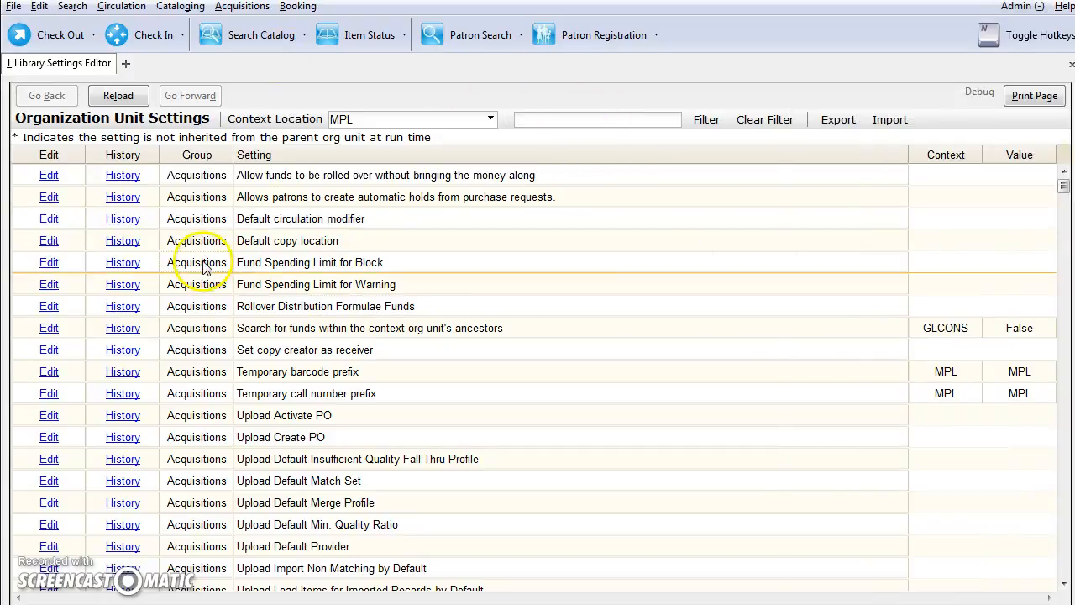
mouse_move(196, 155)
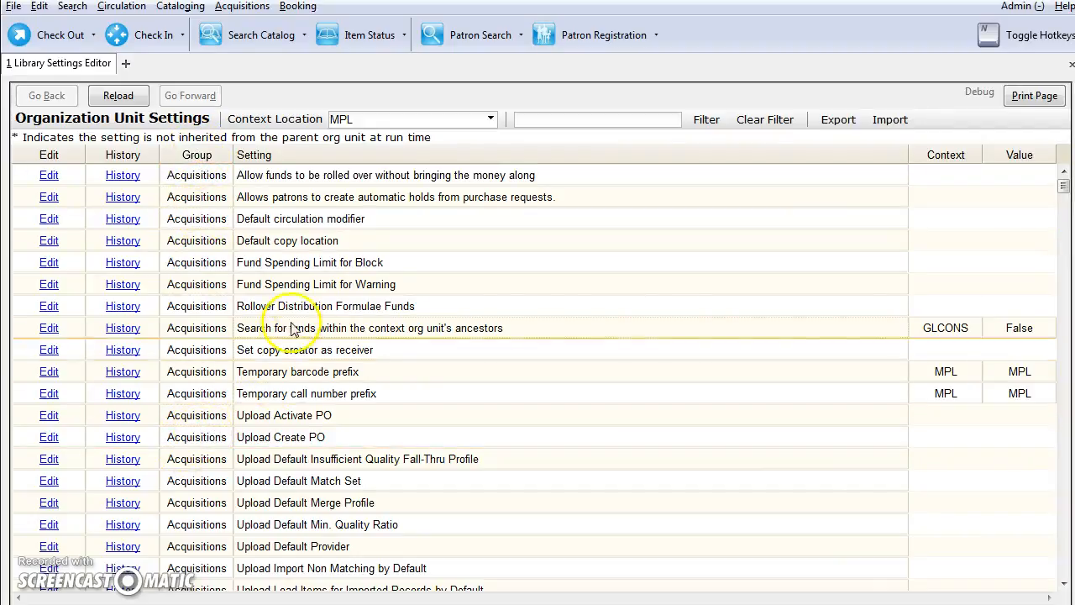
mouse_move(363, 267)
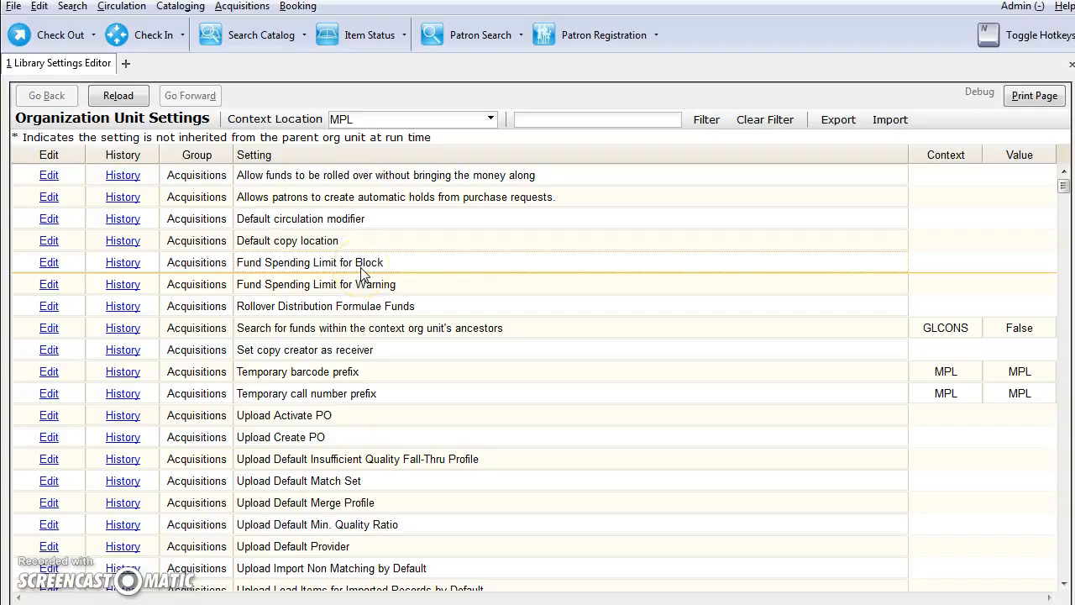
mouse_move(311, 383)
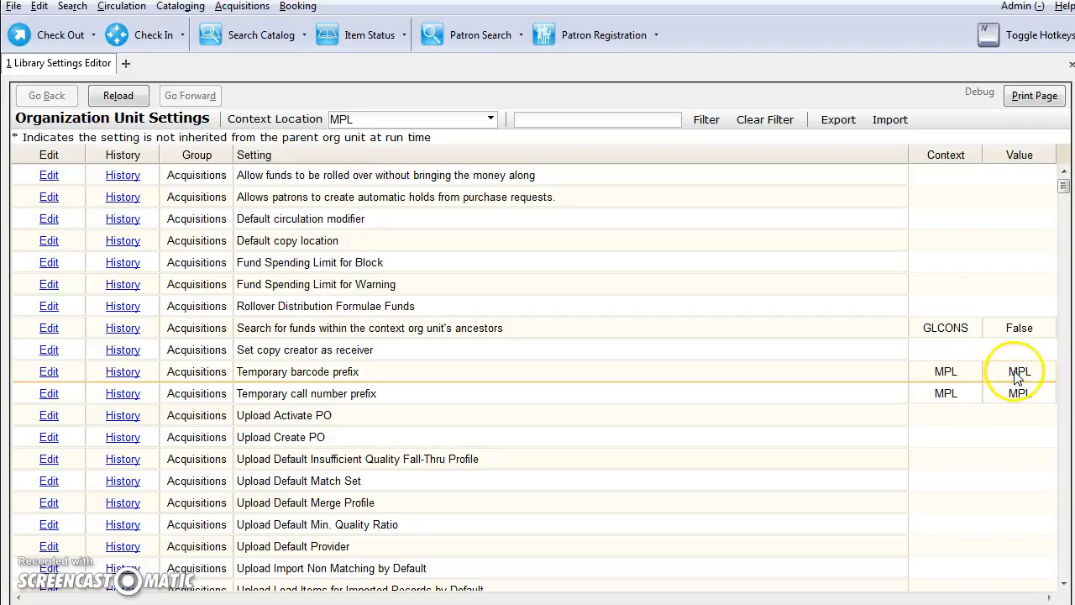
mouse_move(1019, 378)
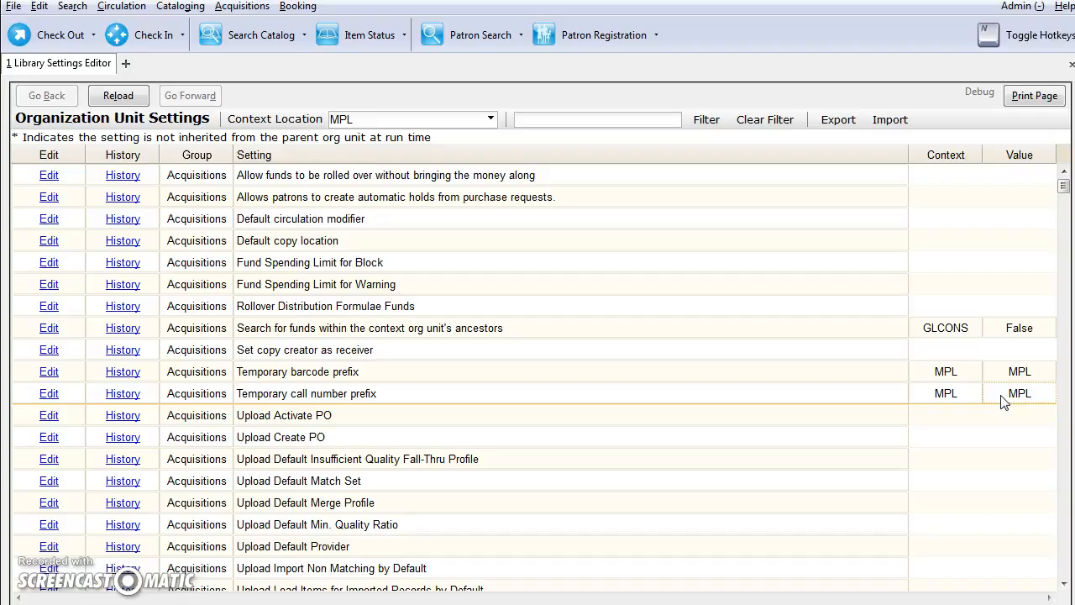
mouse_move(361, 227)
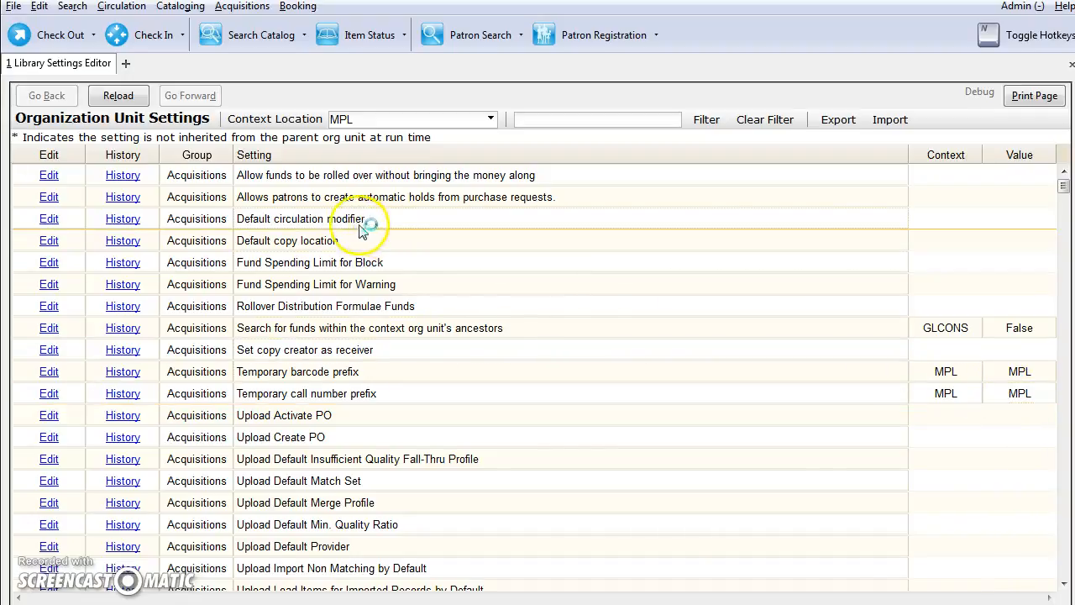
mouse_move(335, 257)
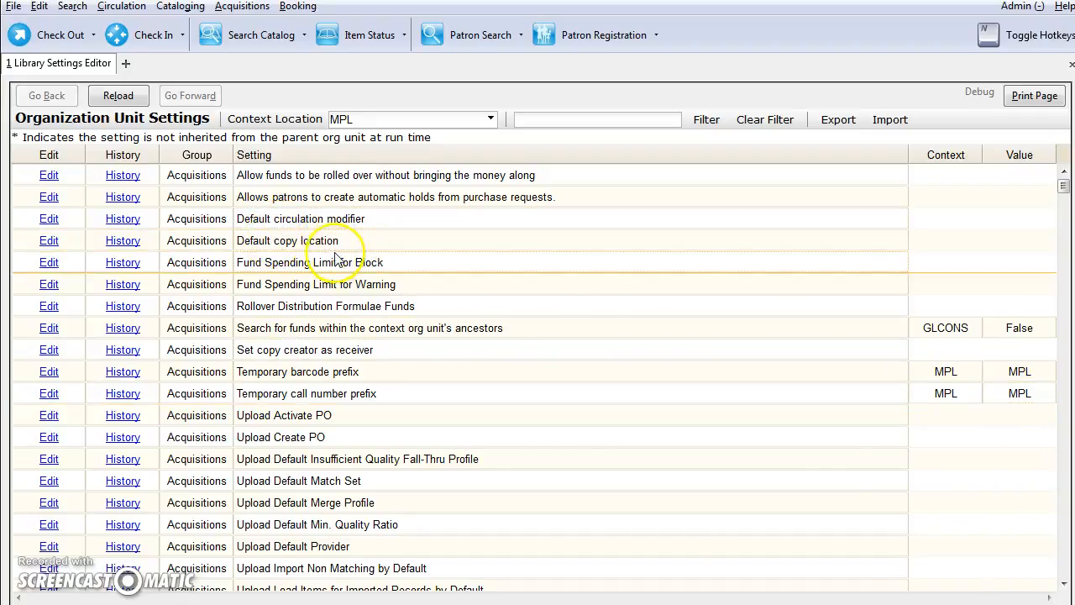
mouse_move(330, 230)
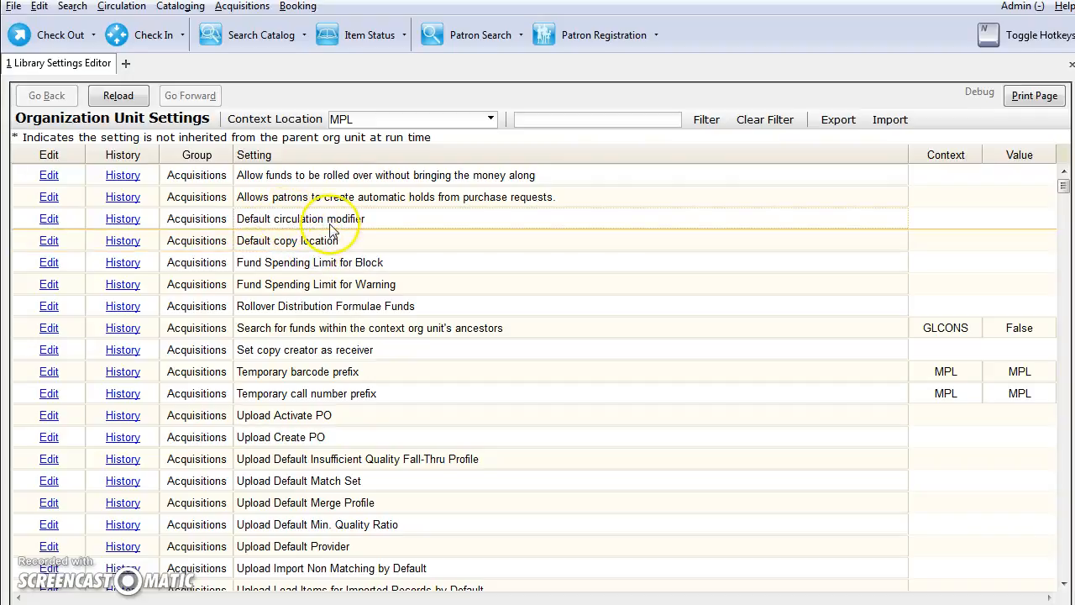
mouse_move(336, 221)
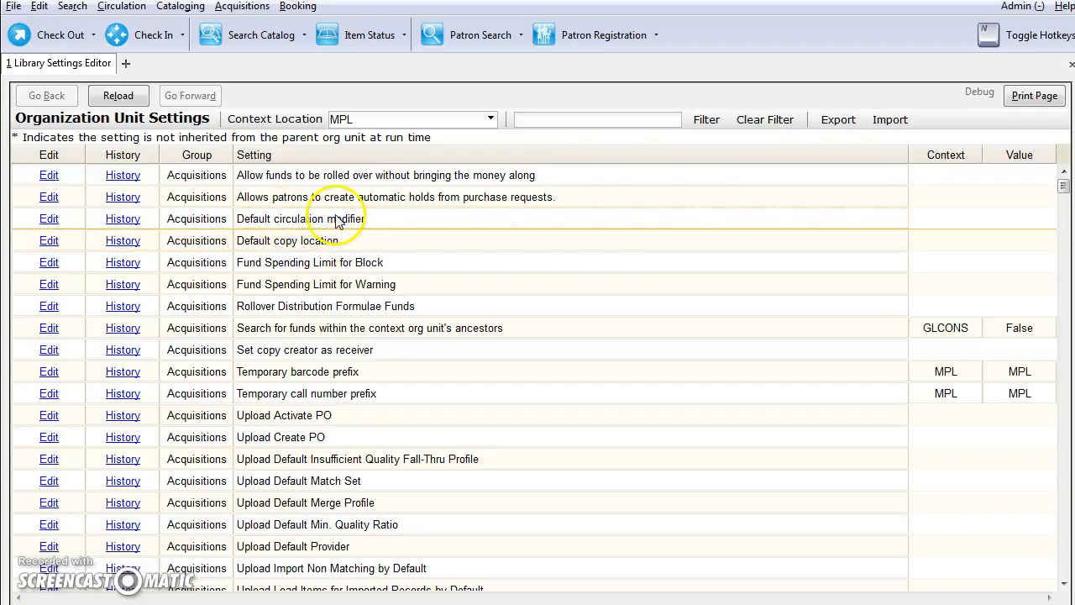